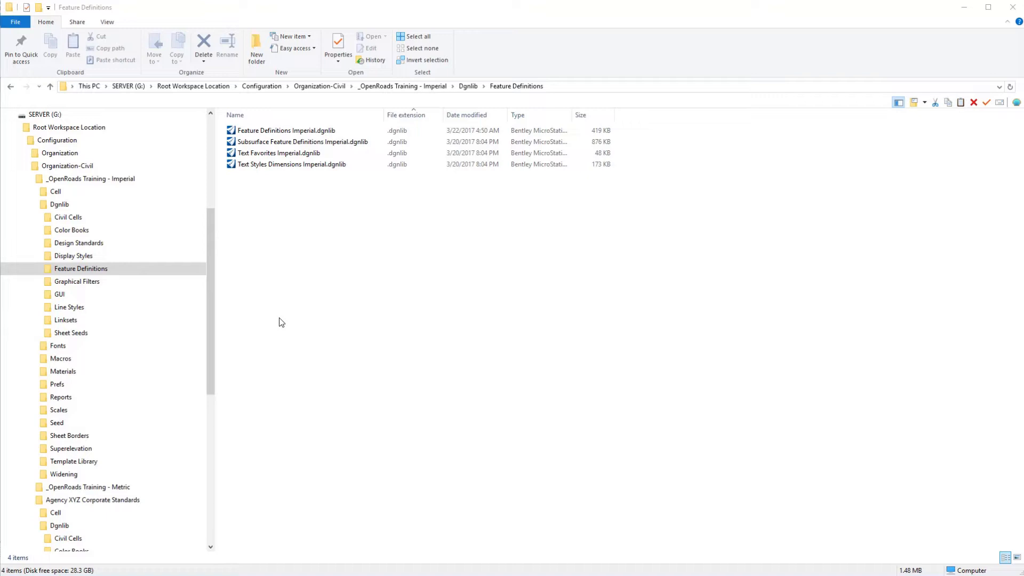
mouse_move(373, 279)
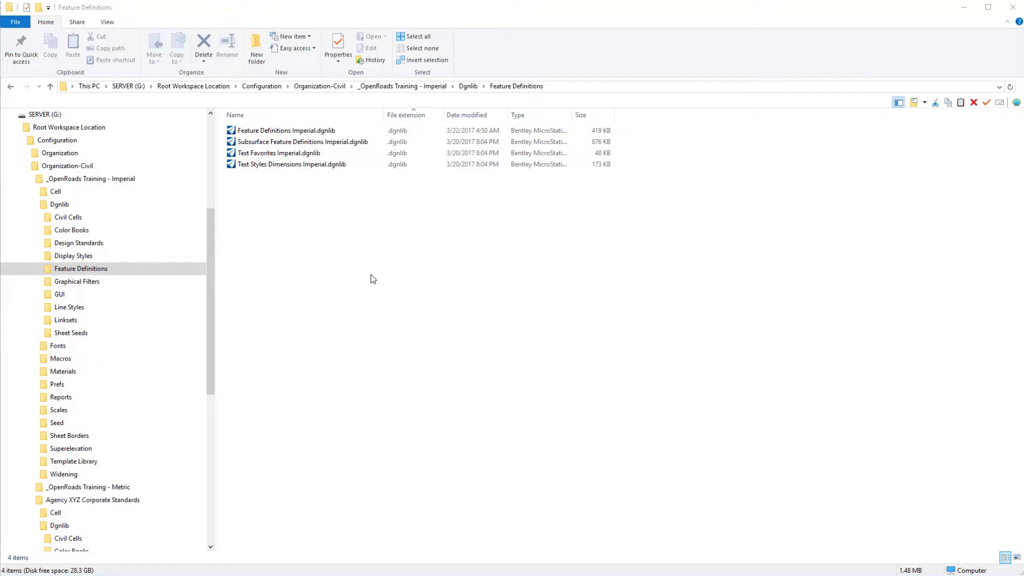
mouse_move(305, 225)
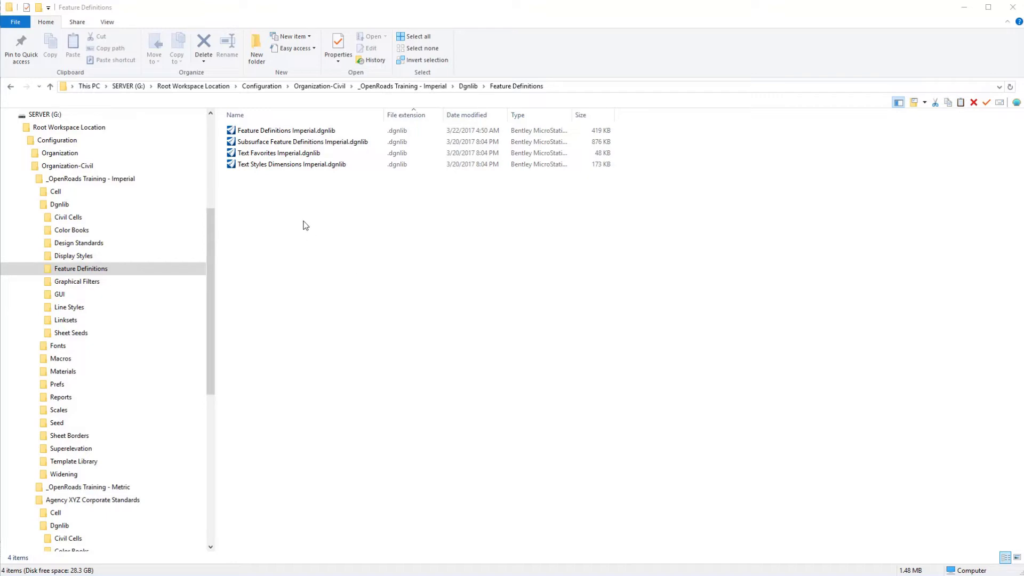
mouse_move(289, 211)
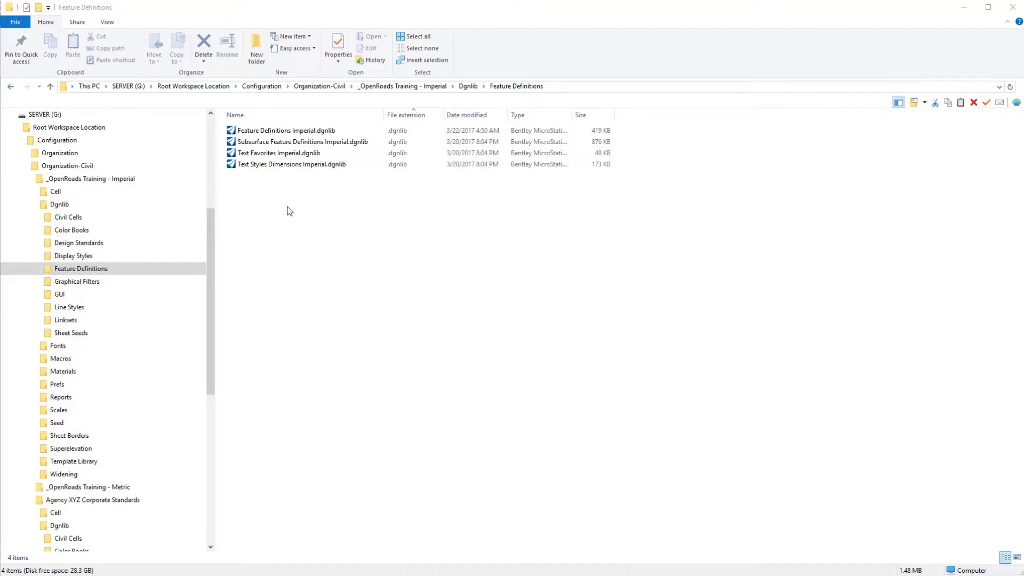
Step: Copy Text Favorites Imperial.dgnlib into Agency XYZ's Feature Definitions folder
left_click(277, 153)
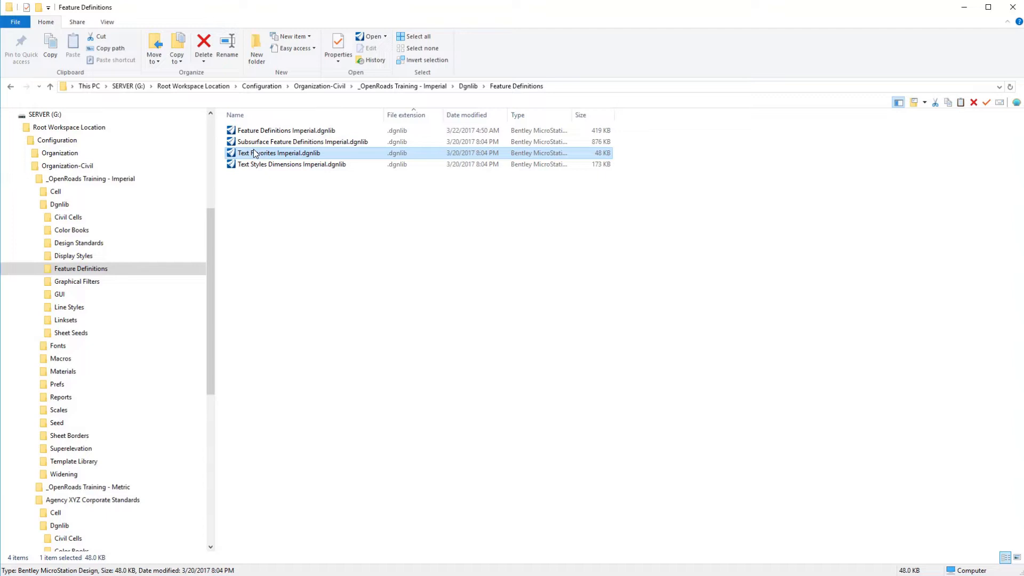
mouse_move(253, 155)
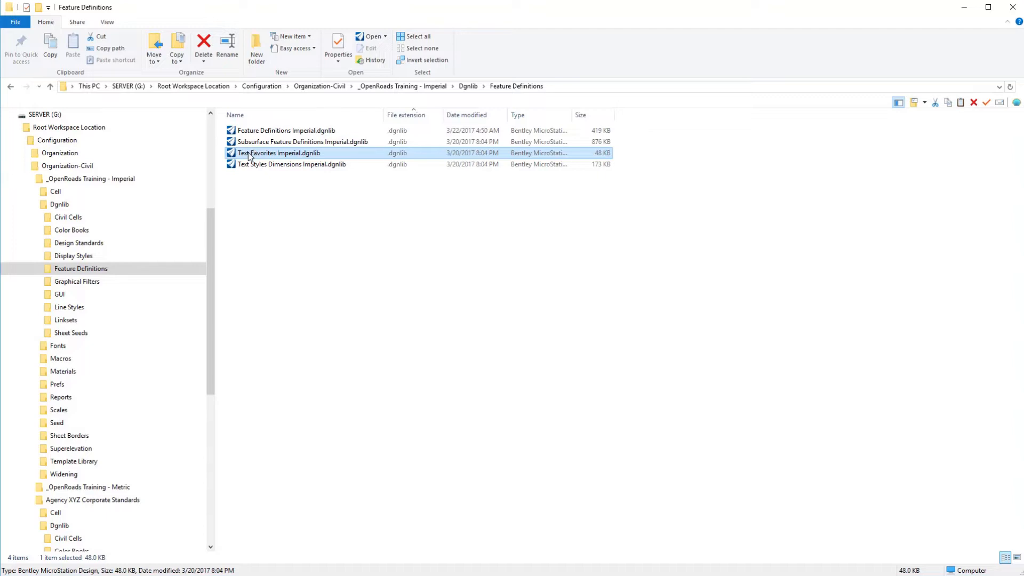
right_click(281, 153)
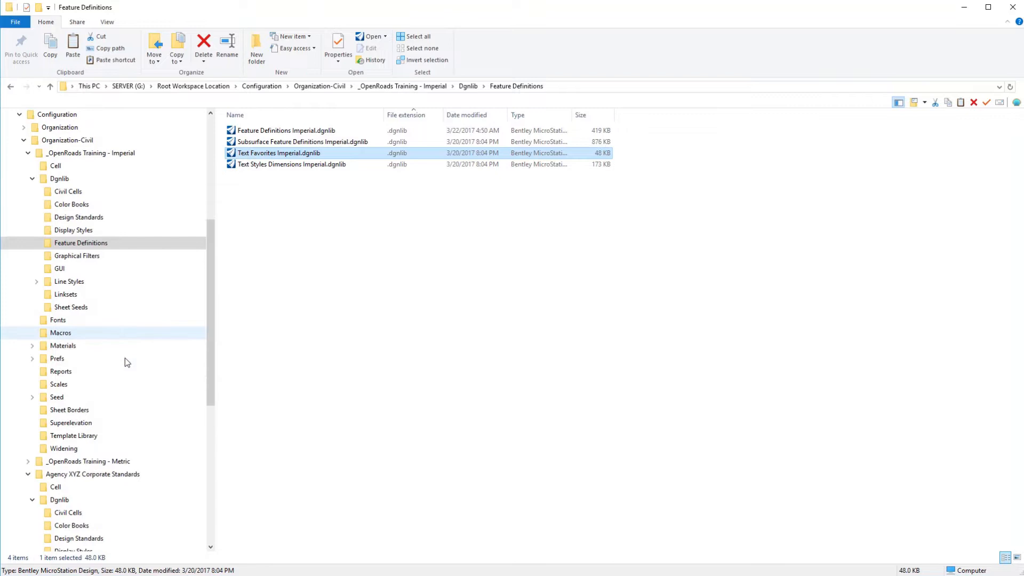
scroll("down", 3)
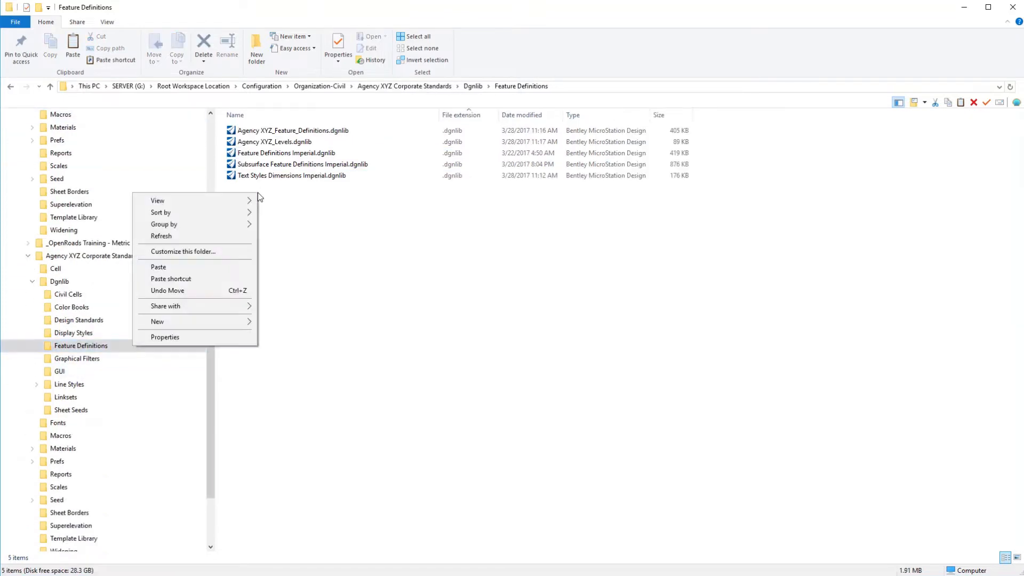
left_click(256, 243)
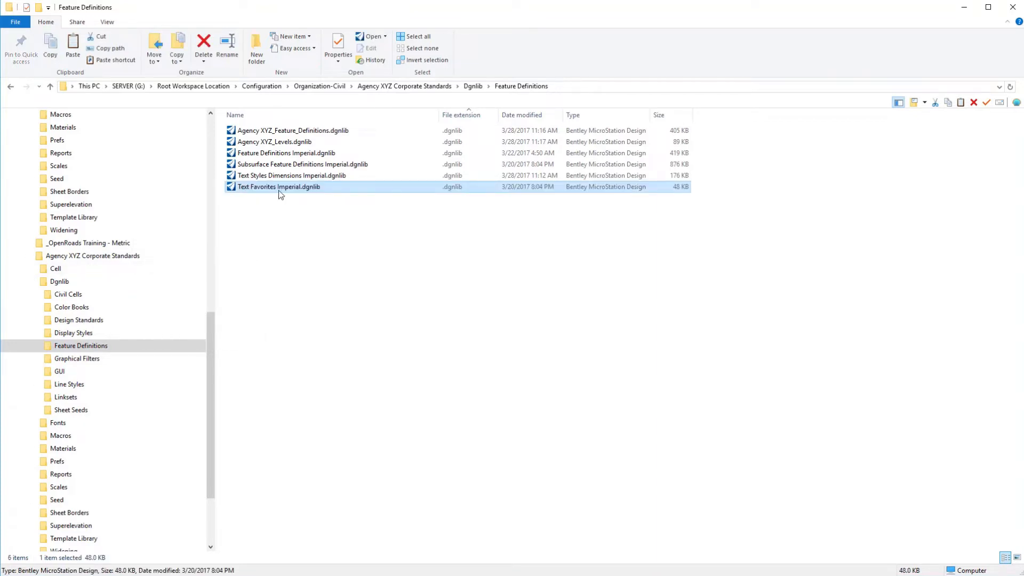
Step: Rename the pasted library to Agency XYZ_Text Favorites and open it in OpenRoads Designer
right_click(278, 186)
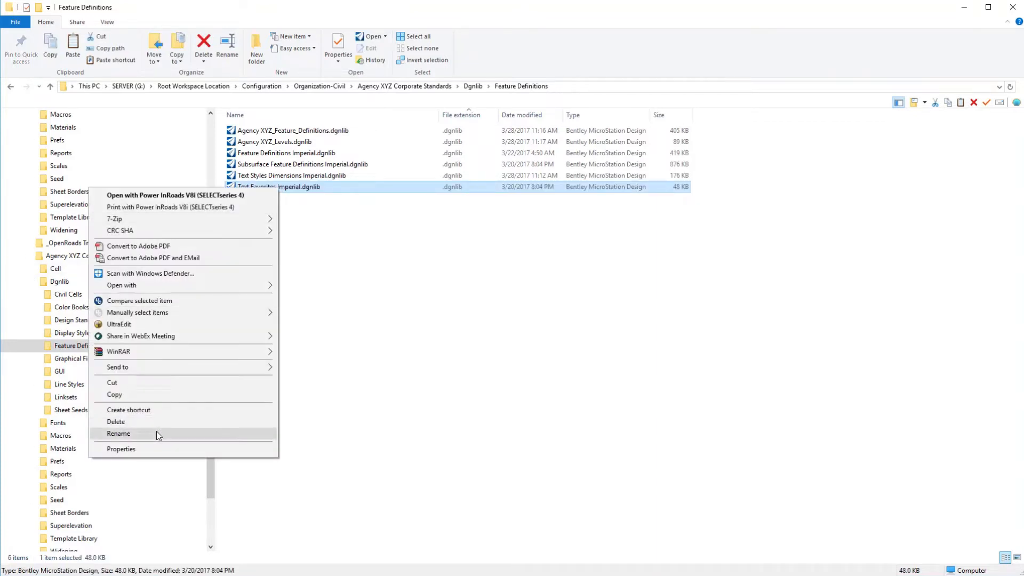
left_click(119, 433)
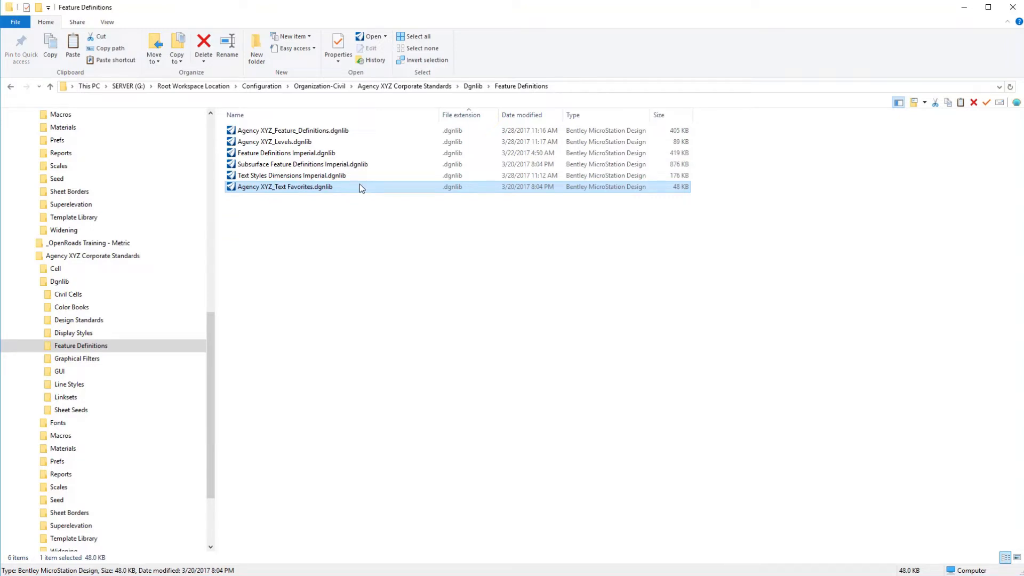
double_click(283, 187)
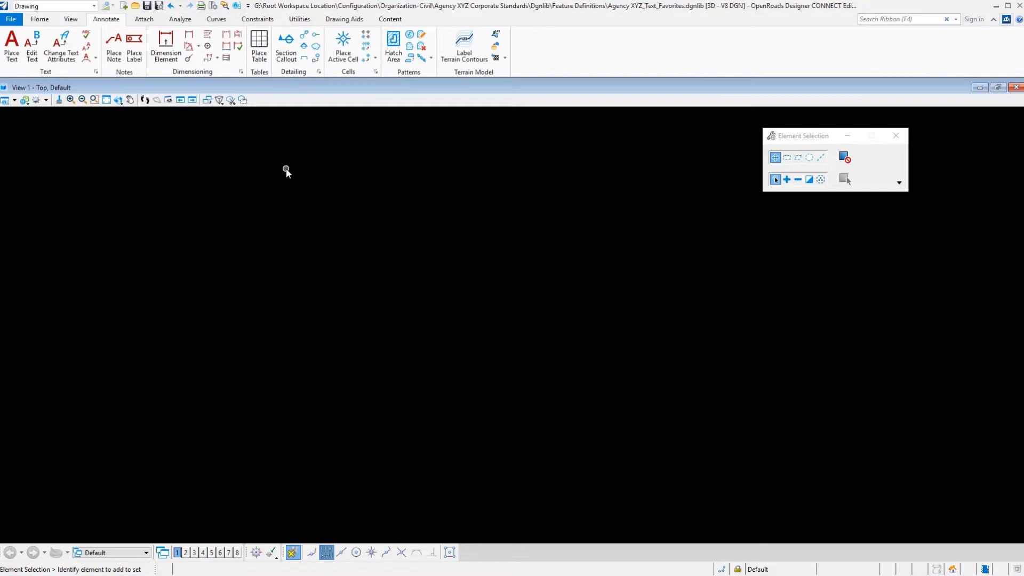
mouse_move(268, 170)
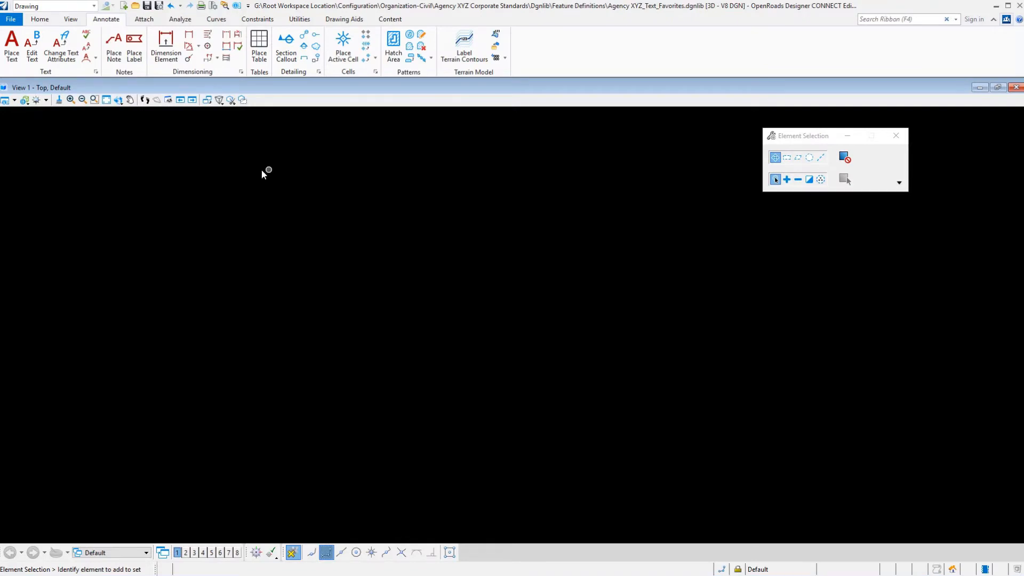
mouse_move(11, 46)
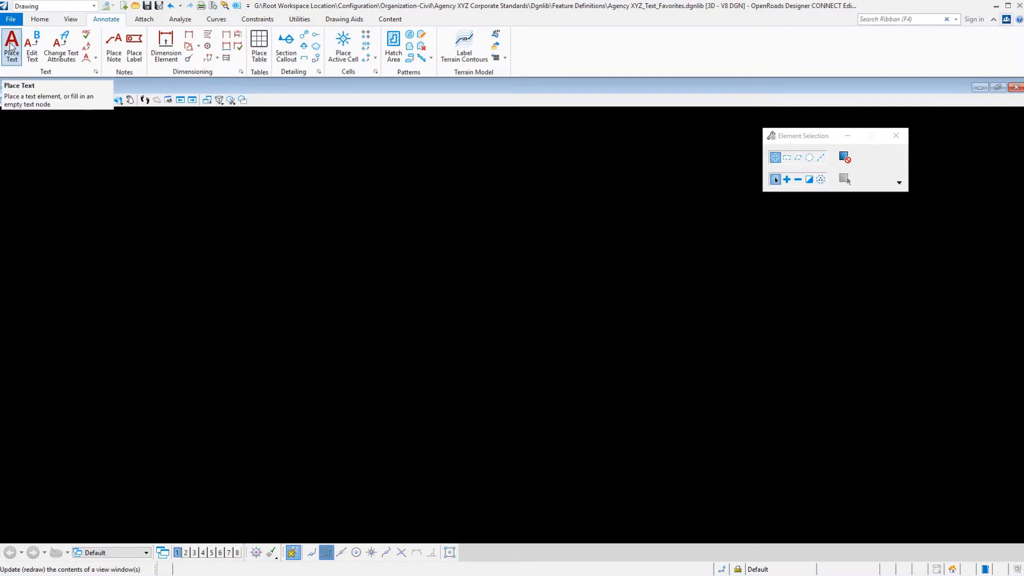
Step: Start Place Text so the Text Editor is ready for a new text element
left_click(11, 46)
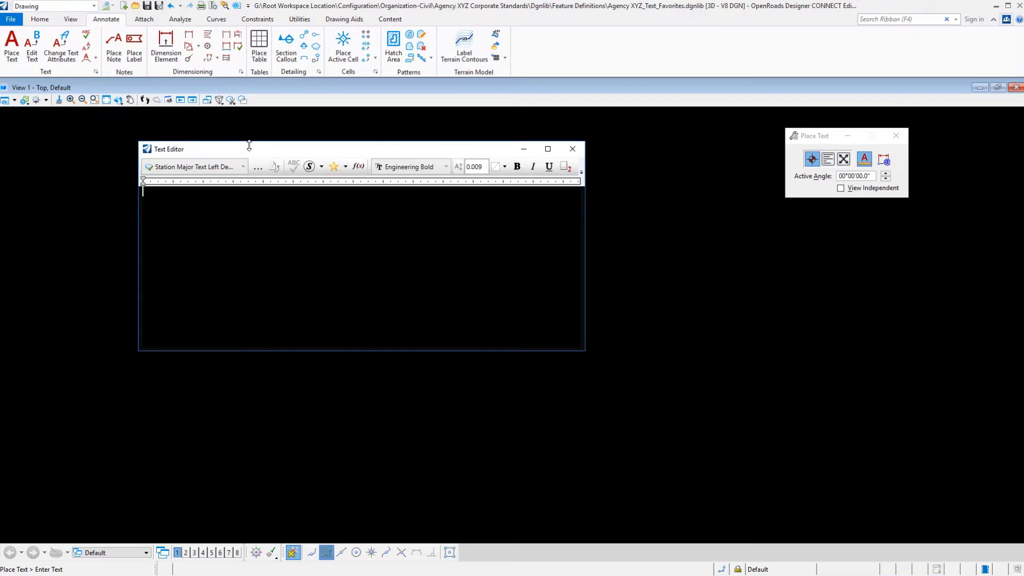
mouse_move(248, 149)
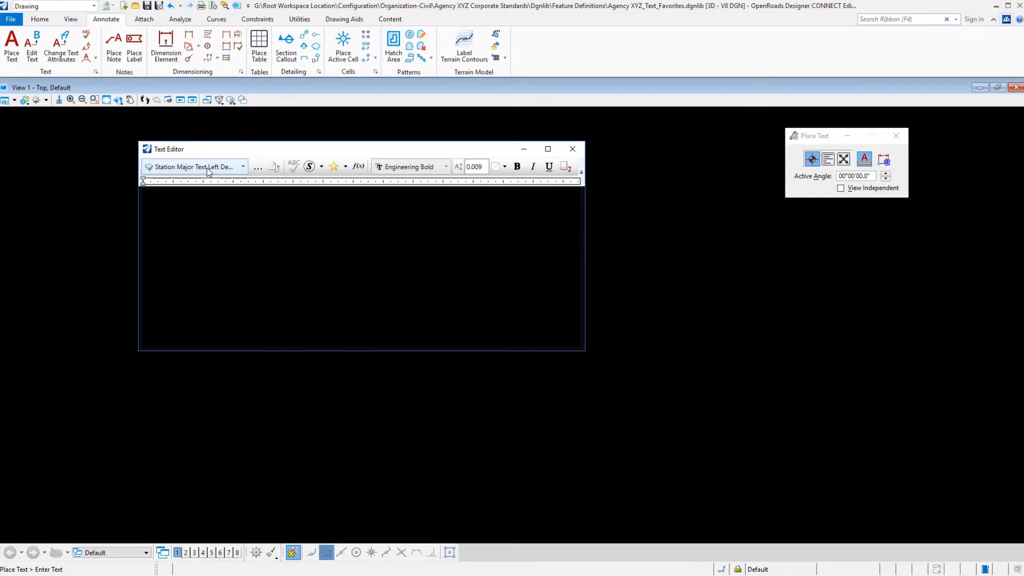
mouse_move(234, 168)
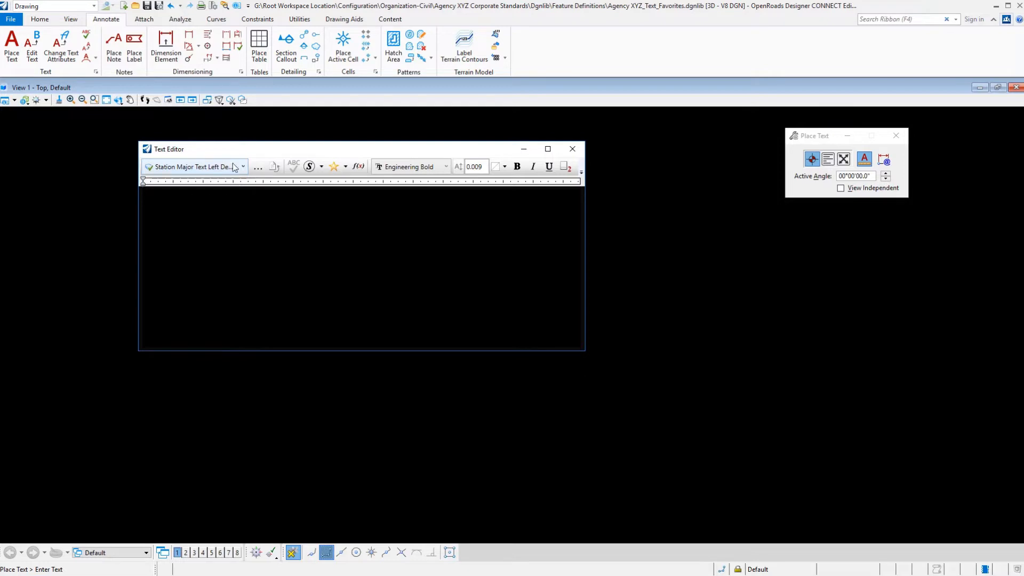
mouse_move(218, 171)
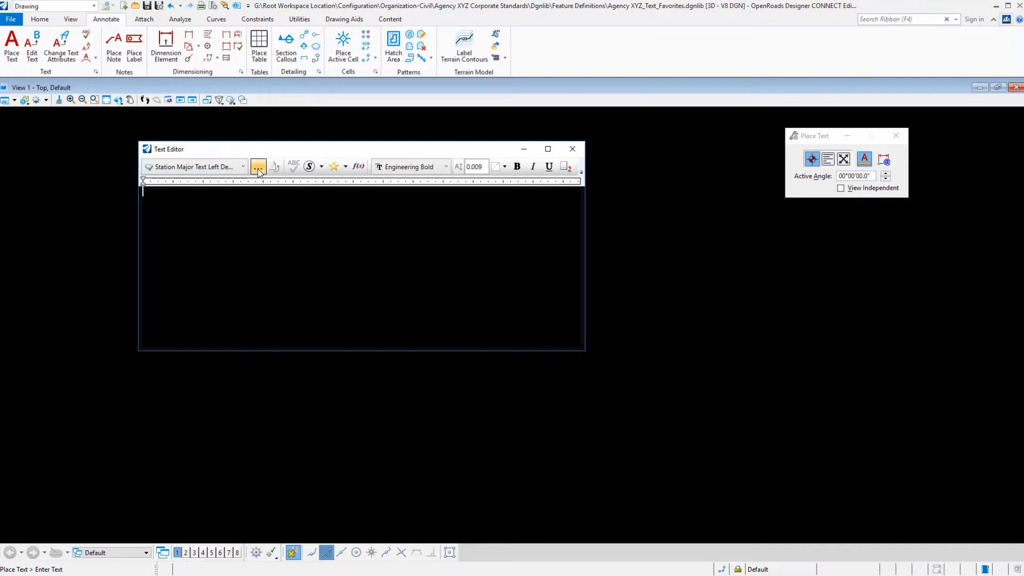
mouse_move(259, 166)
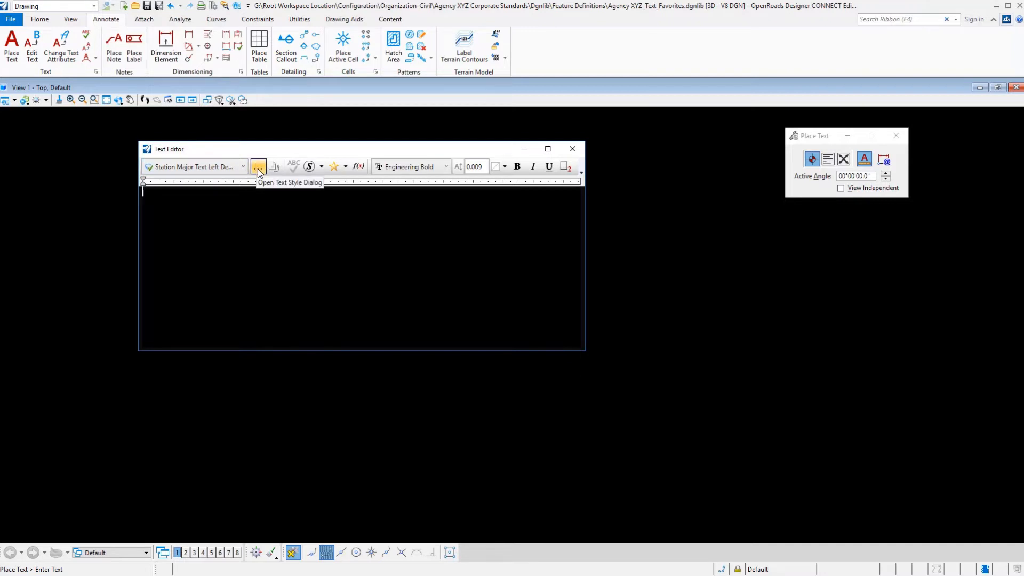
mouse_move(358, 166)
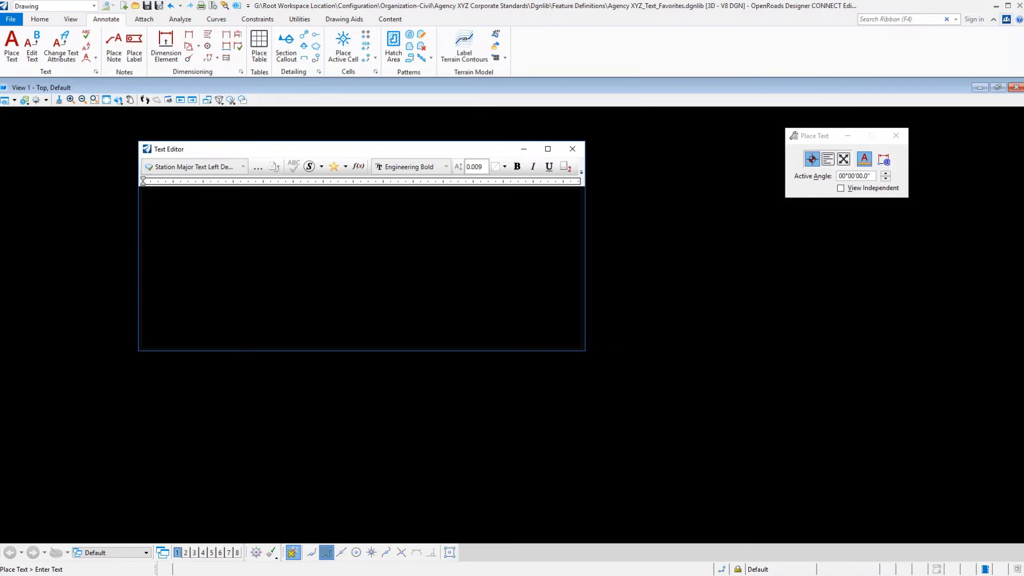
Step: Enter the station prefix "Sta." in the Text Editor
type("St")
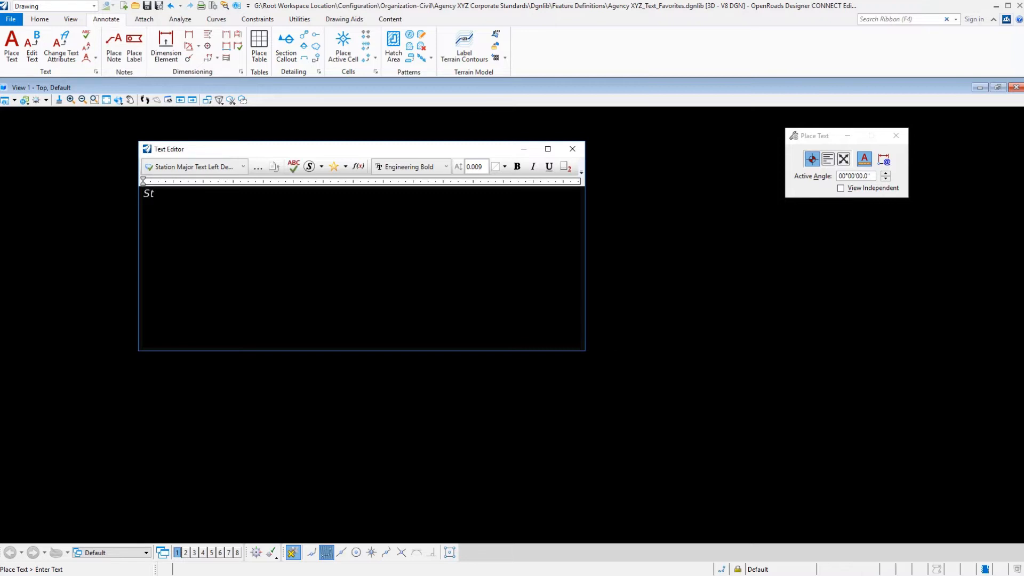
type("a.")
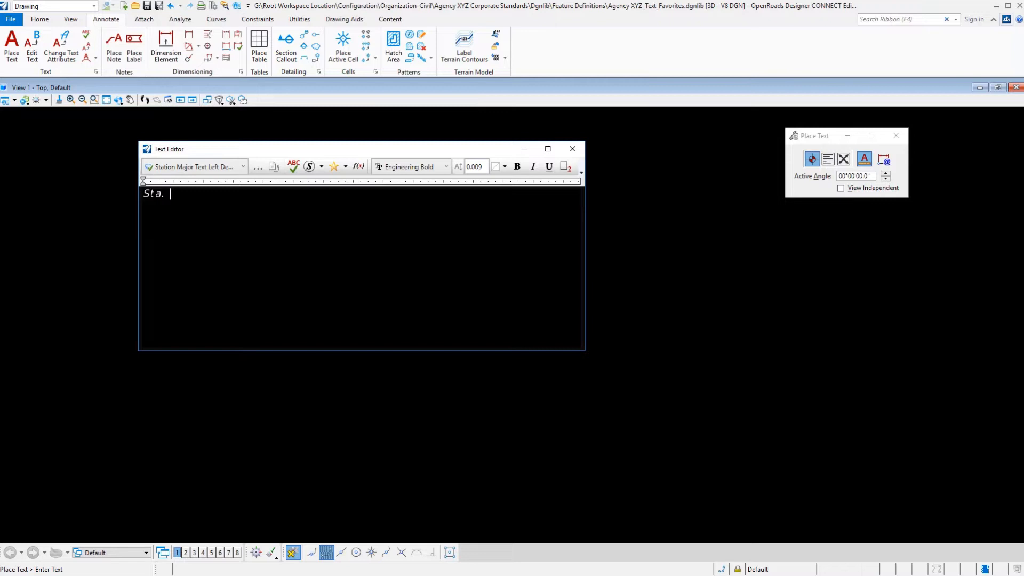
mouse_move(358, 166)
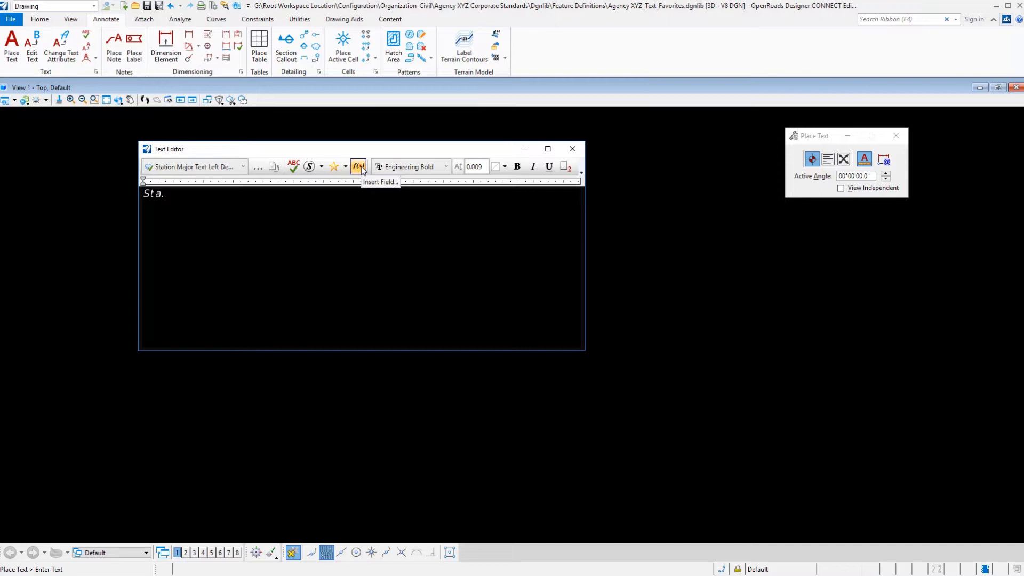
Step: Insert a field after "Sta." and choose OpenRoads Plan Annotation Fields as its type
left_click(358, 166)
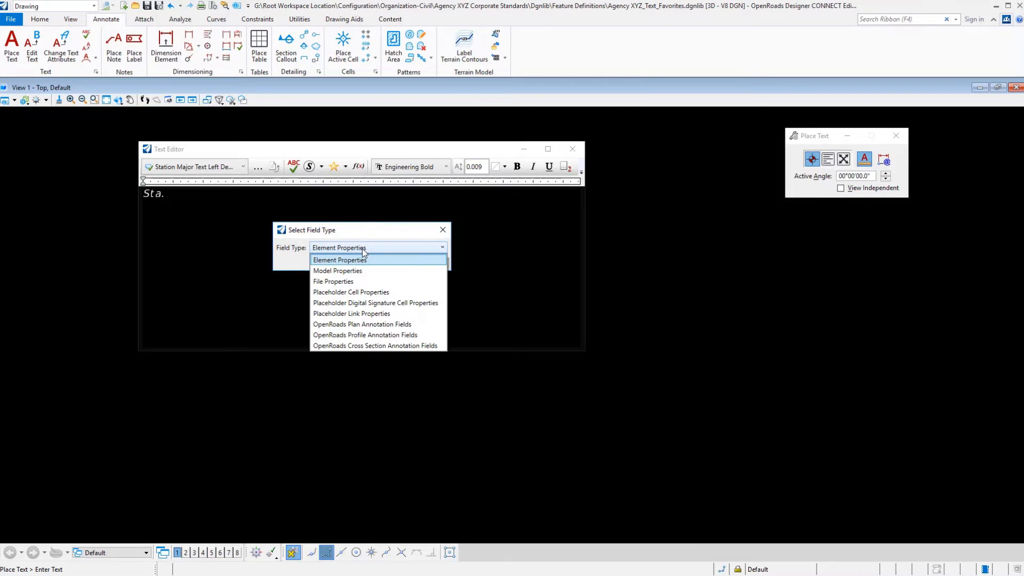
mouse_move(363, 323)
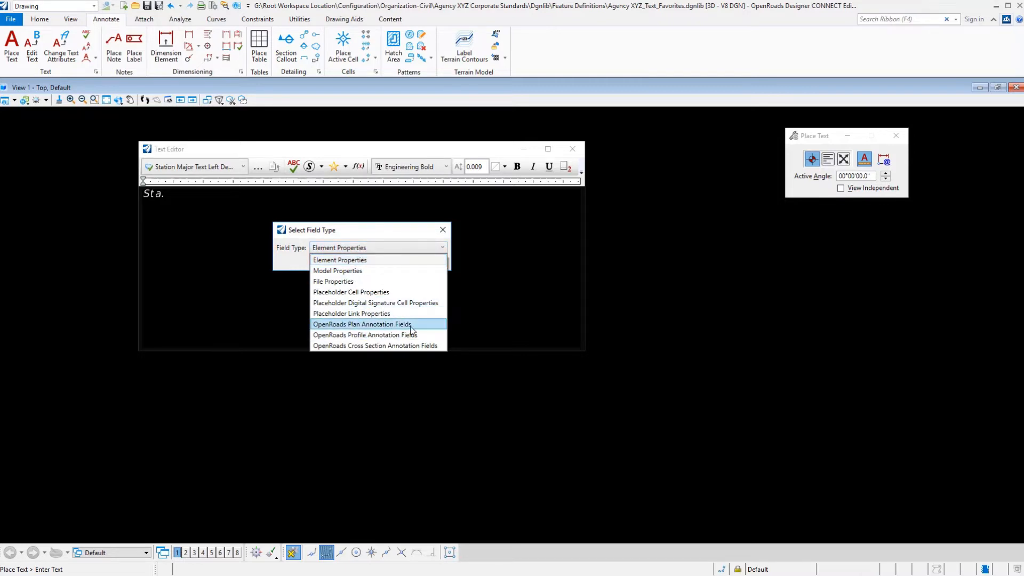
mouse_move(422, 331)
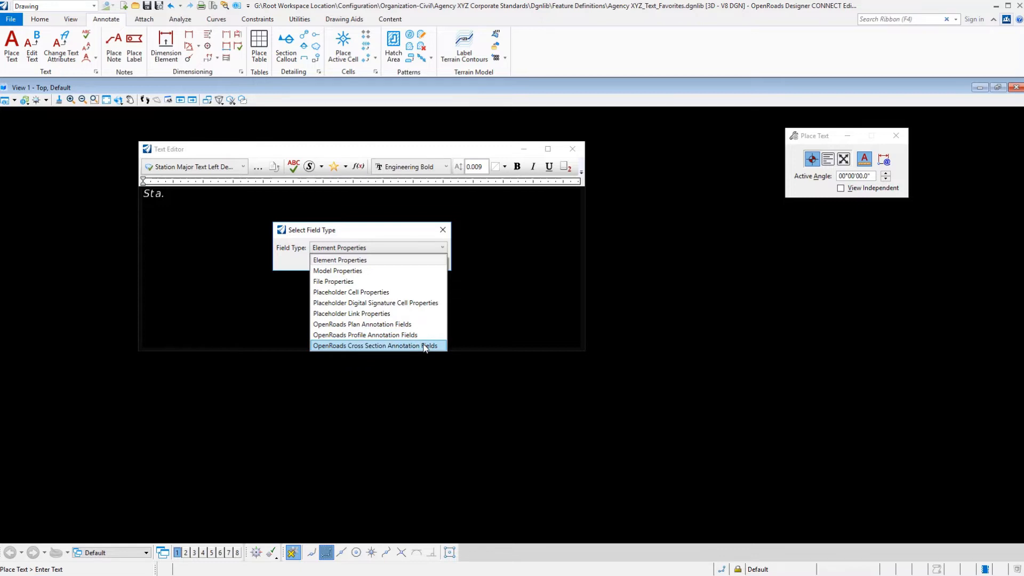
mouse_move(416, 324)
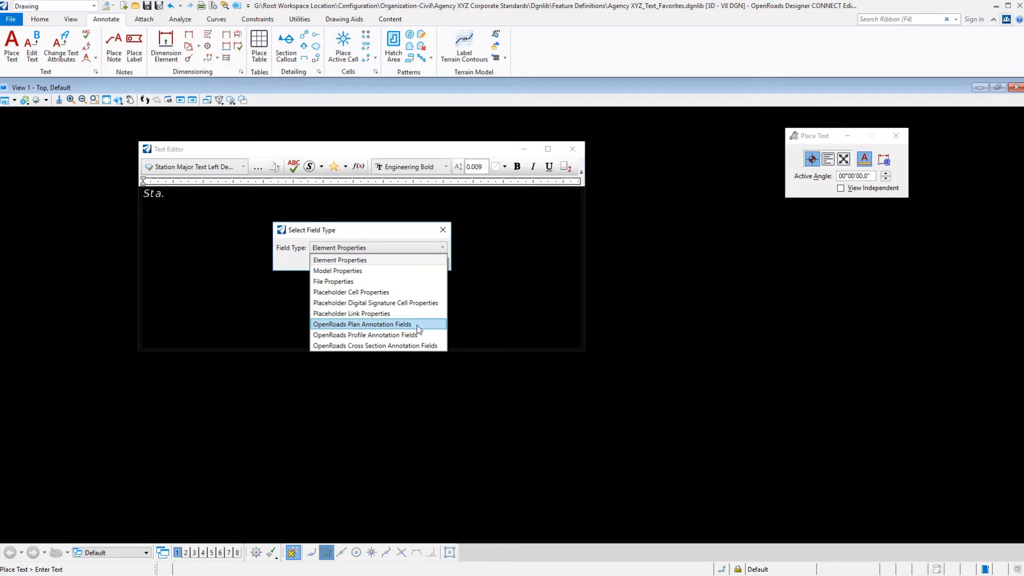
mouse_move(381, 275)
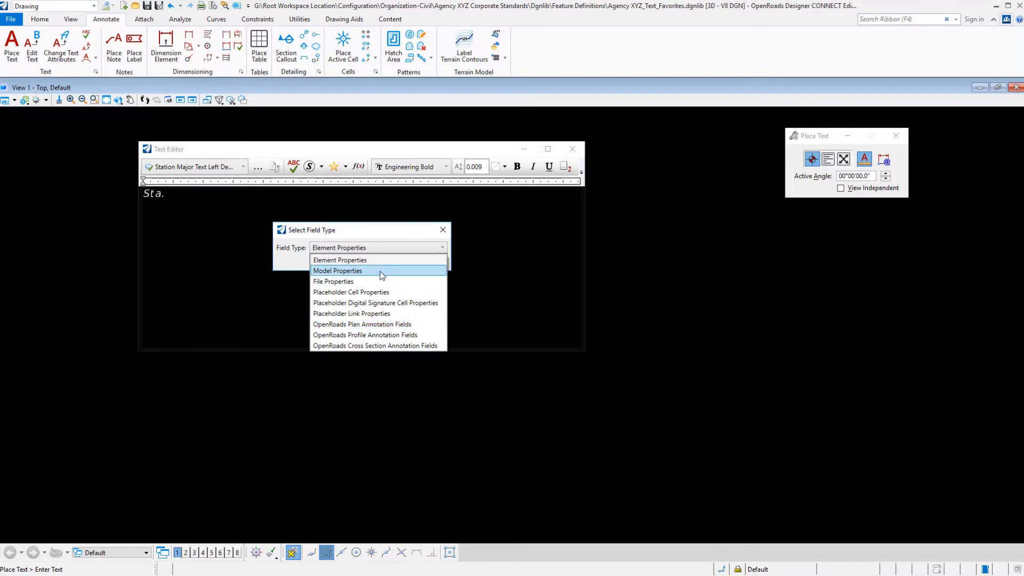
mouse_move(374, 281)
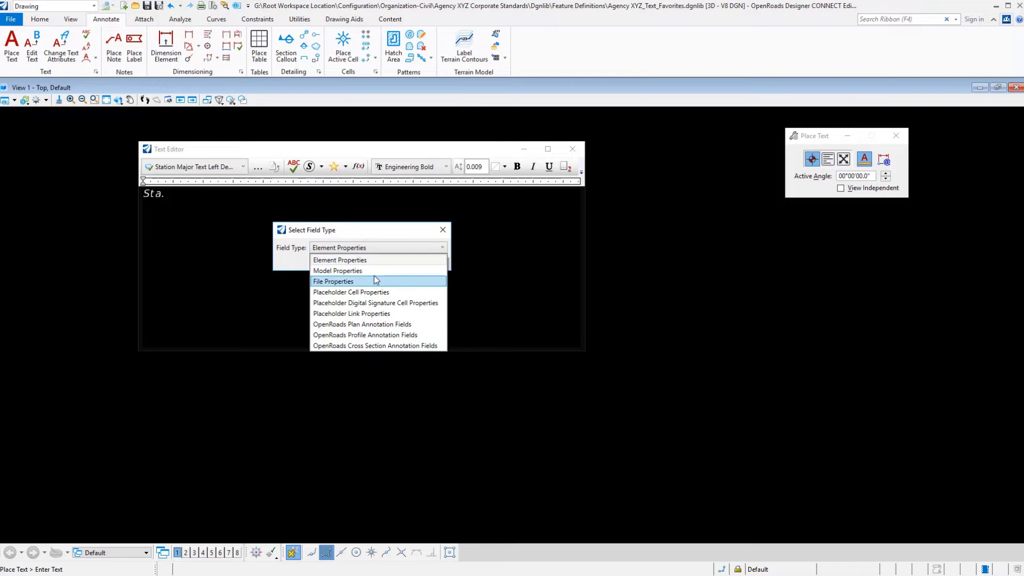
mouse_move(369, 270)
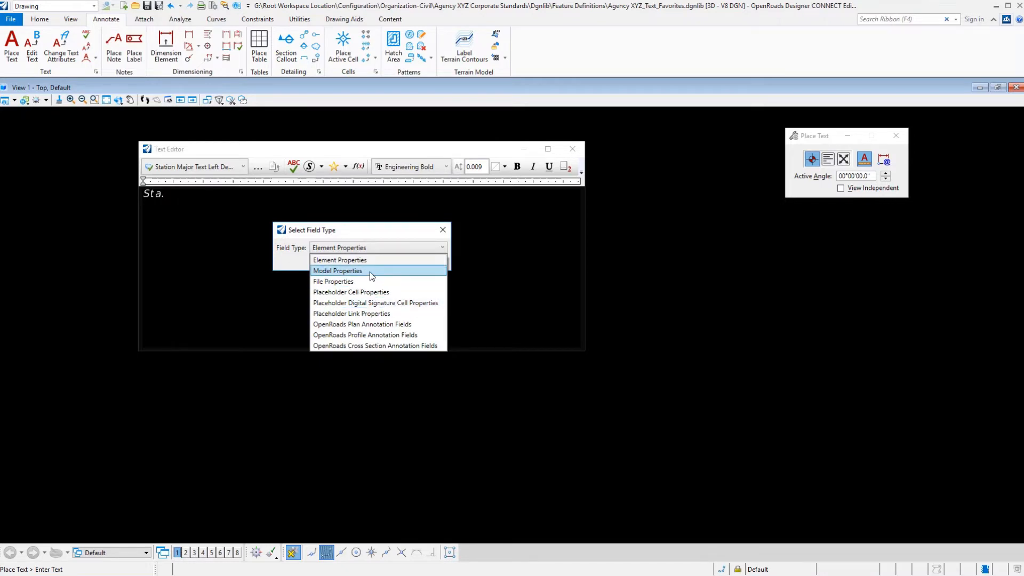
mouse_move(361, 285)
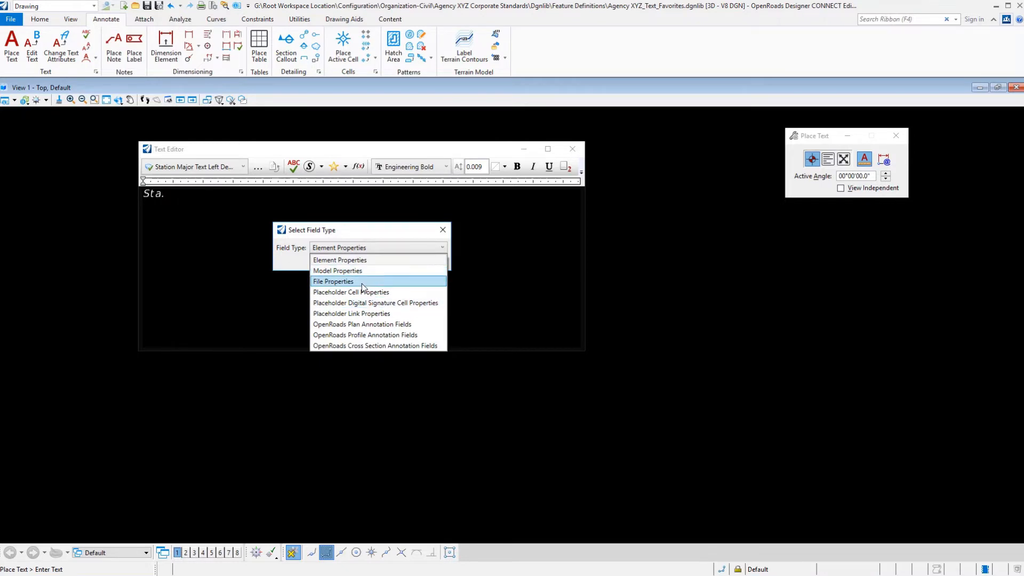
mouse_move(368, 295)
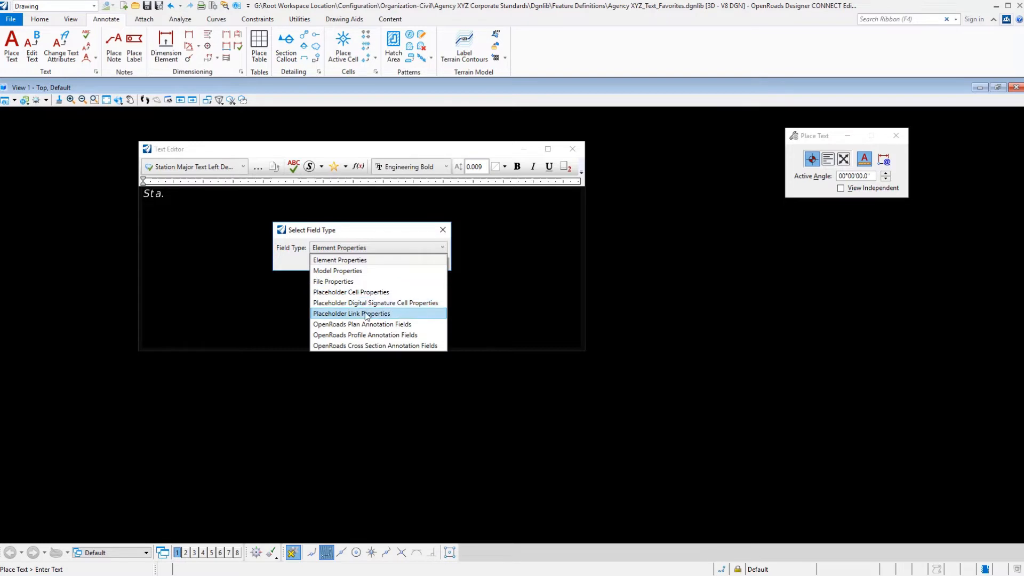
mouse_move(351, 292)
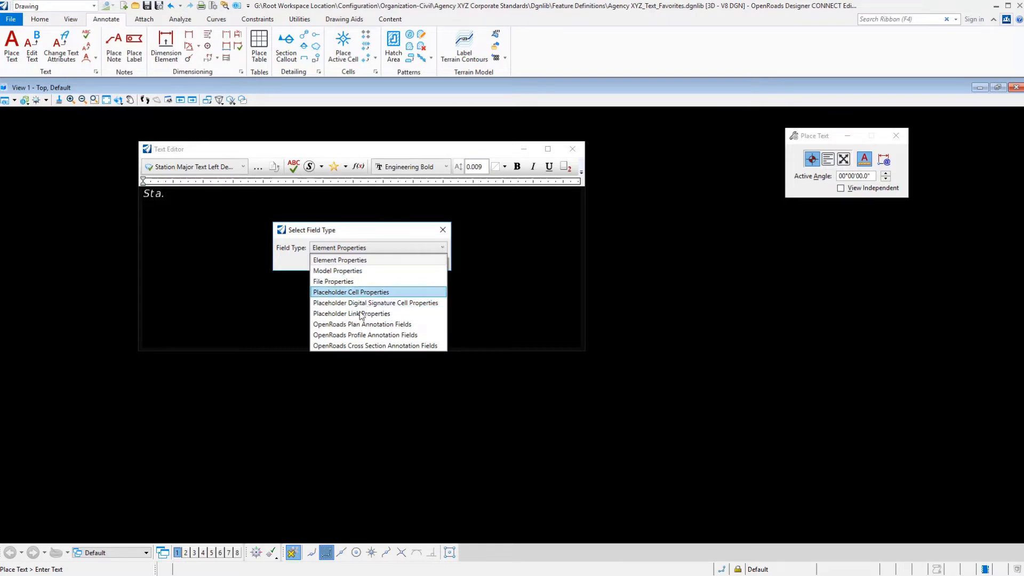
mouse_move(359, 345)
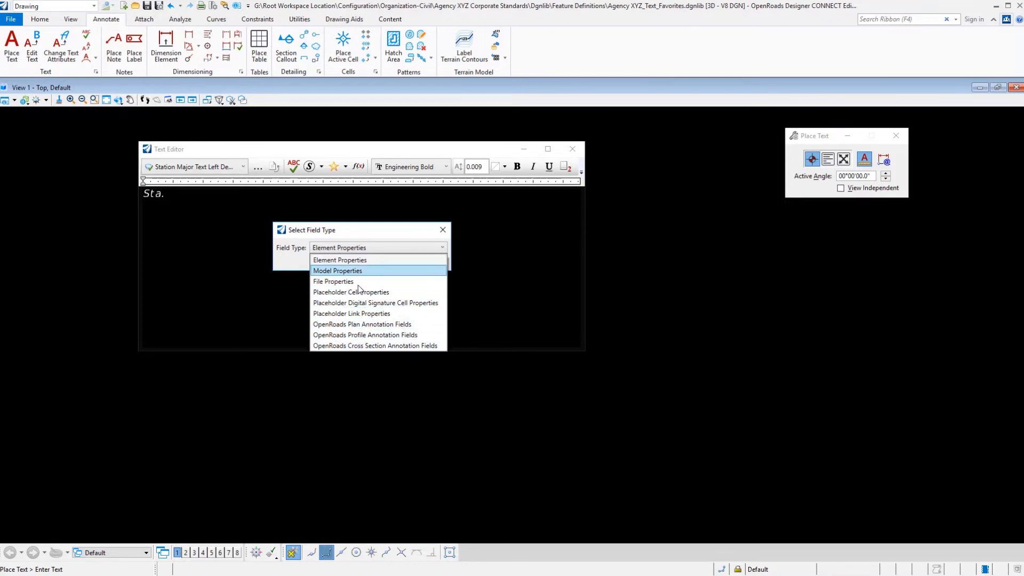
mouse_move(351, 314)
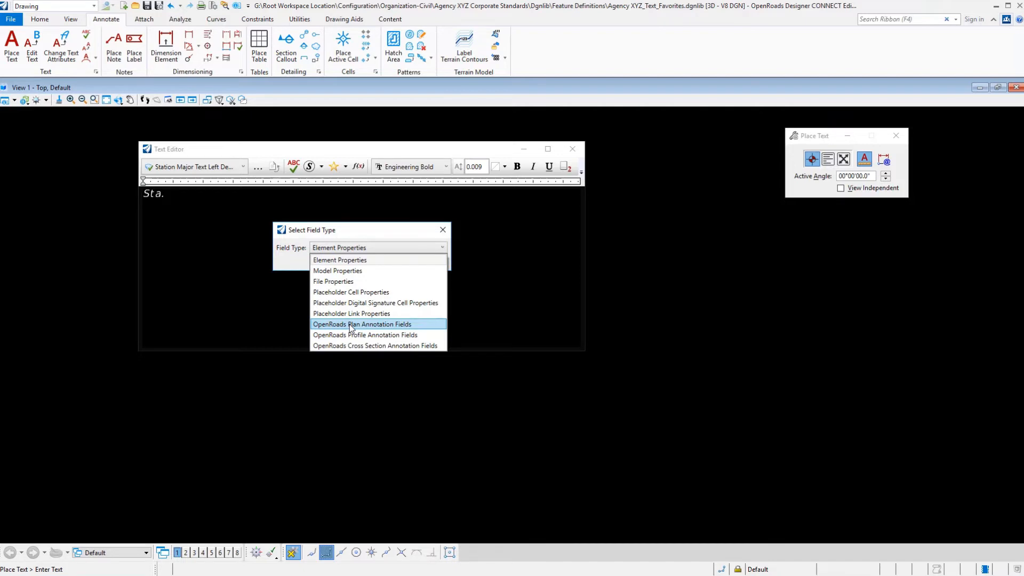
mouse_move(375, 345)
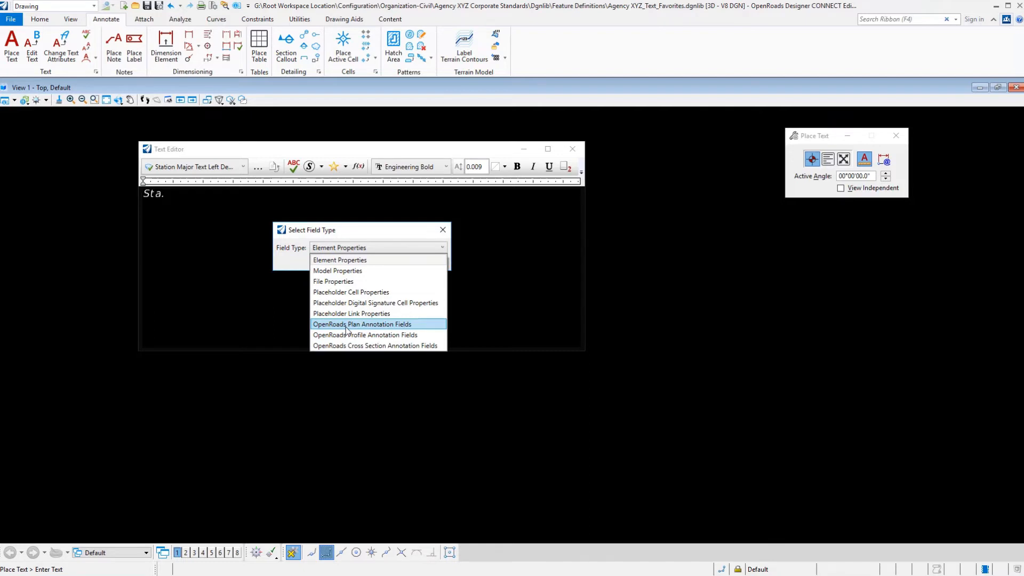
left_click(361, 324)
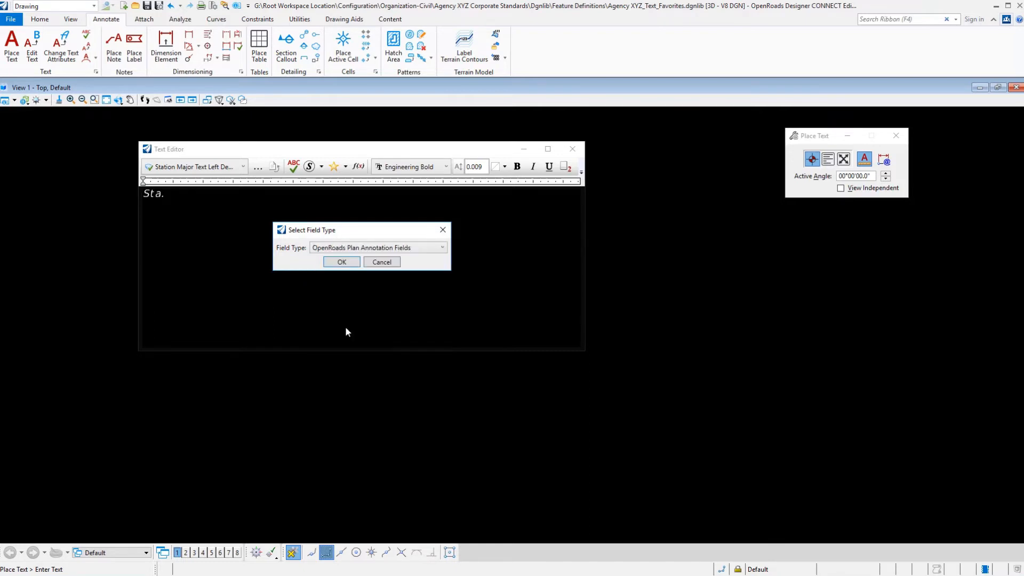
Step: Confirm the field type and browse the Linear Annotation Point, Line, Arc, Spiral and Geometry properties
left_click(341, 261)
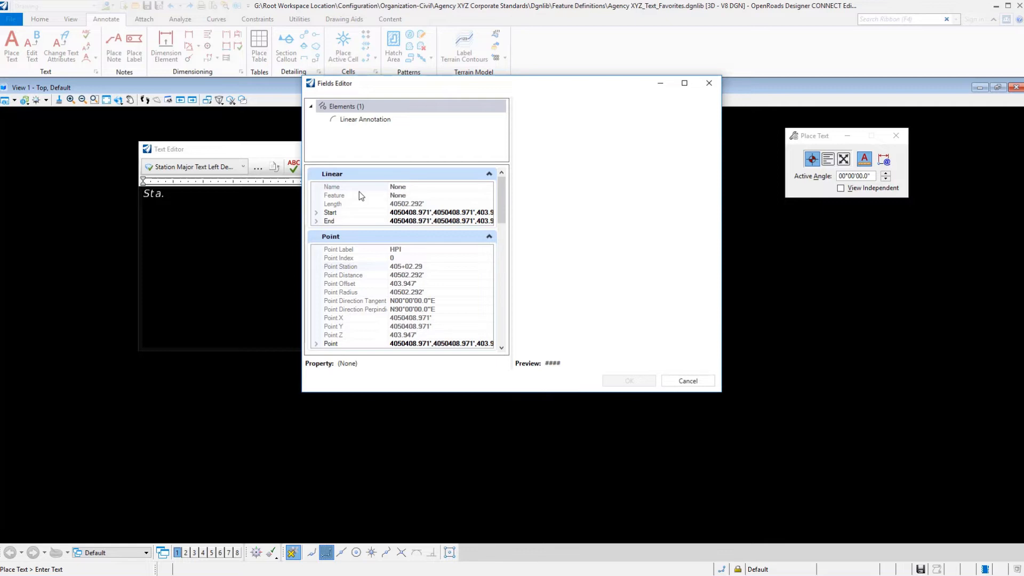
mouse_move(502, 199)
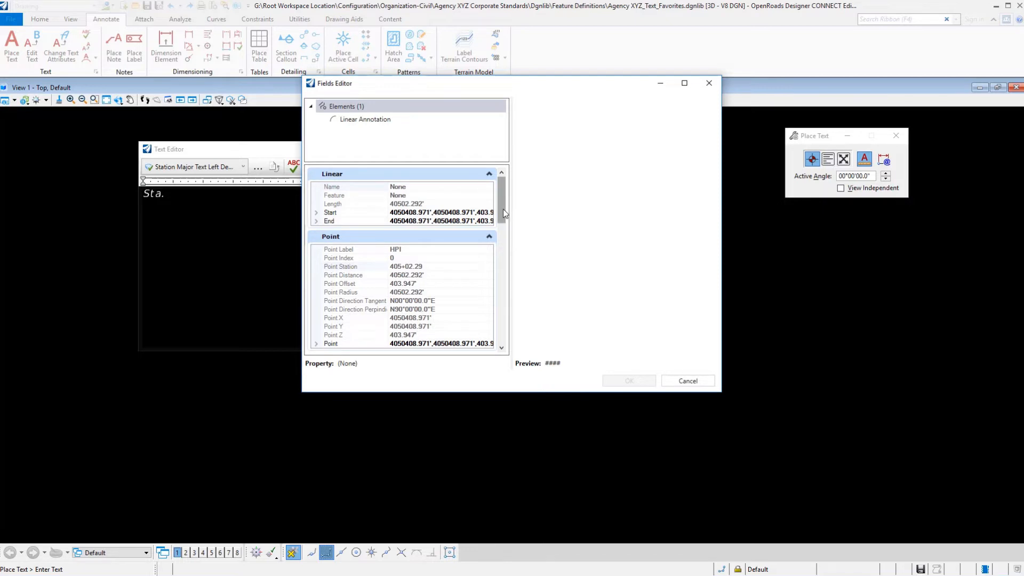
mouse_move(383, 194)
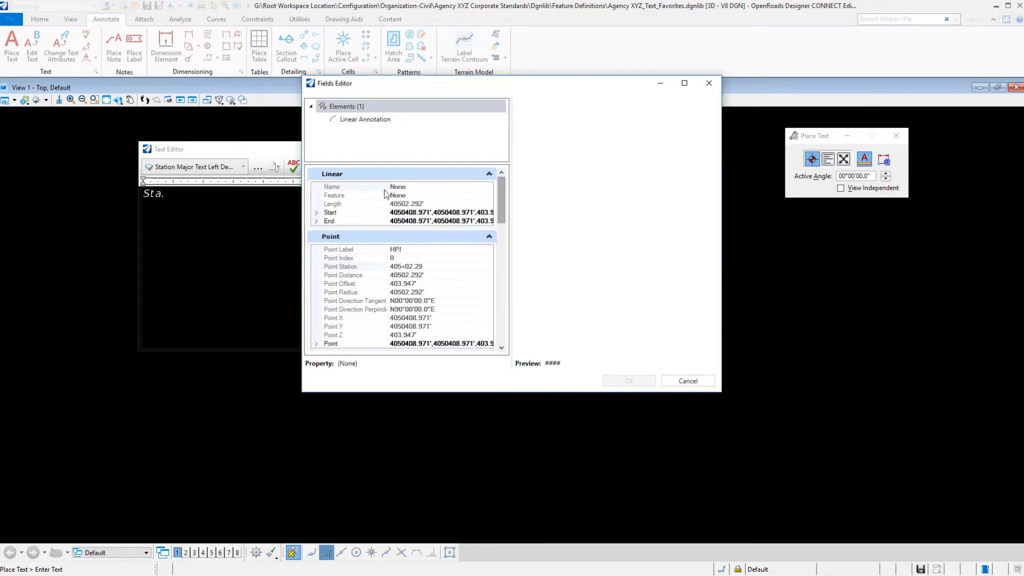
scroll("down", 3)
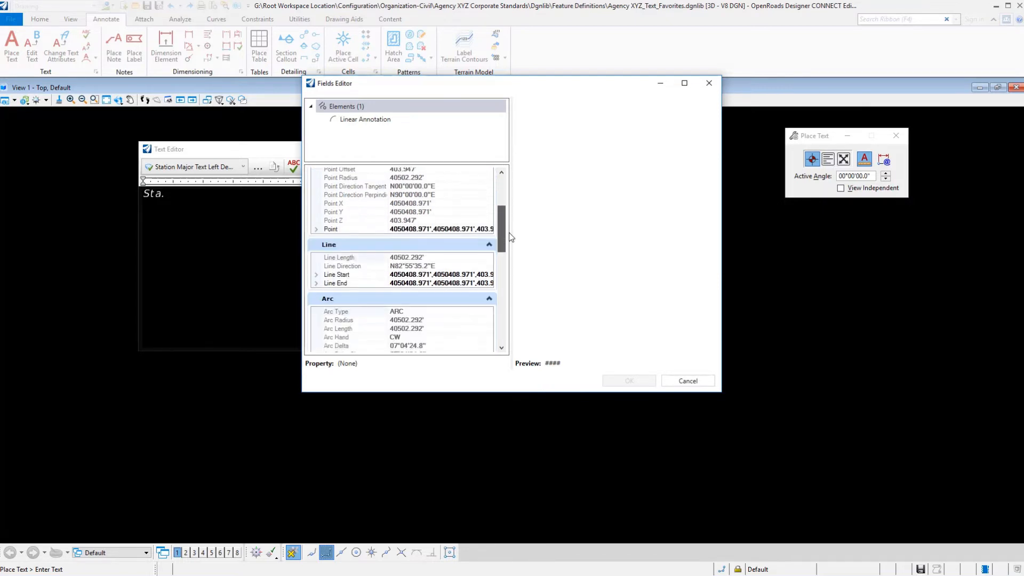
scroll("up", 3)
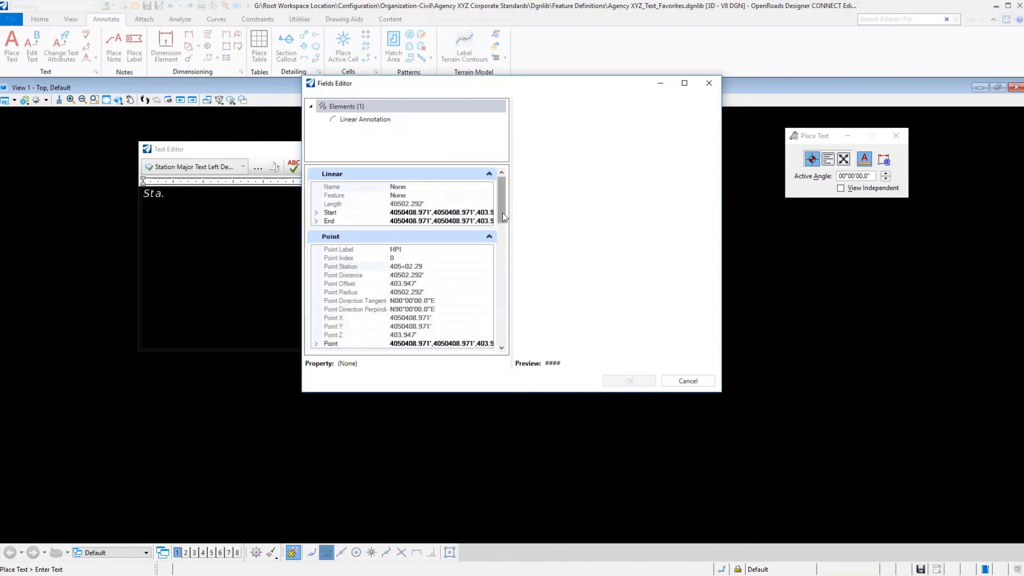
scroll("down", 3)
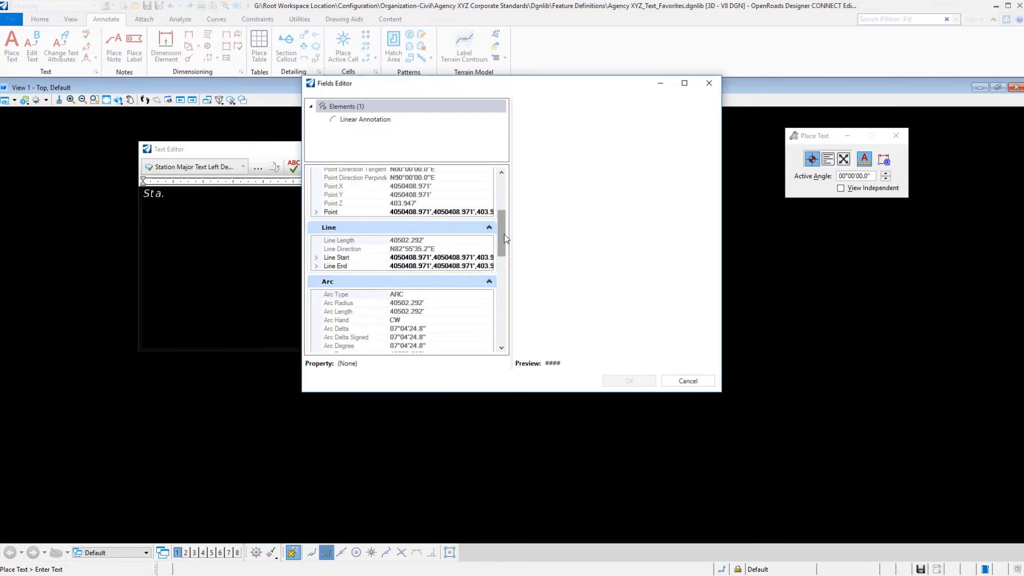
scroll("down", 3)
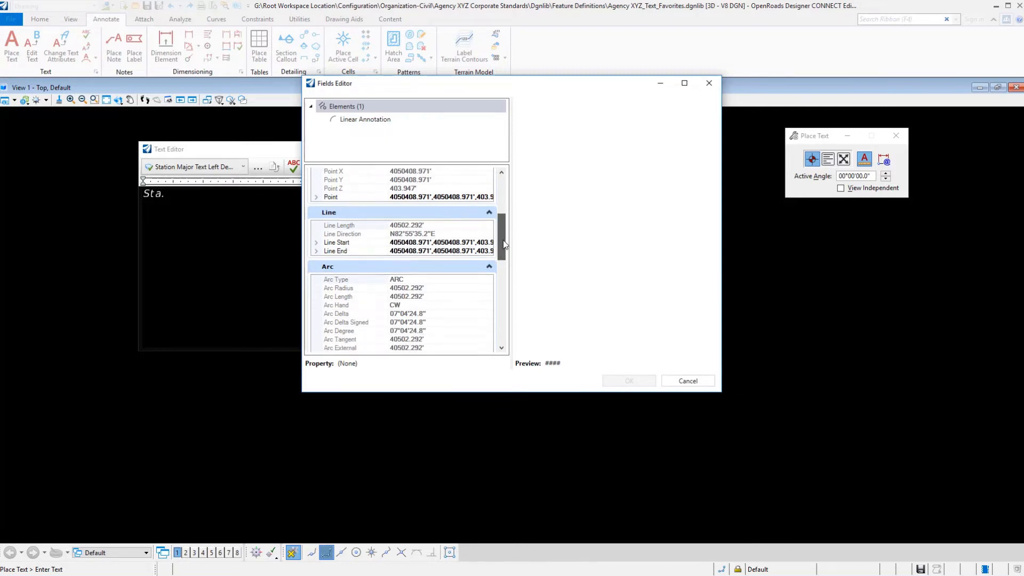
scroll("down", 3)
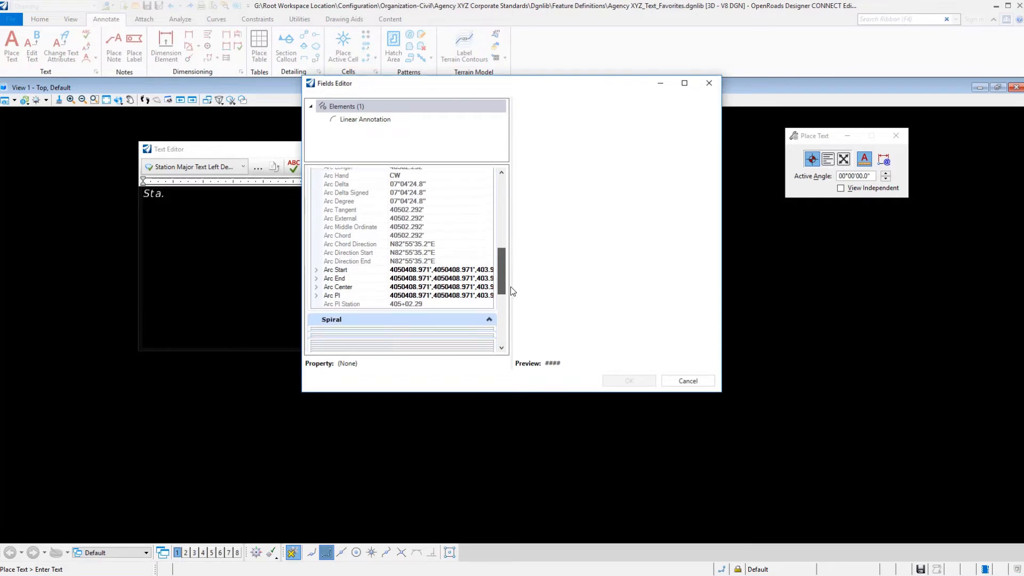
scroll("down", 3)
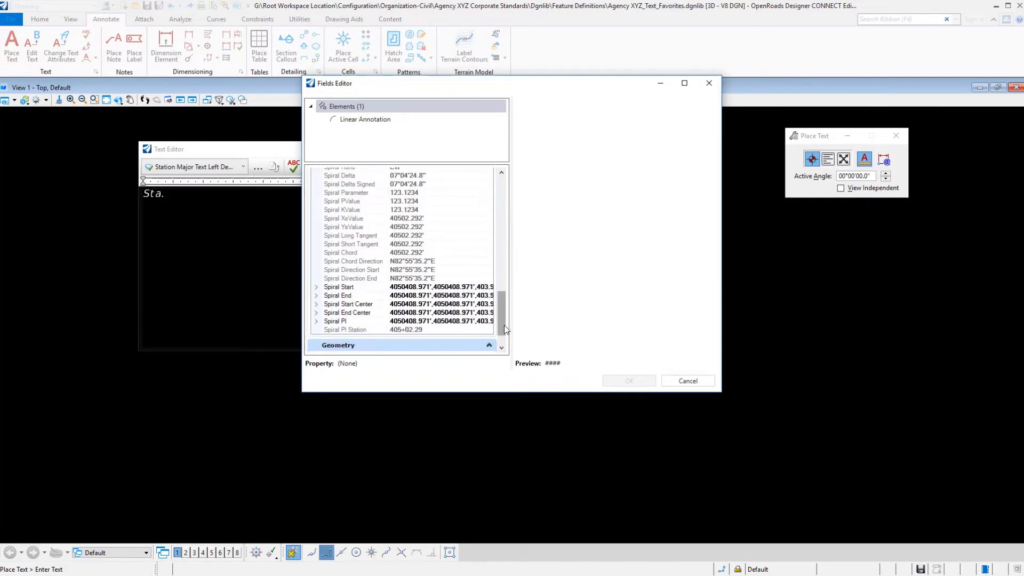
scroll("down", 3)
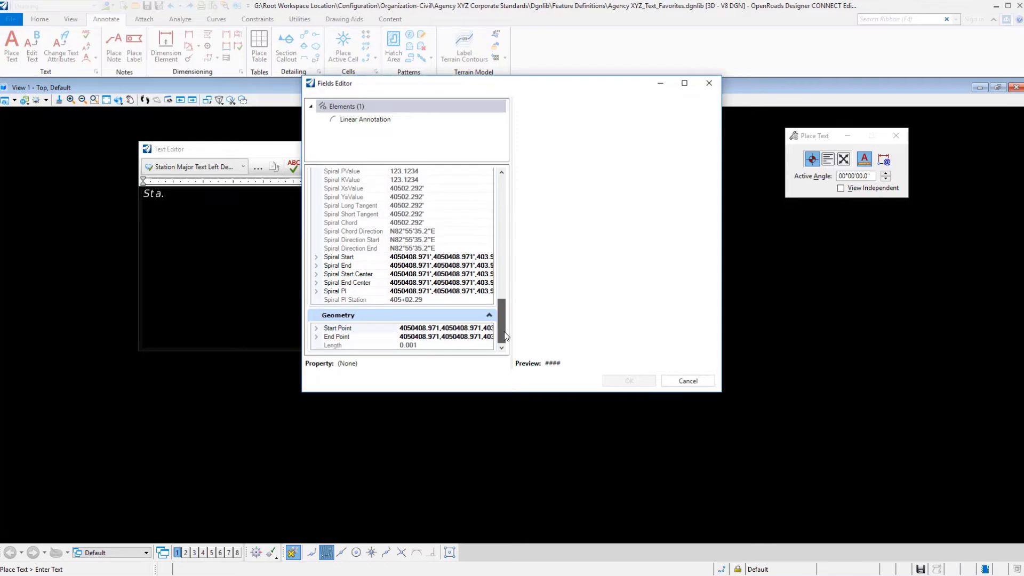
scroll("up", 3)
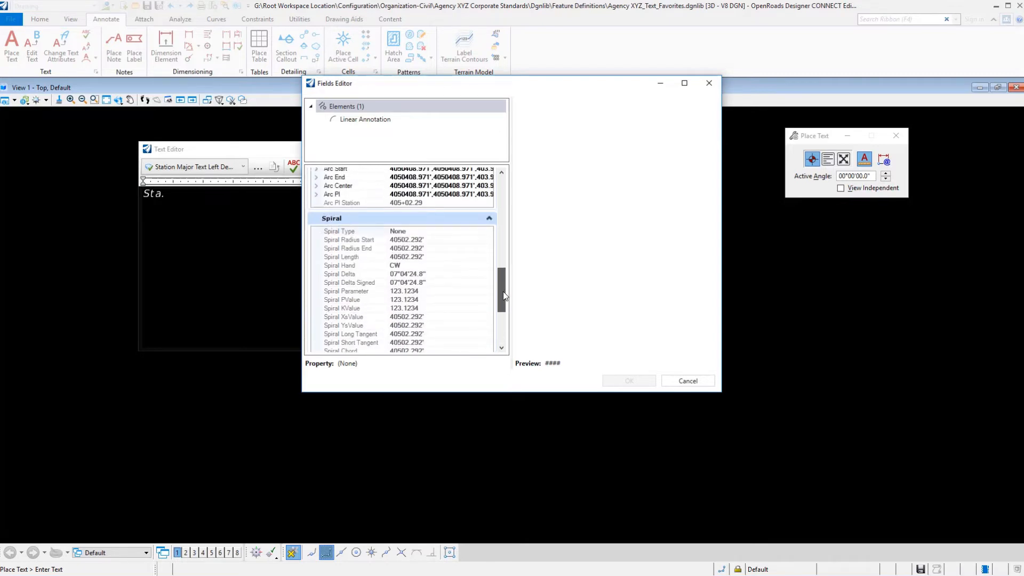
scroll("up", 3)
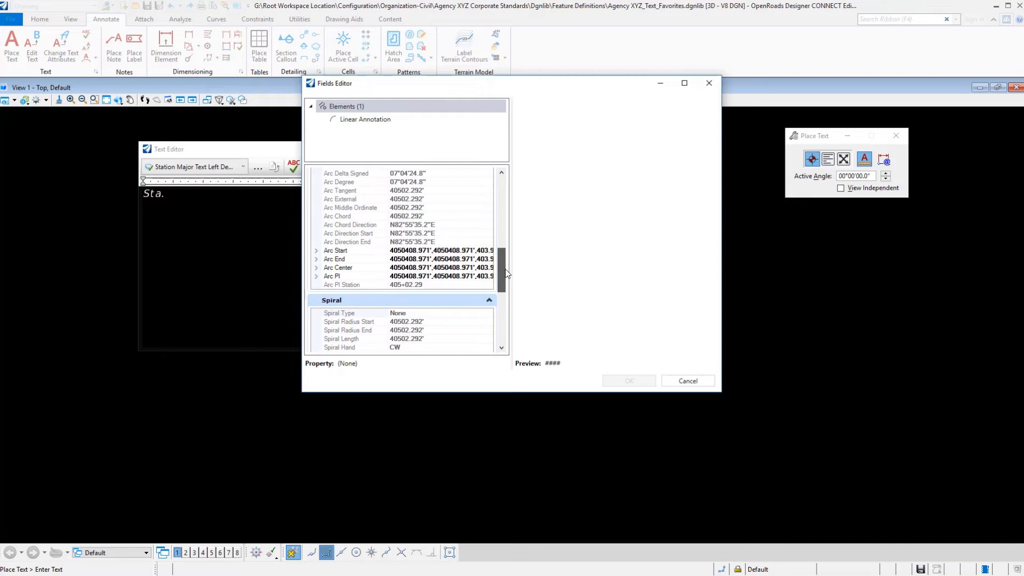
scroll("up", 3)
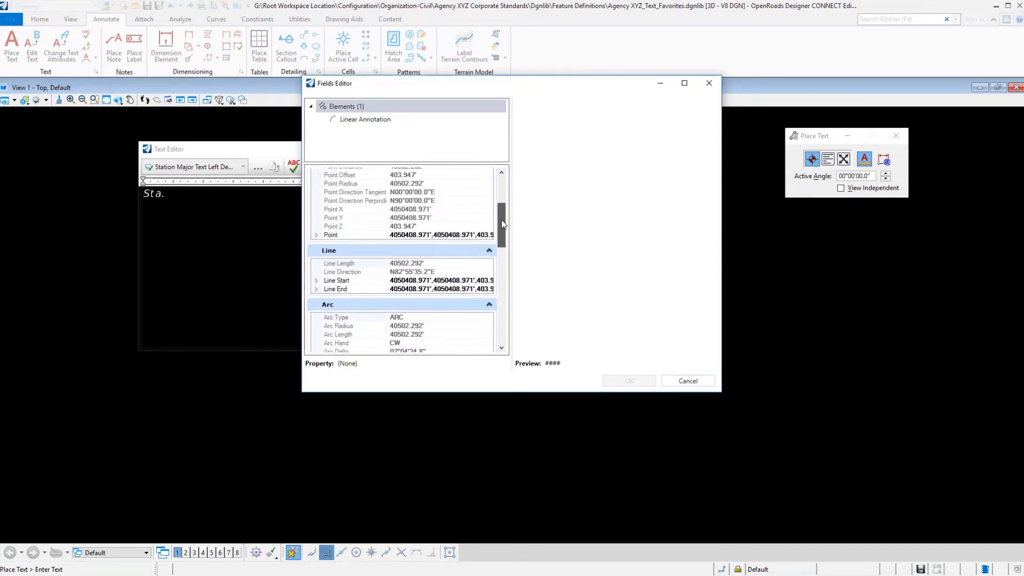
scroll("up", 3)
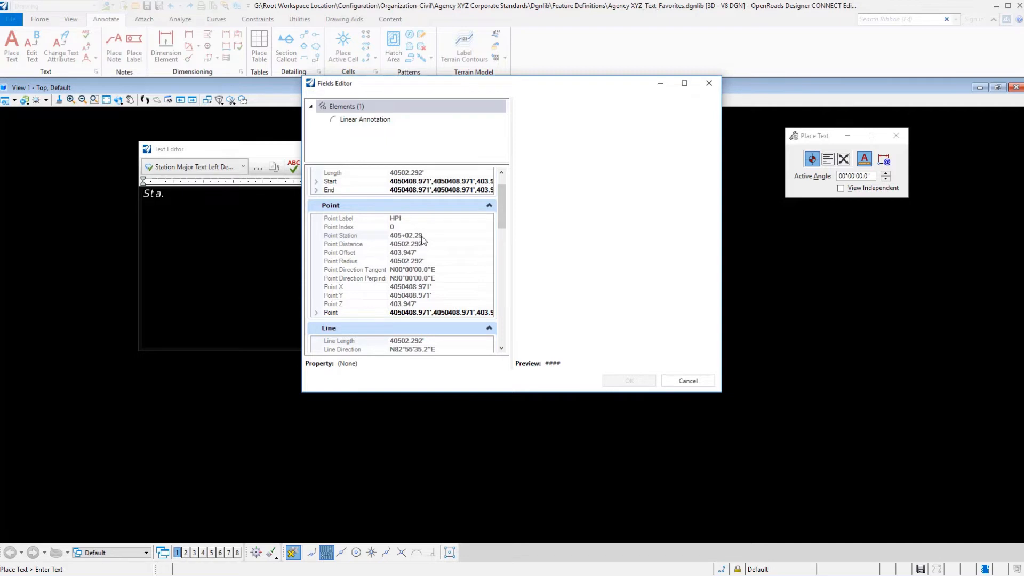
mouse_move(359, 241)
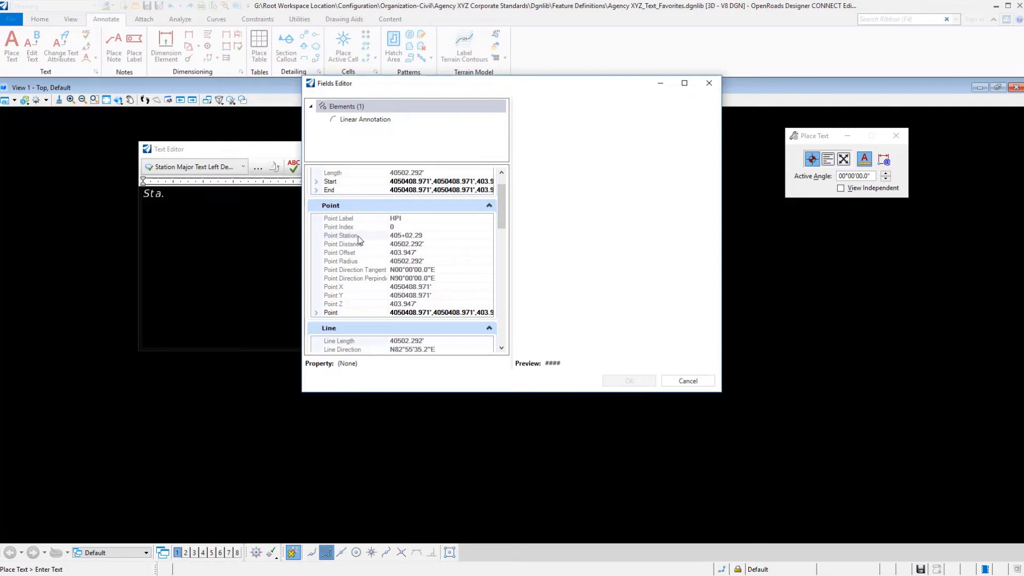
Step: Choose the Point Station property and set its Station Format to sss+ss.ss
left_click(340, 235)
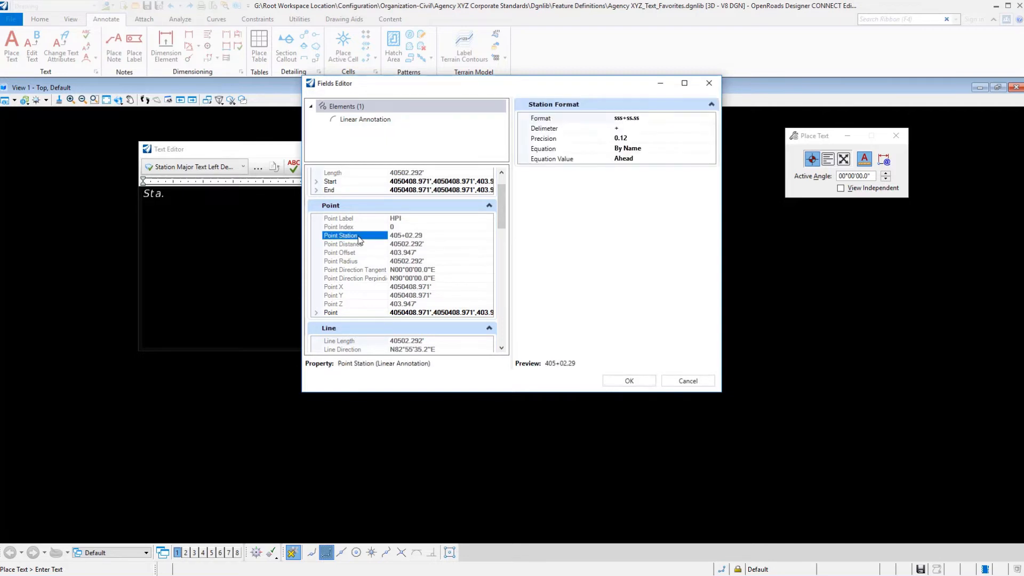
mouse_move(376, 242)
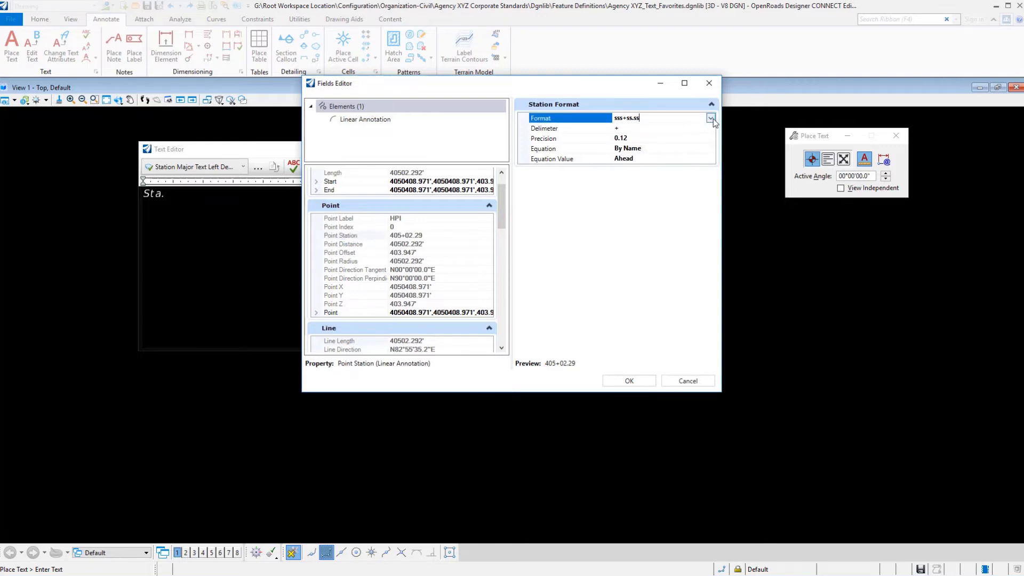
left_click(711, 119)
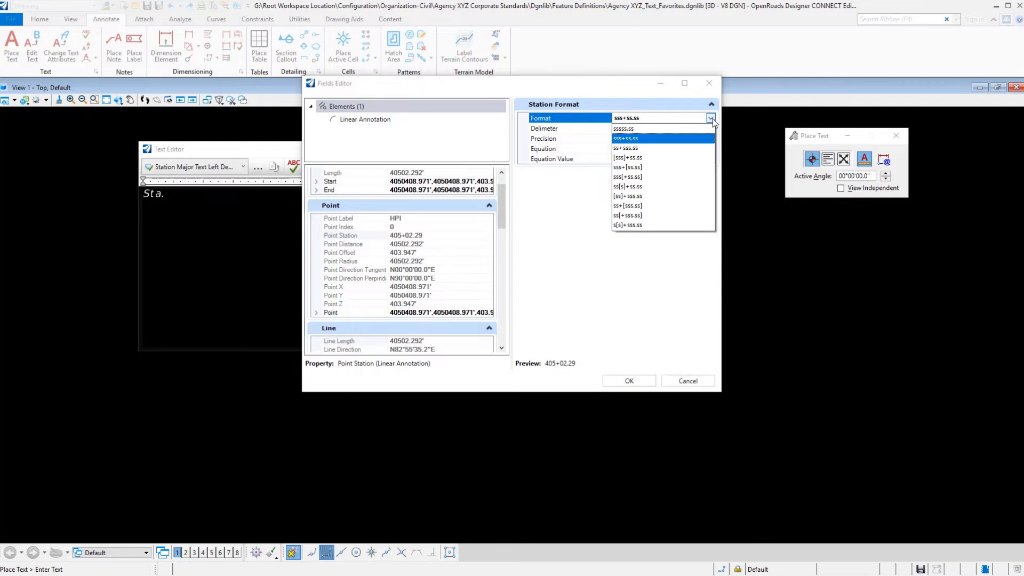
mouse_move(638, 141)
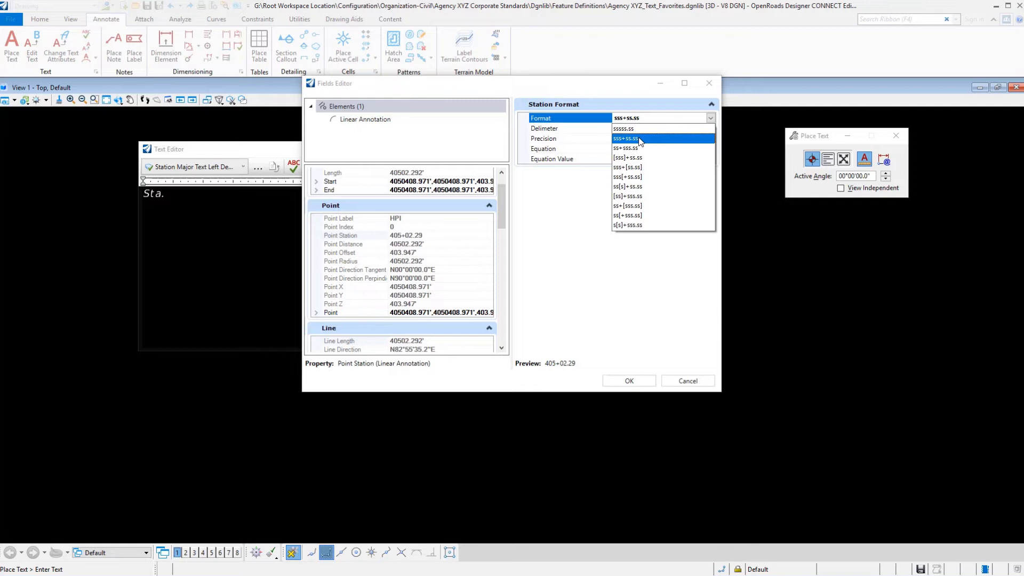
left_click(625, 148)
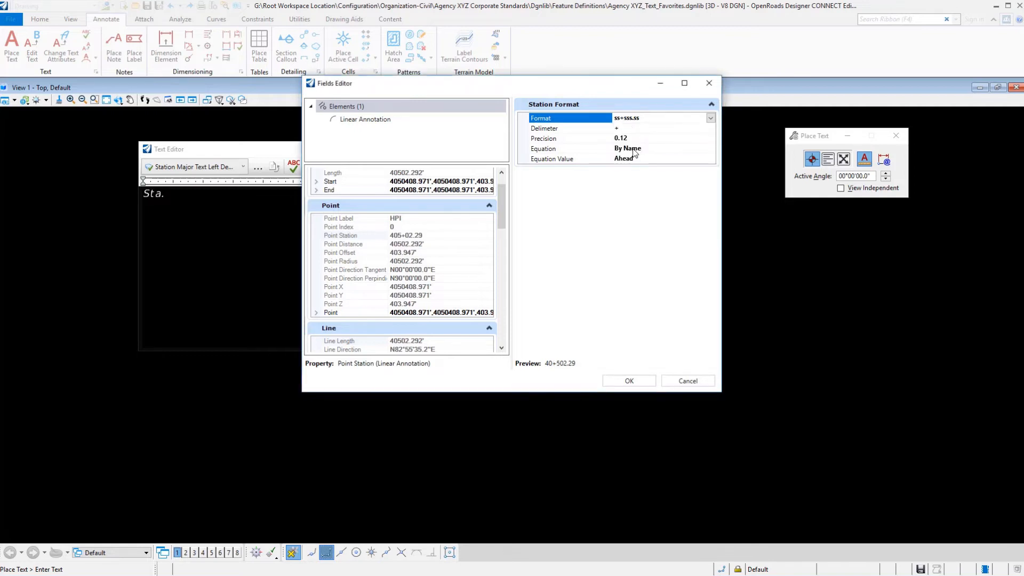
left_click(709, 118)
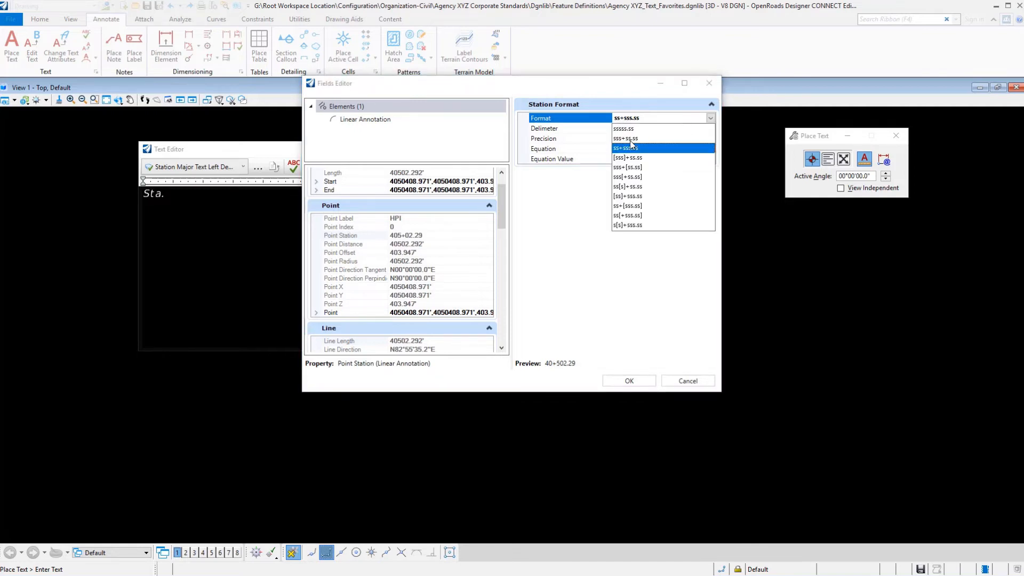
left_click(626, 137)
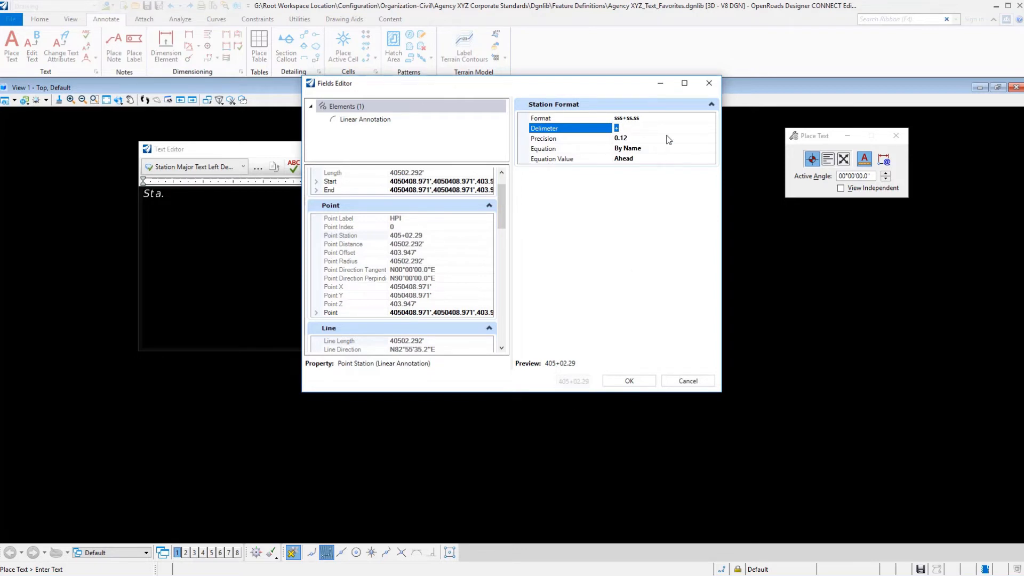
Step: Set the station Precision to 0 decimal places so it previews 405+02
left_click(543, 137)
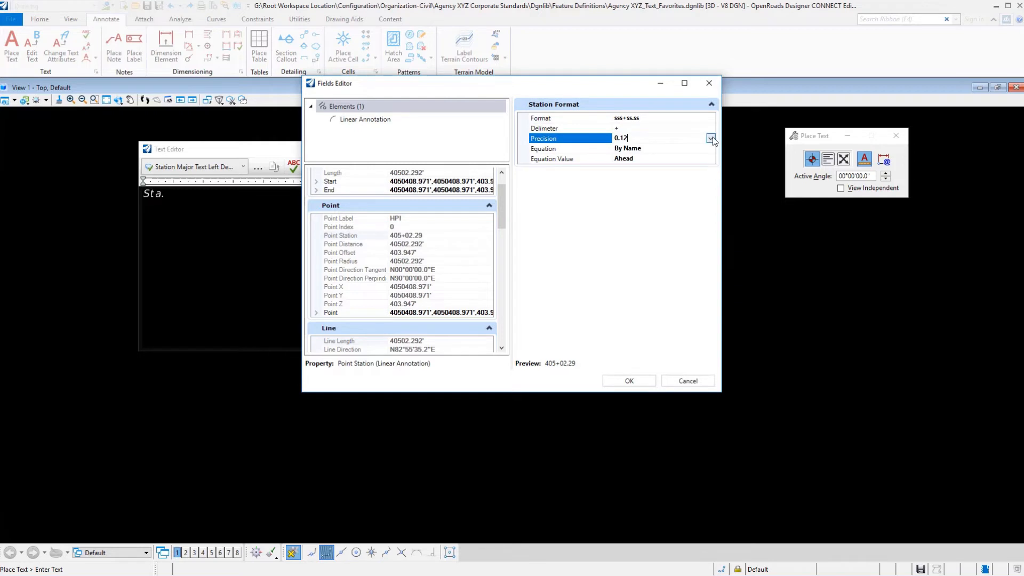
left_click(711, 137)
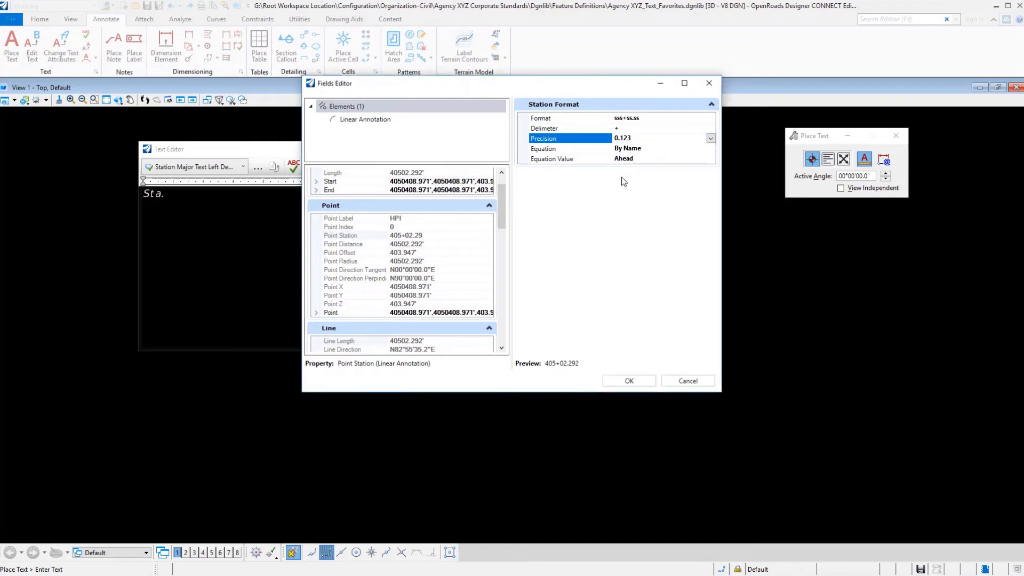
left_click(710, 138)
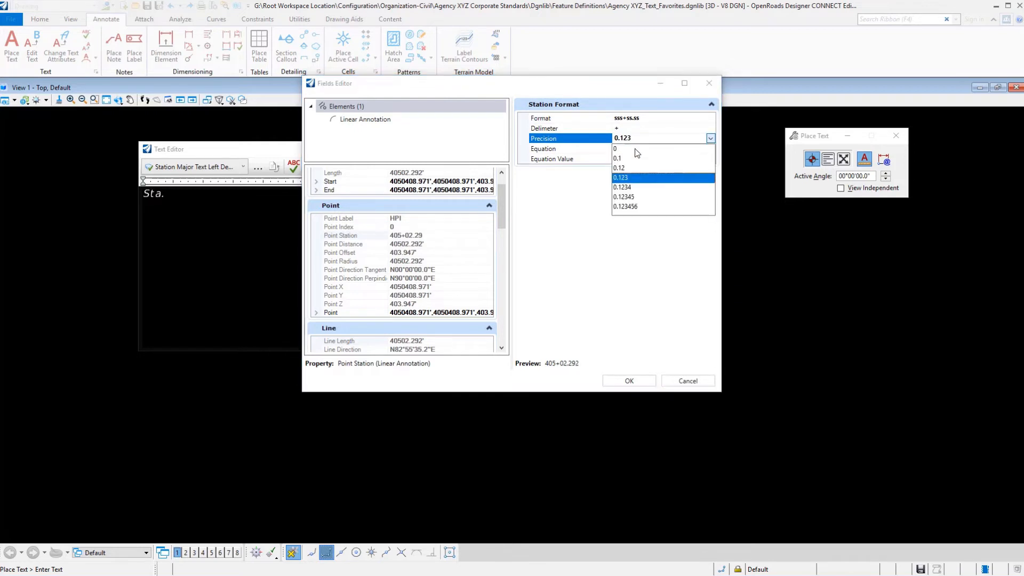
left_click(618, 168)
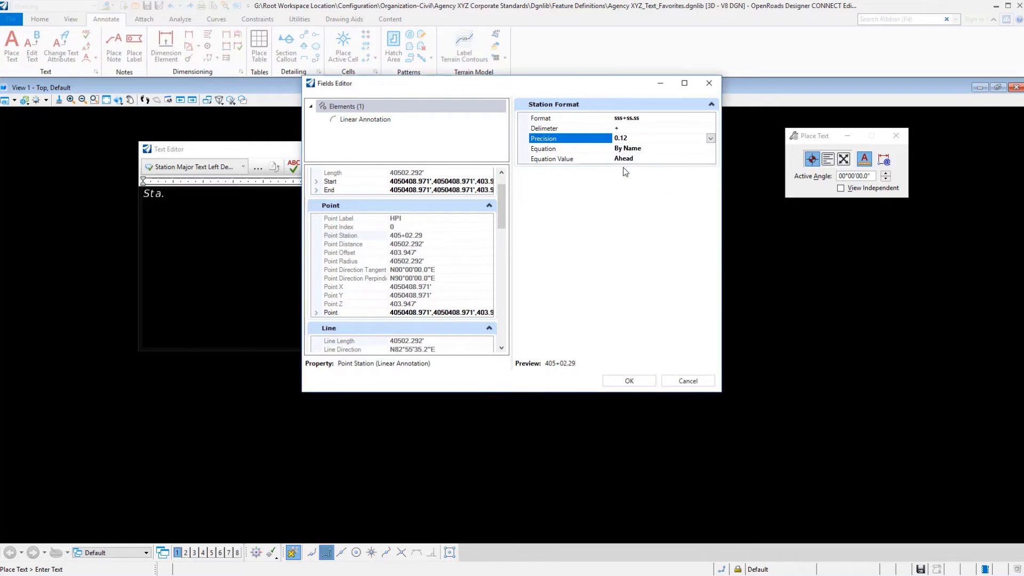
mouse_move(686, 162)
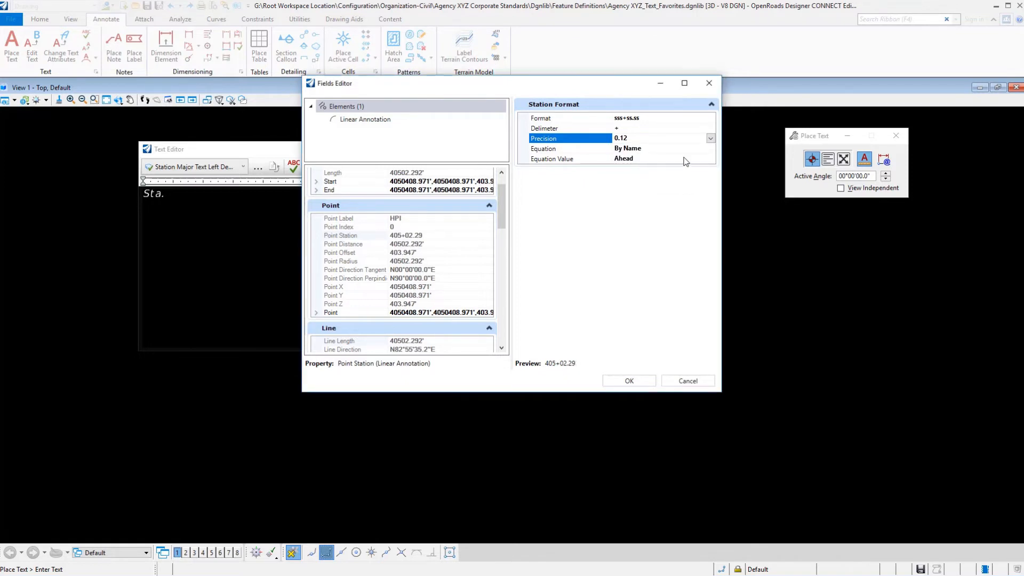
left_click(710, 137)
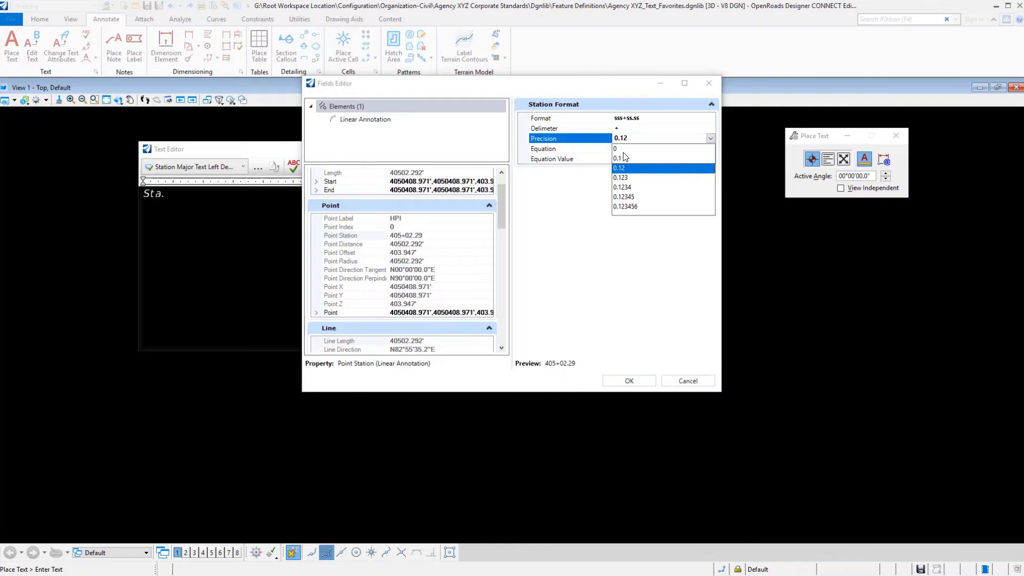
left_click(618, 147)
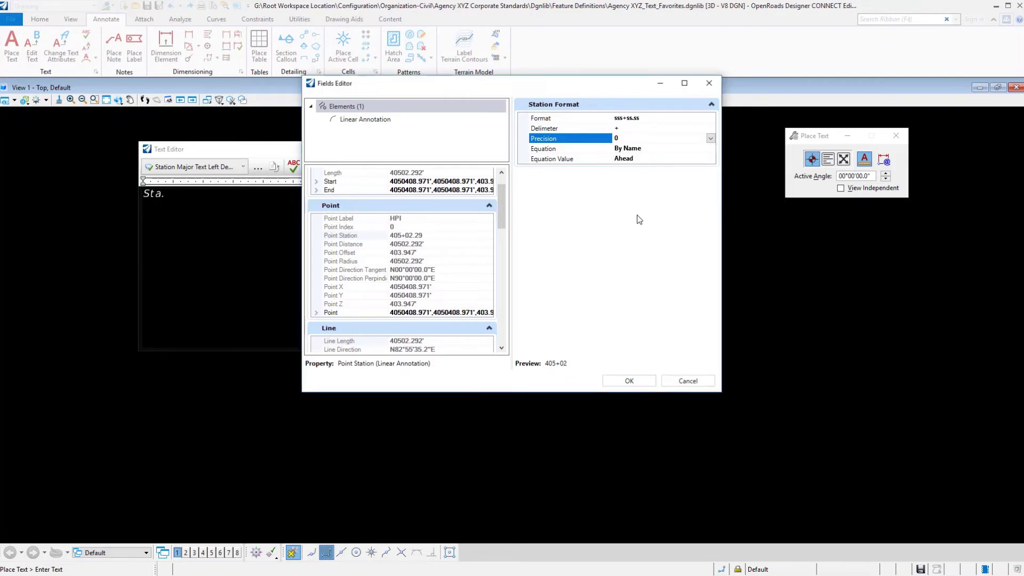
mouse_move(647, 150)
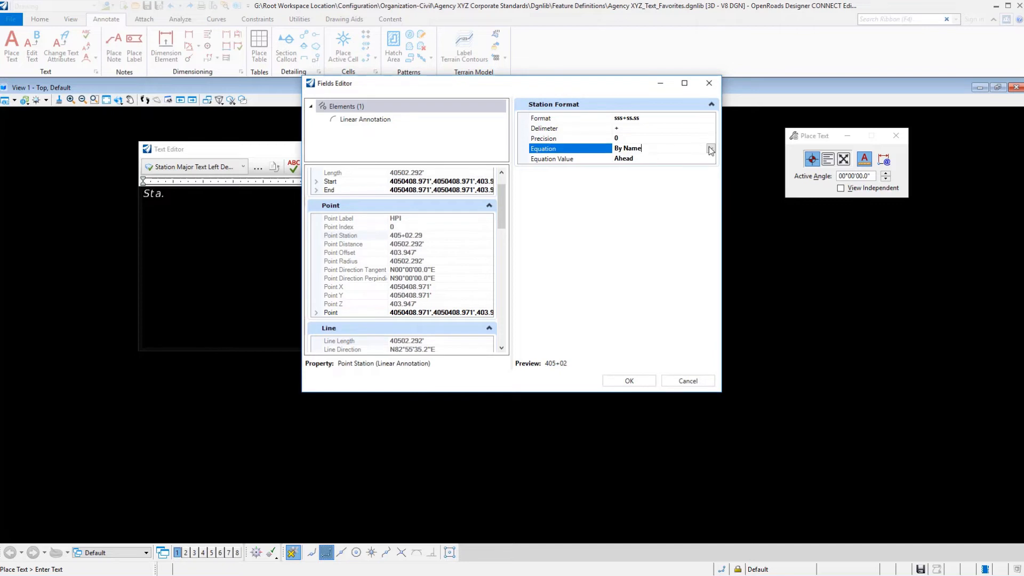
Step: Keep Equation By Name with Equation Value Ahead and accept the Point Station field
left_click(710, 148)
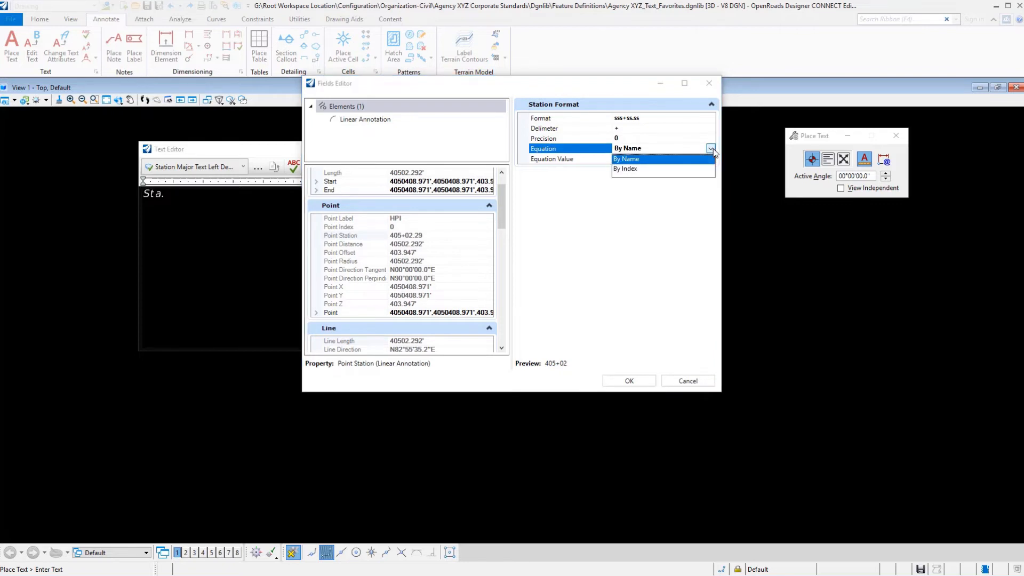
mouse_move(642, 159)
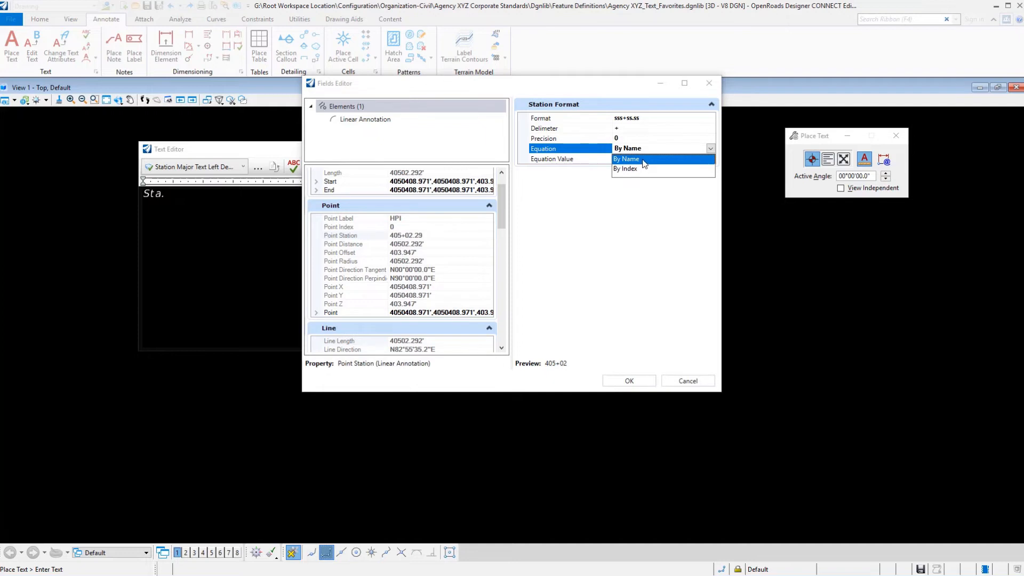
mouse_move(640, 167)
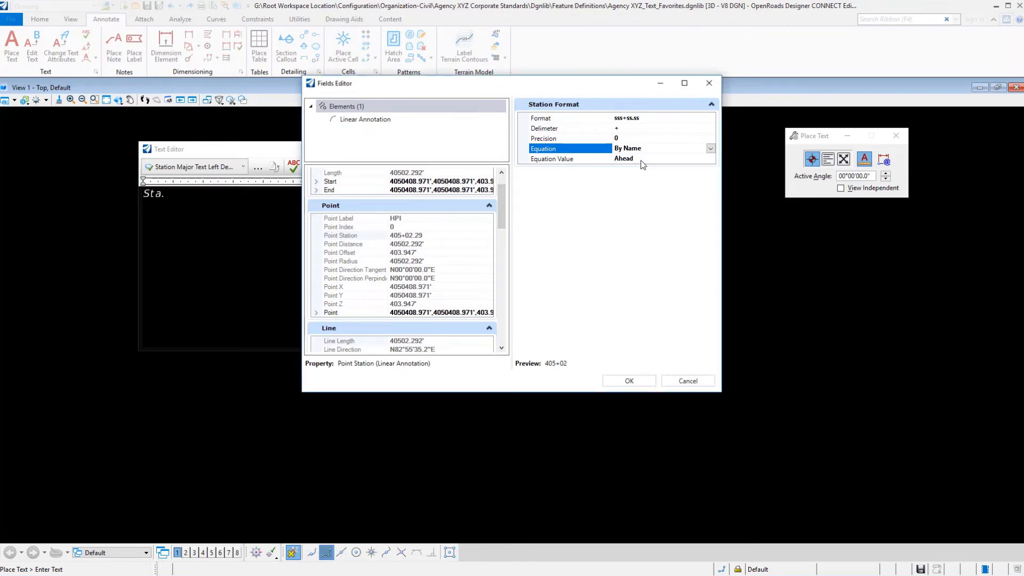
left_click(568, 158)
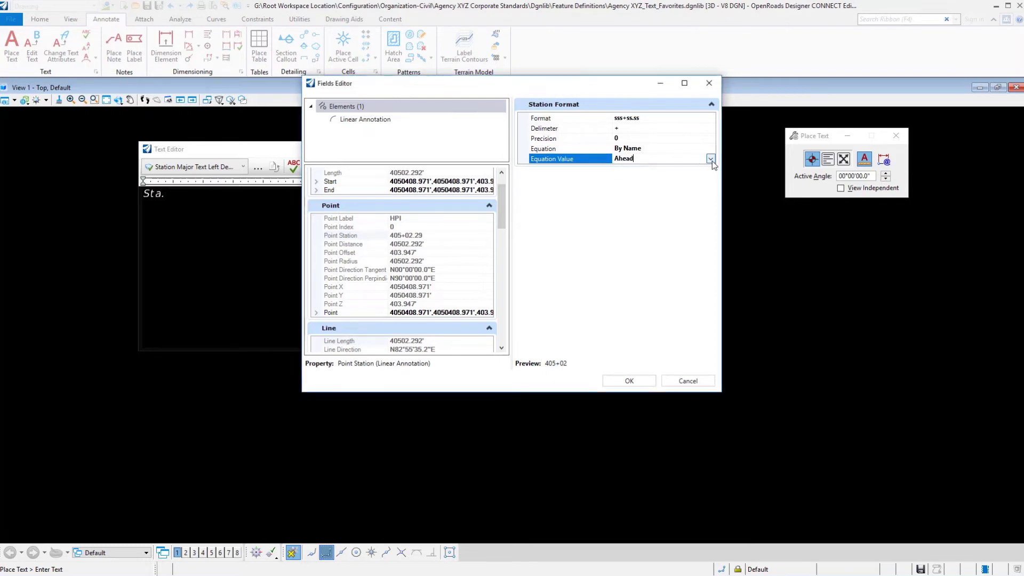
left_click(709, 159)
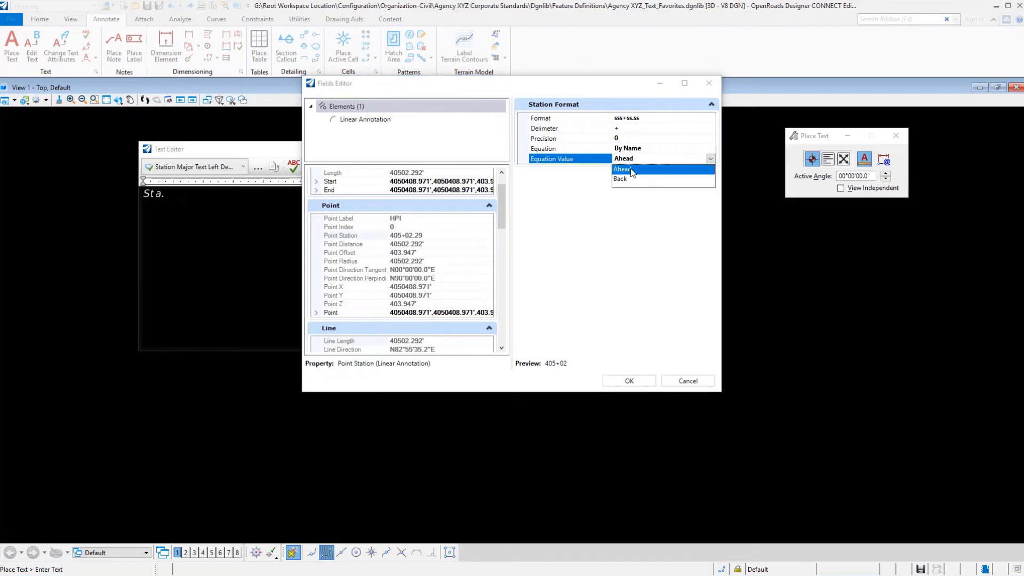
left_click(623, 169)
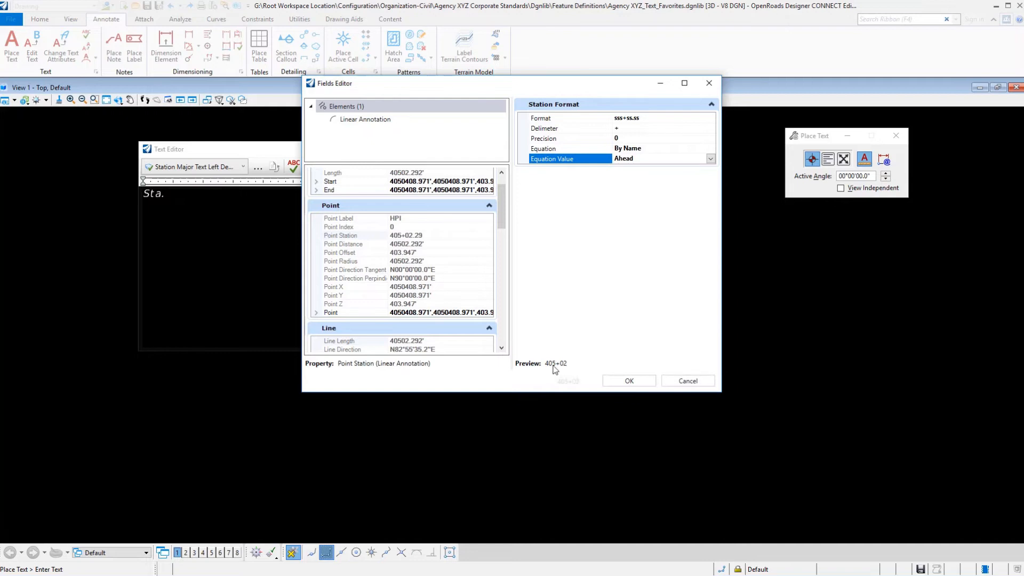
left_click(627, 381)
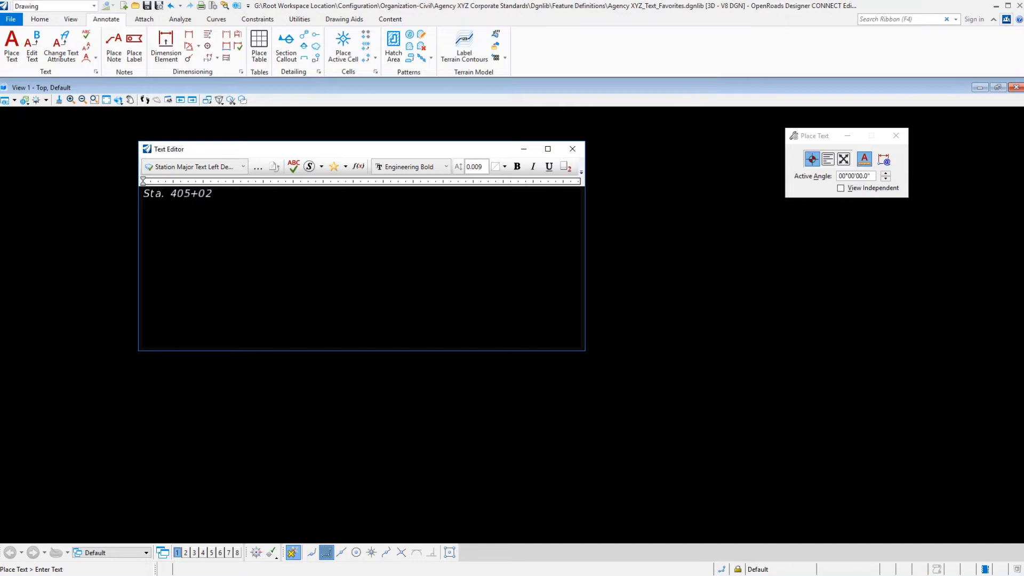
Step: Select the whole "Sta. 405+02" text and save it as a new text favorite named Sta
double_click(190, 193)
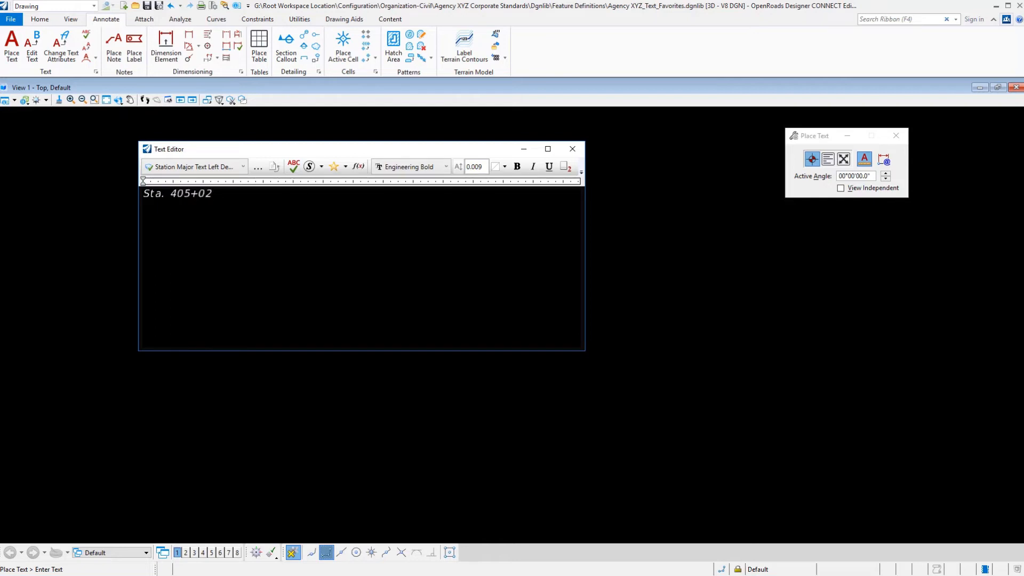
left_click(211, 193)
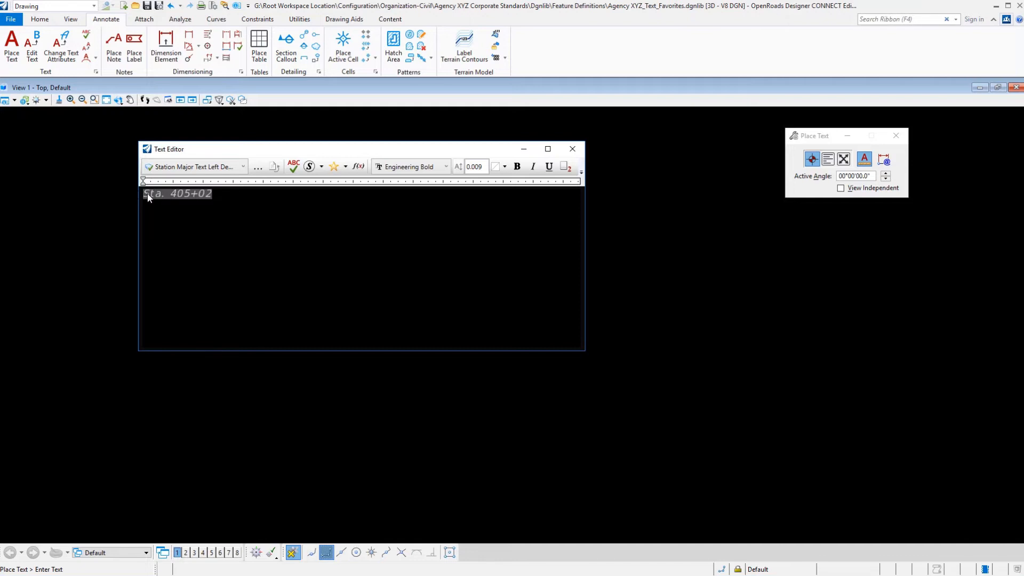
right_click(150, 193)
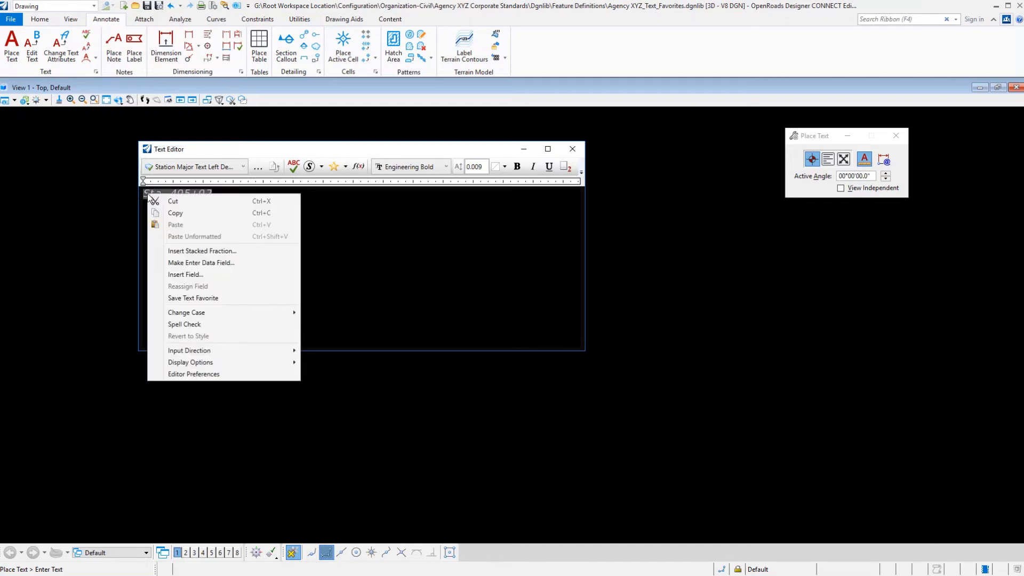
mouse_move(192, 297)
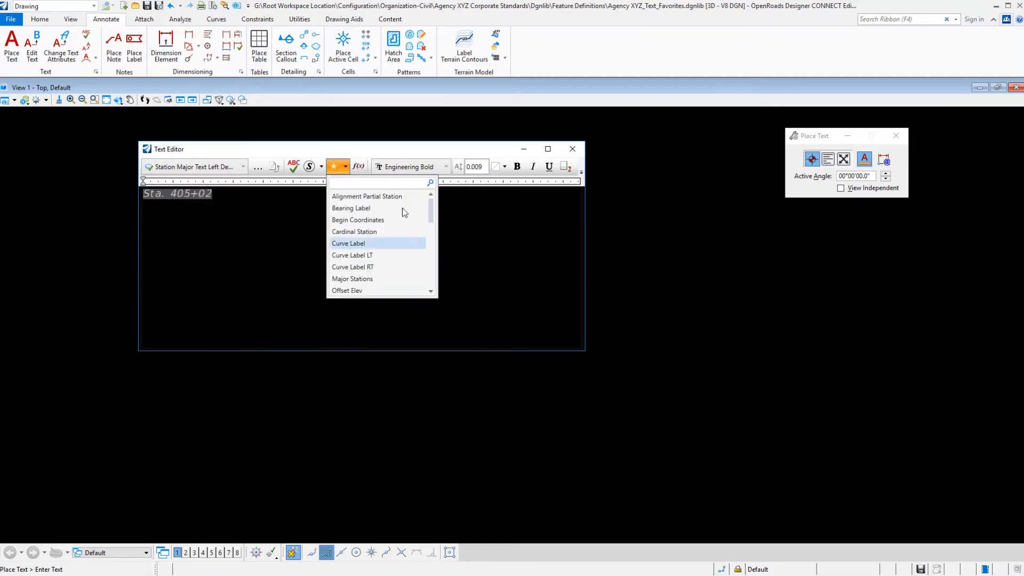
scroll("down", 3)
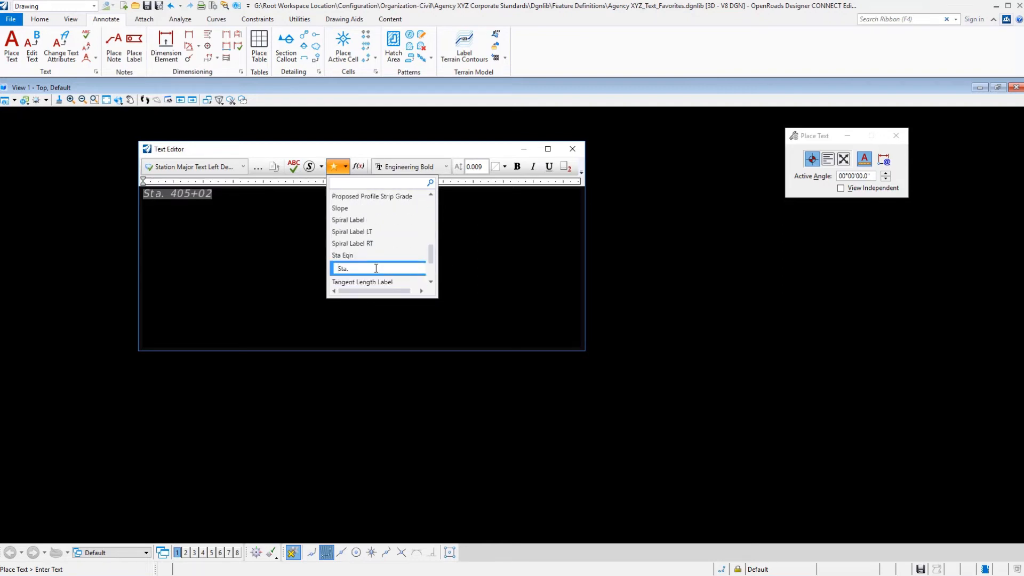
mouse_move(355, 268)
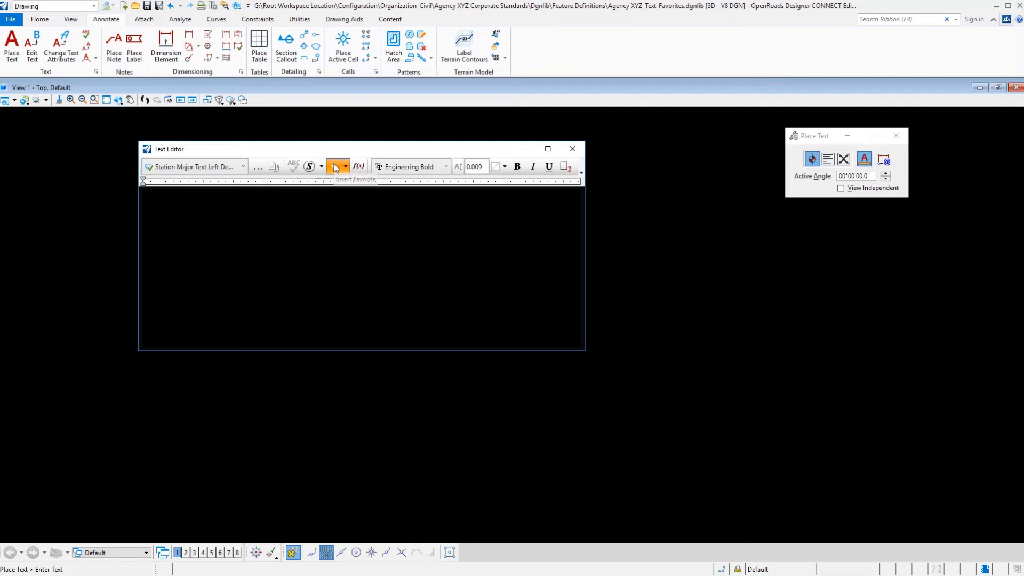
Step: Rename the Sta. favorite to Sta. XYZ in the Insert Favorite list
left_click(334, 166)
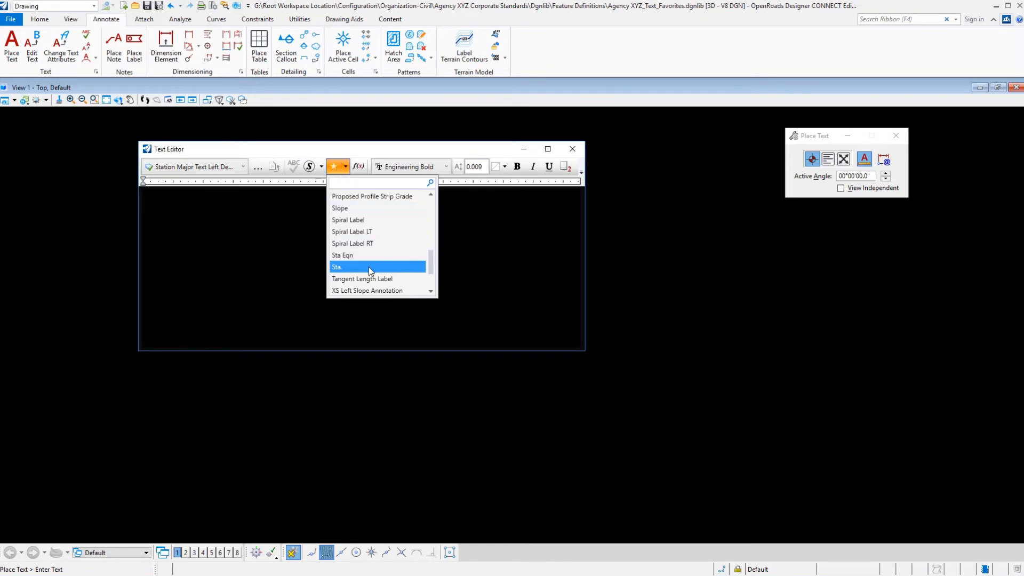
right_click(337, 267)
type(". X")
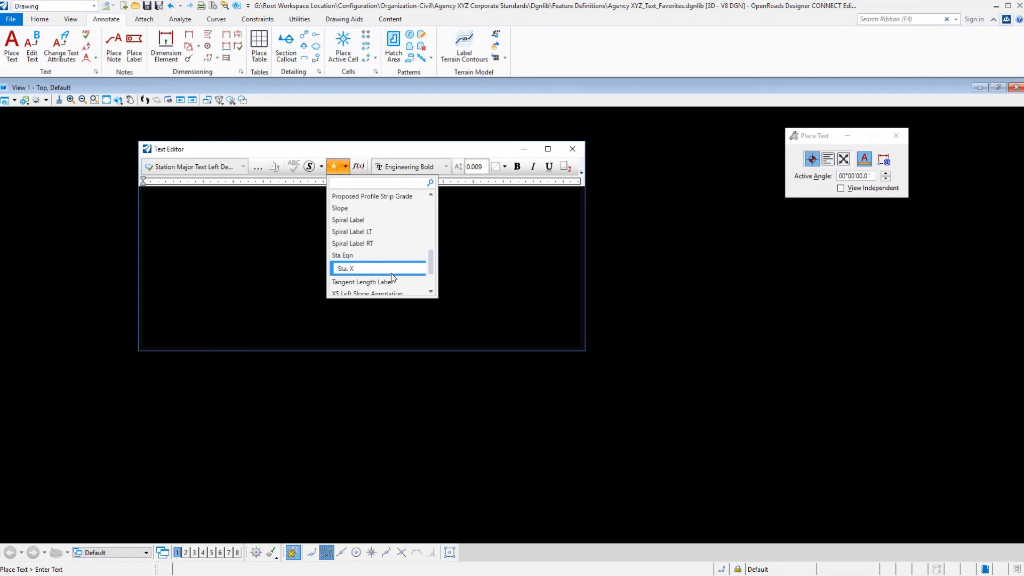
type("YZ")
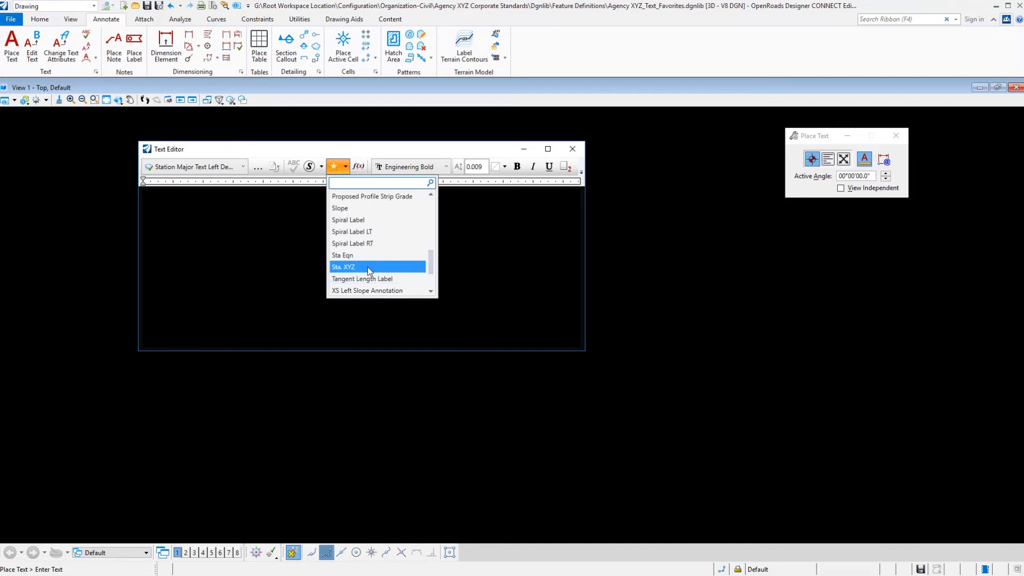
mouse_move(509, 239)
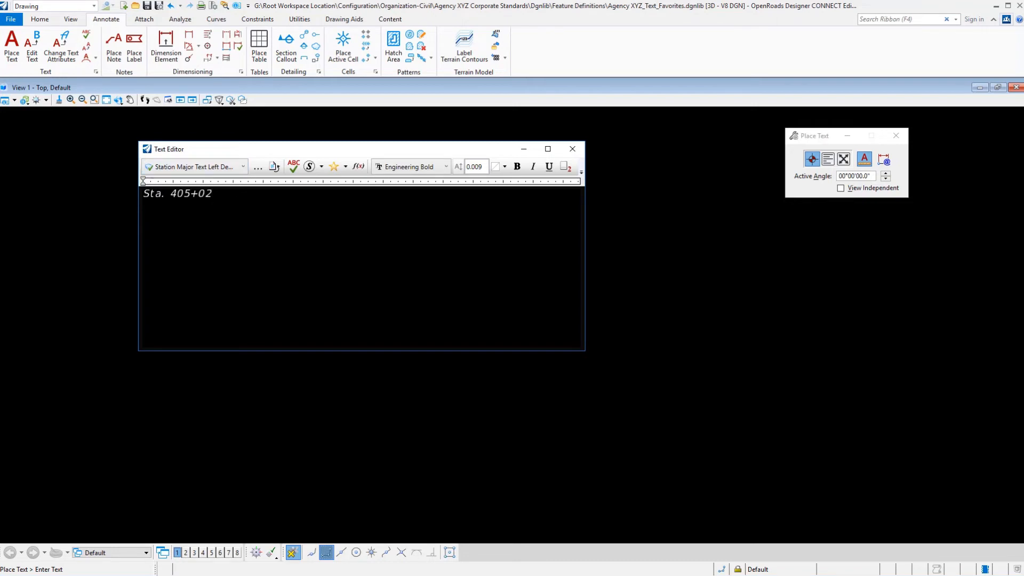
Step: Browse the text favorites and insert the Sta. XYZ station favorite
left_click(333, 166)
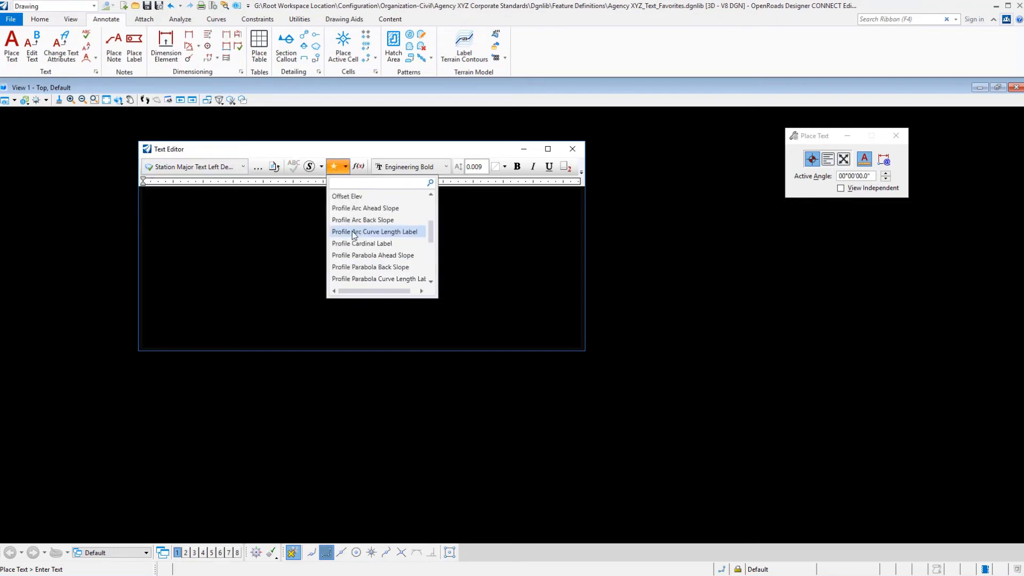
left_click(375, 230)
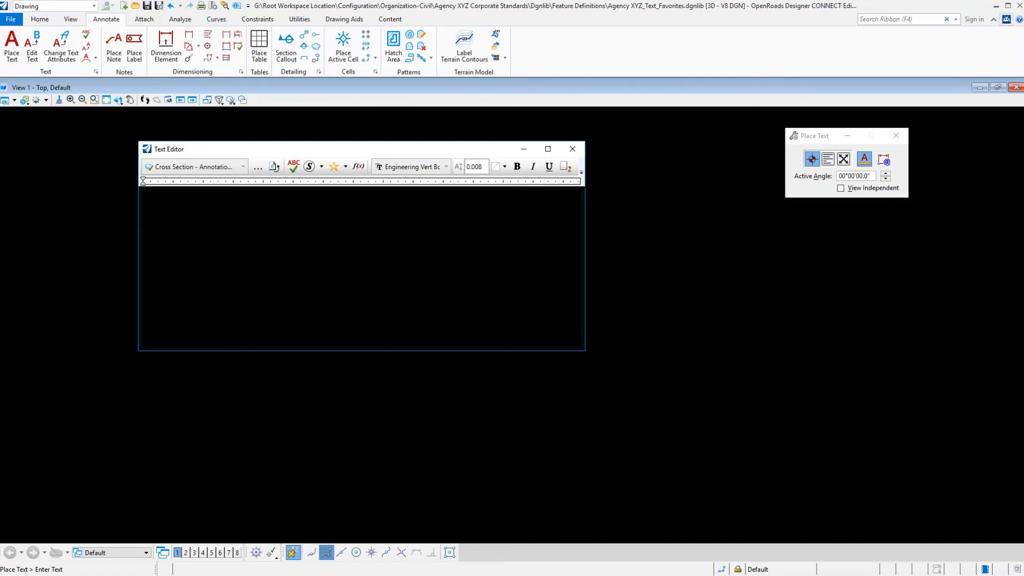
left_click(334, 166)
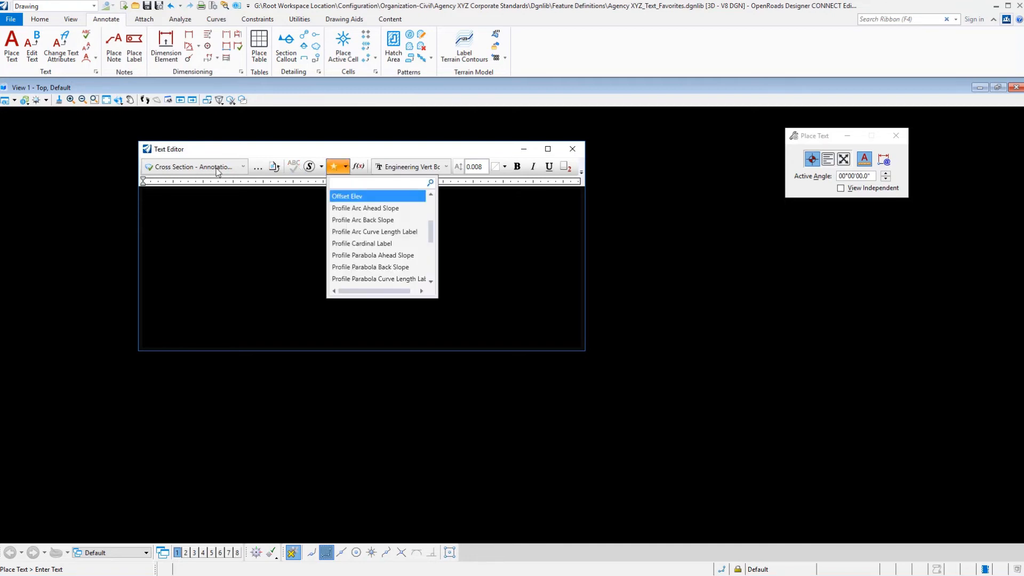
mouse_move(376, 244)
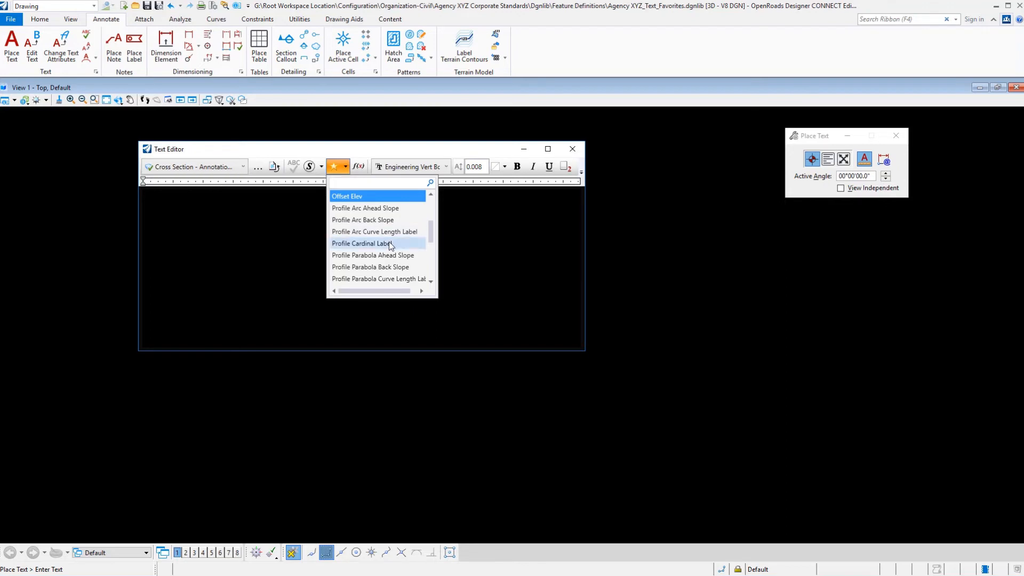
scroll("down", 3)
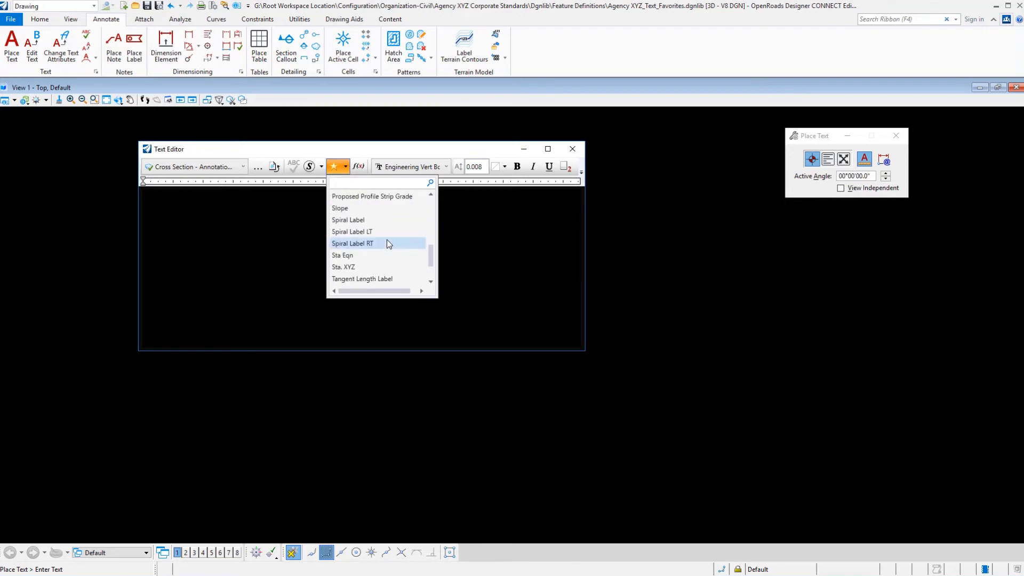
left_click(344, 266)
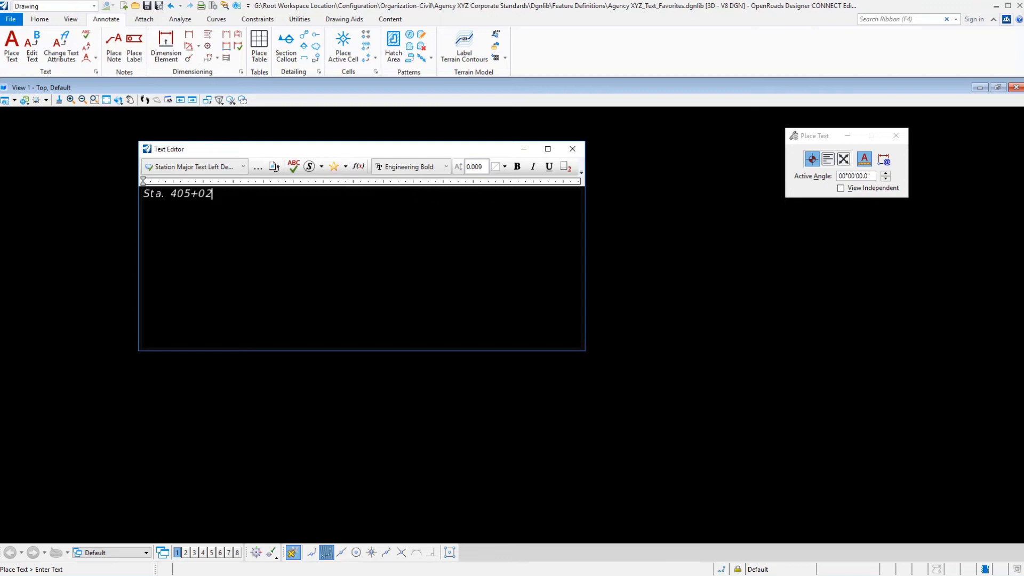
mouse_move(209, 167)
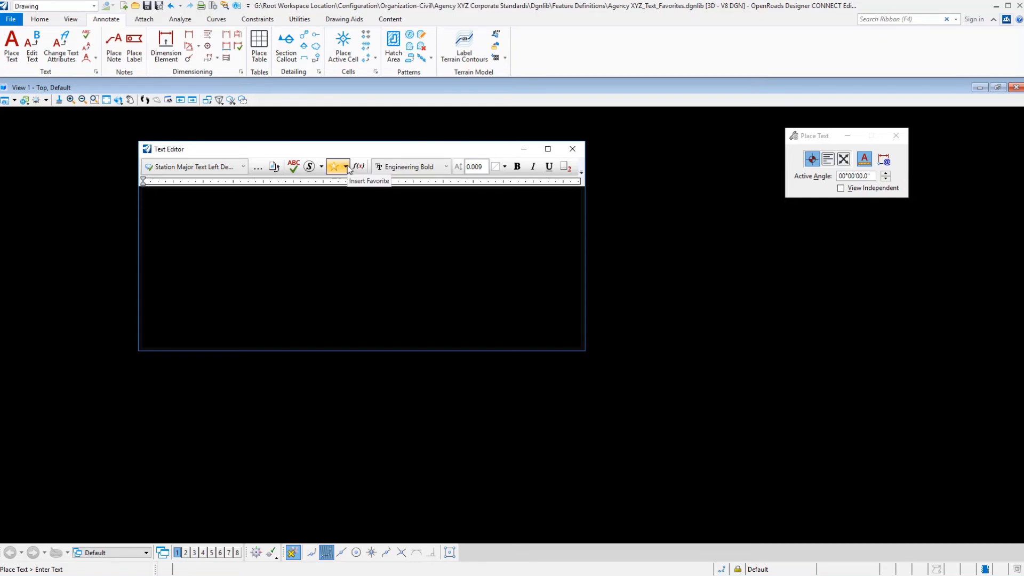
left_click(346, 167)
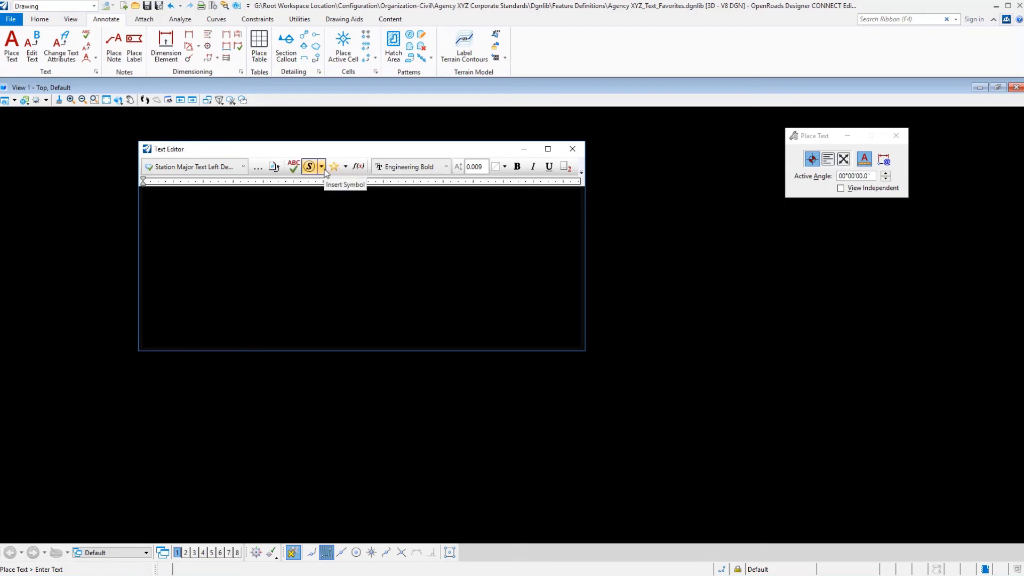
Step: Insert the Curve Label LT favorite with its PI, delta, tangent, length and radius lines
left_click(345, 166)
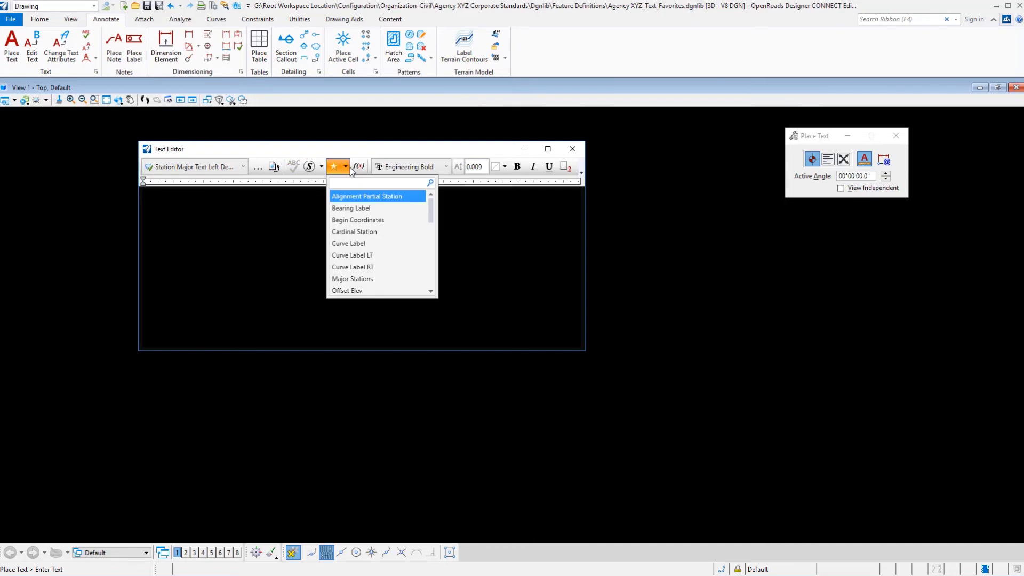
mouse_move(357, 219)
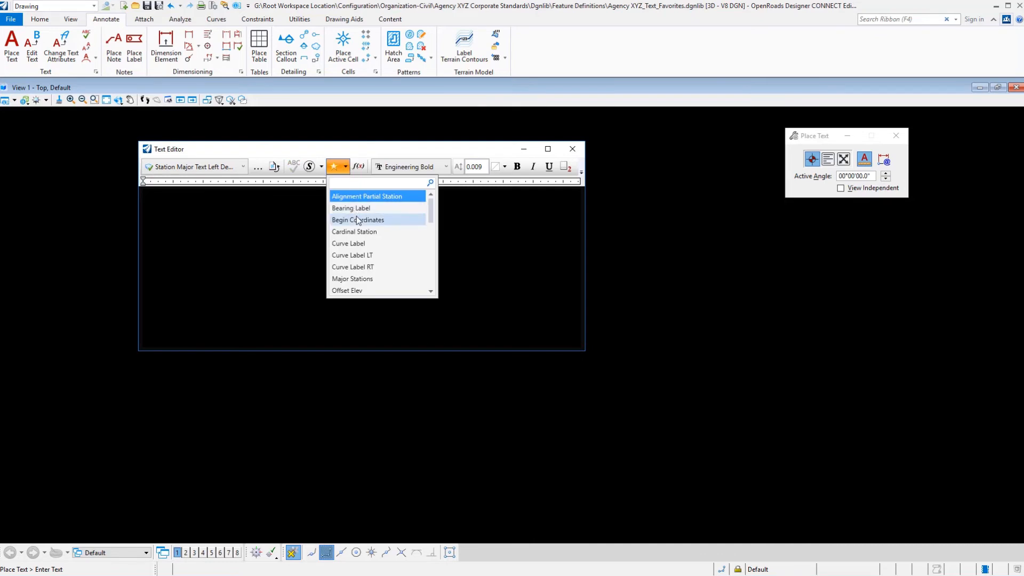
mouse_move(354, 231)
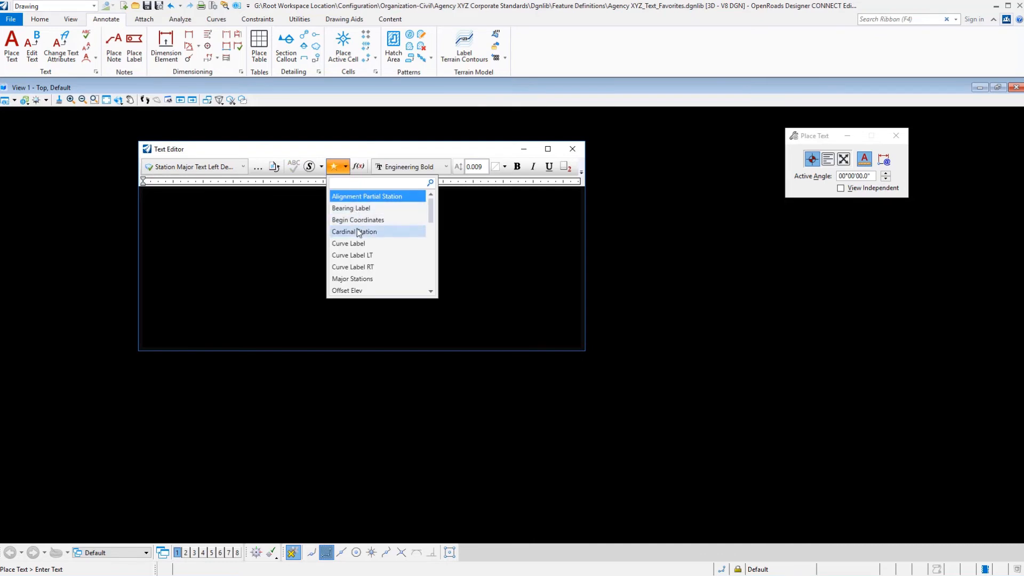
mouse_move(348, 243)
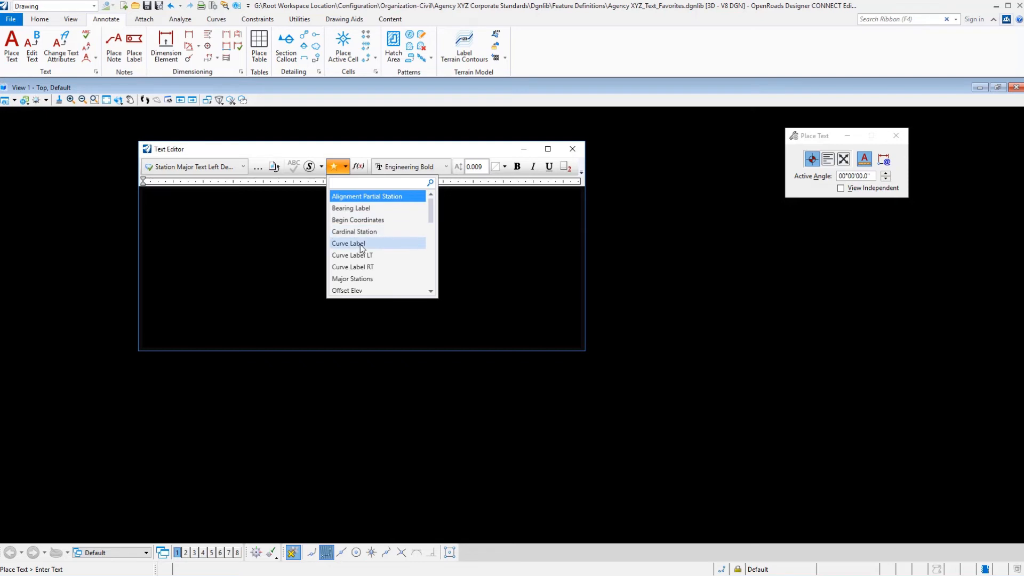
mouse_move(352, 255)
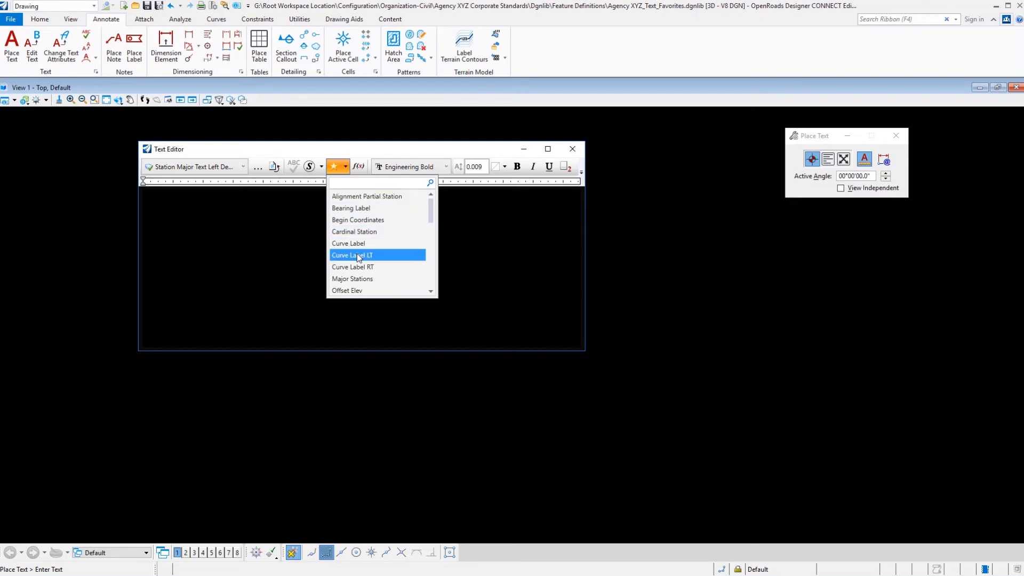
left_click(352, 255)
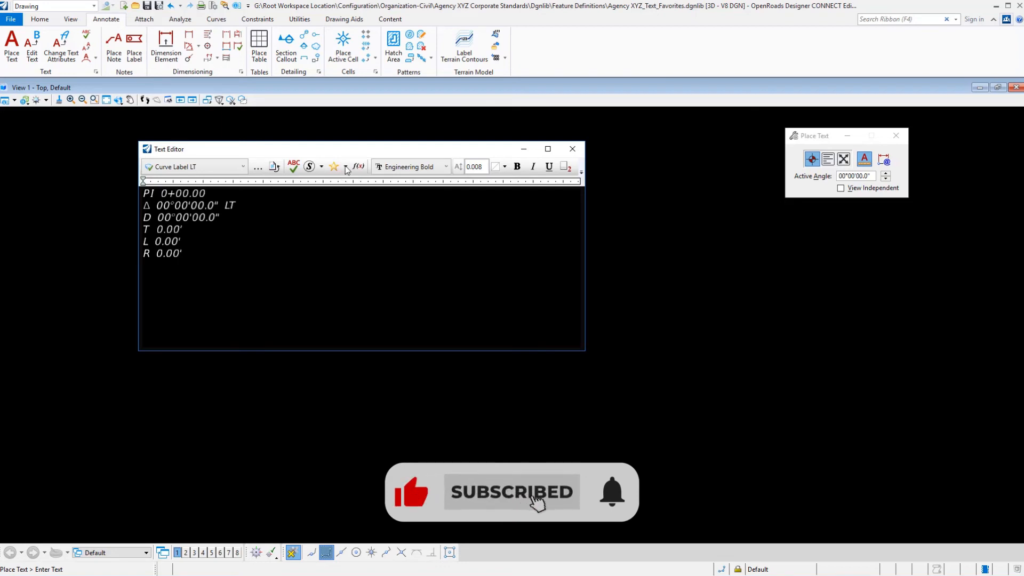
Step: Reopen the curve label's PI station field for editing and dismiss the properties error
left_click(334, 166)
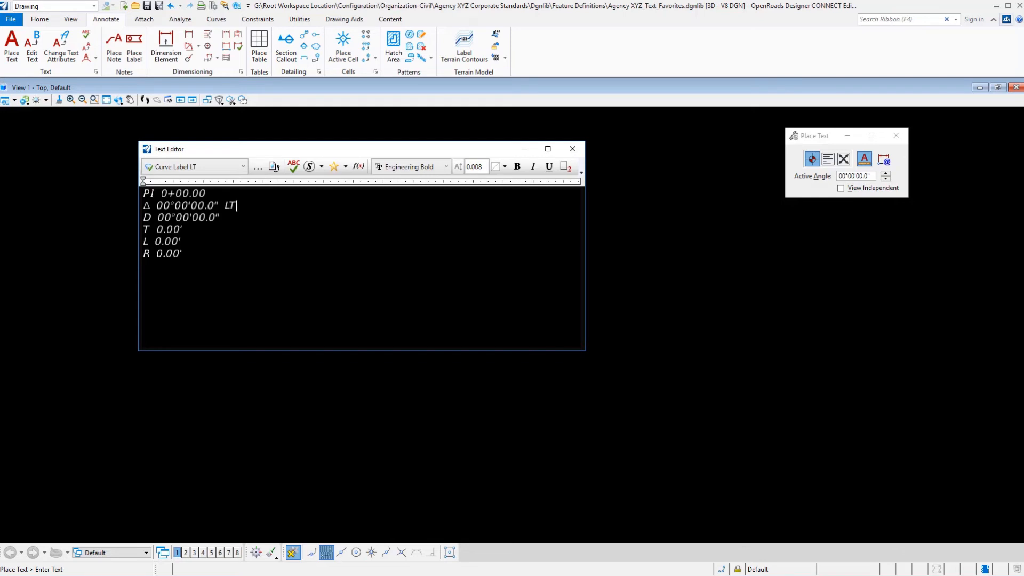
double_click(181, 193)
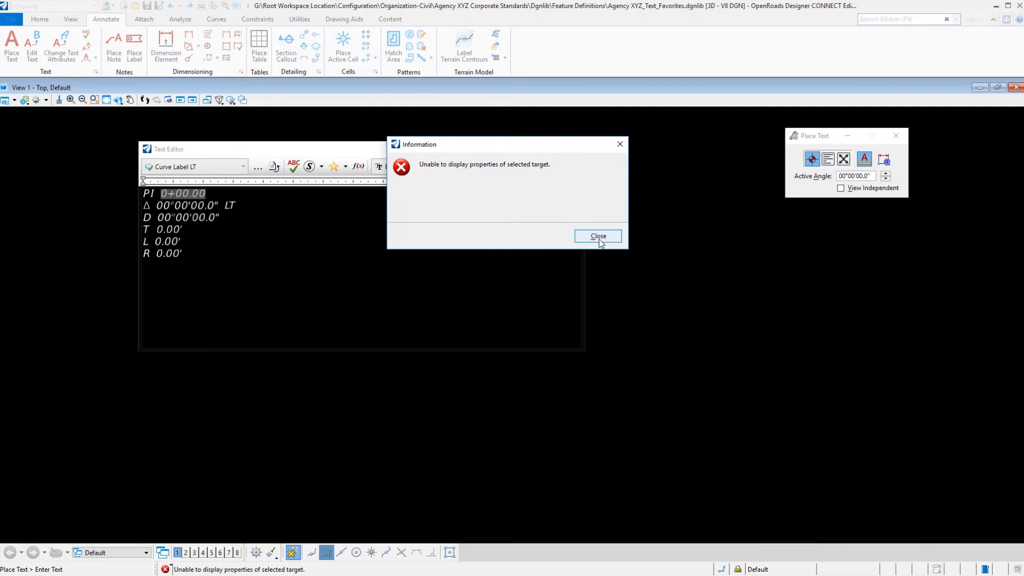
left_click(597, 236)
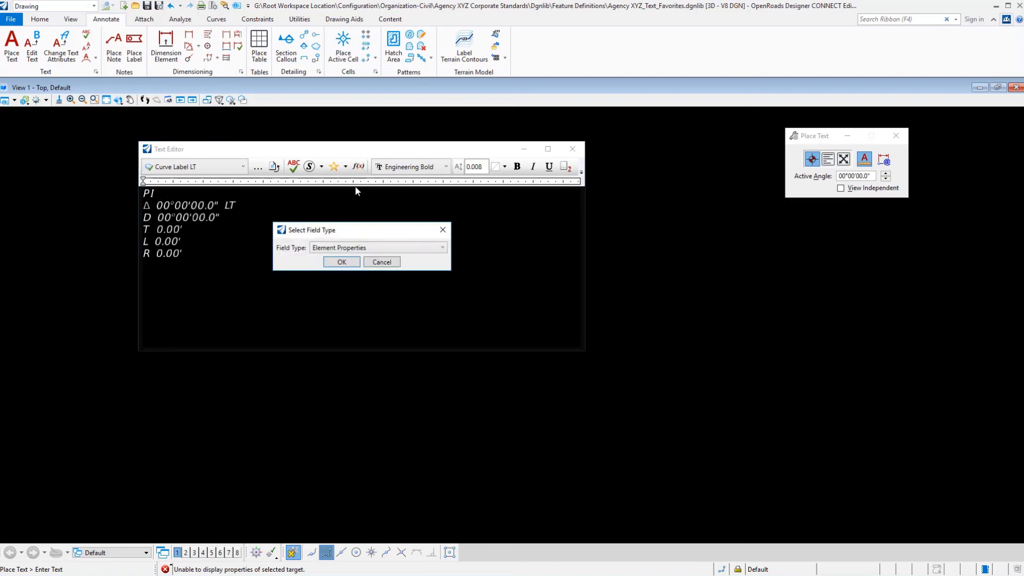
Step: Insert an Element Properties field bound to the Arc PI Station property
left_click(441, 247)
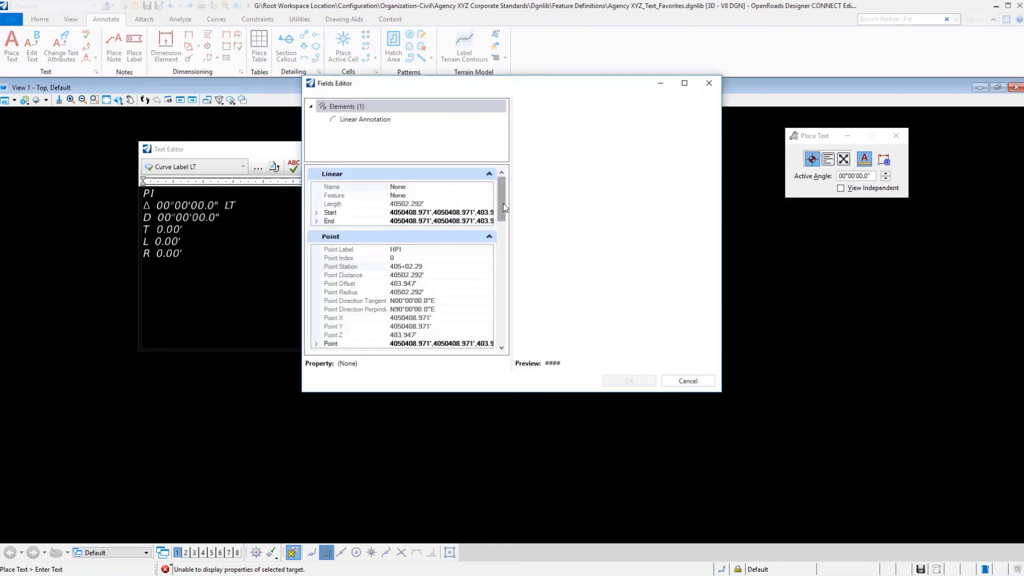
scroll("down", 3)
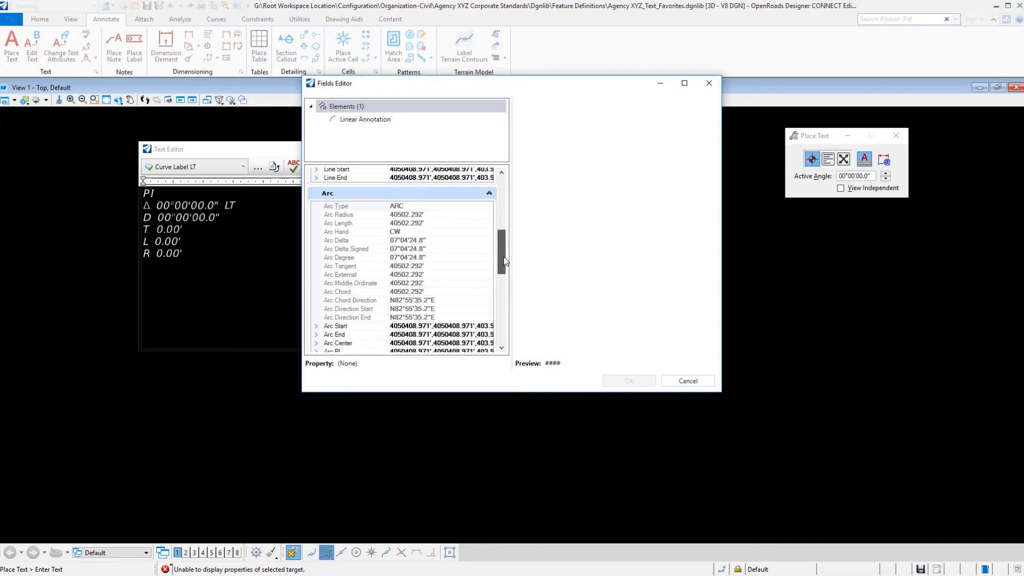
scroll("down", 3)
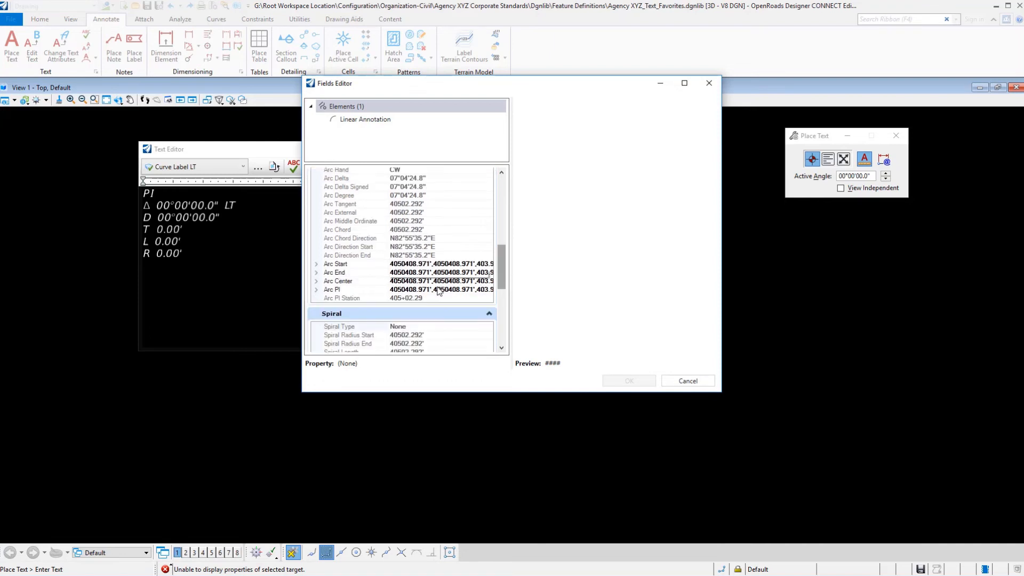
mouse_move(346, 299)
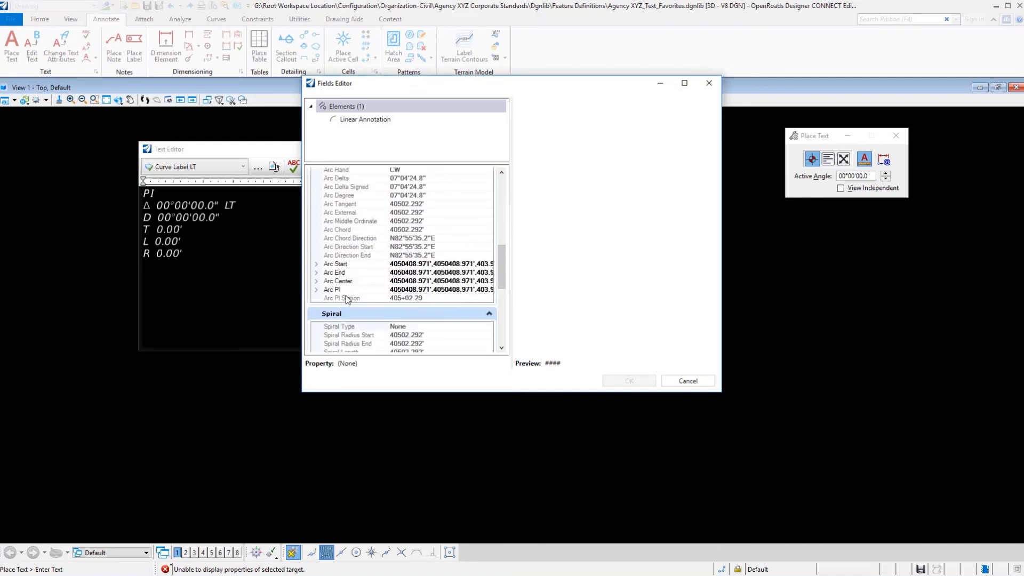
left_click(343, 297)
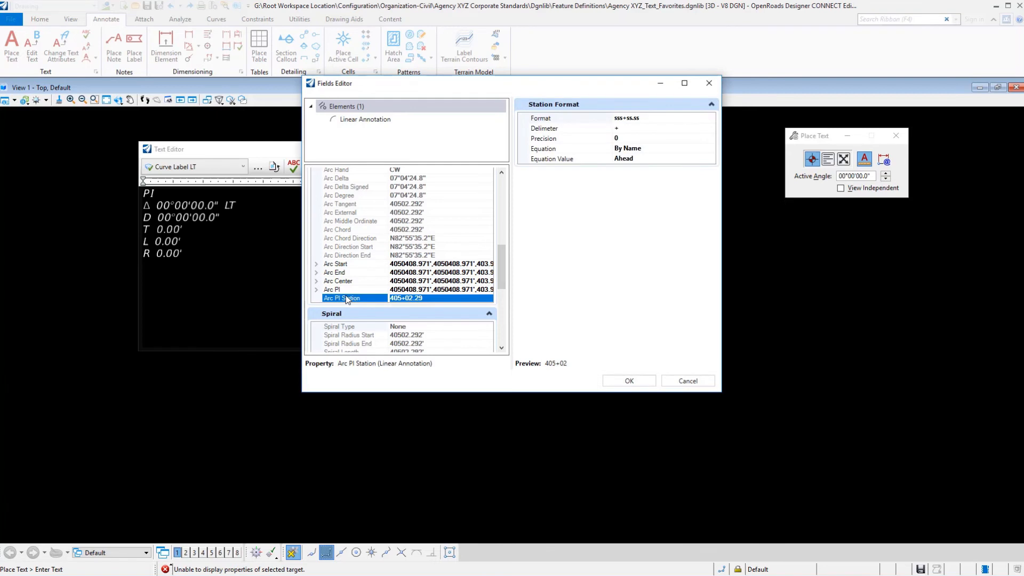
mouse_move(462, 289)
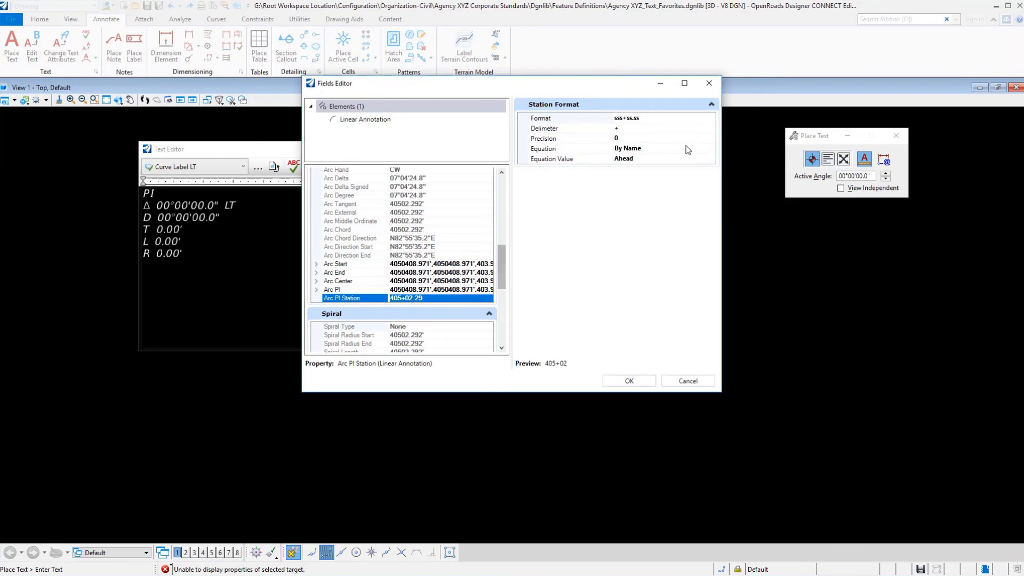
mouse_move(663, 122)
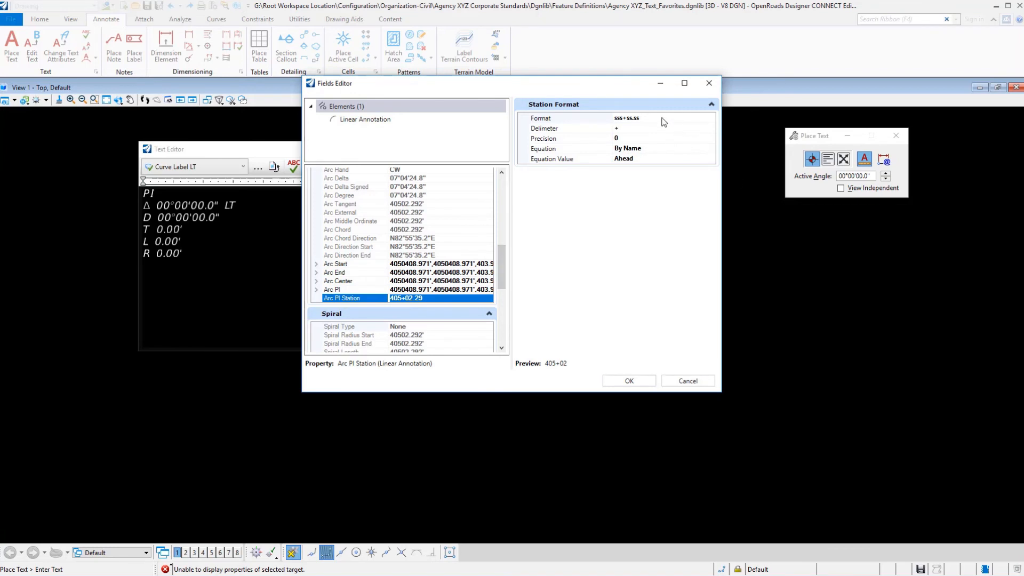
Step: Set the PI station field's format precision to three decimal places and accept it
left_click(627, 118)
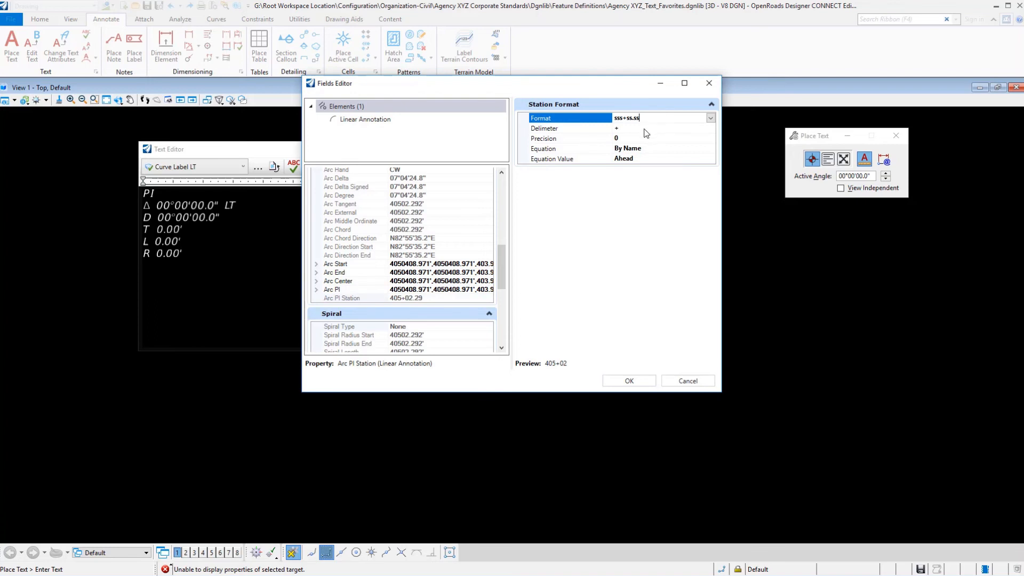
left_click(568, 137)
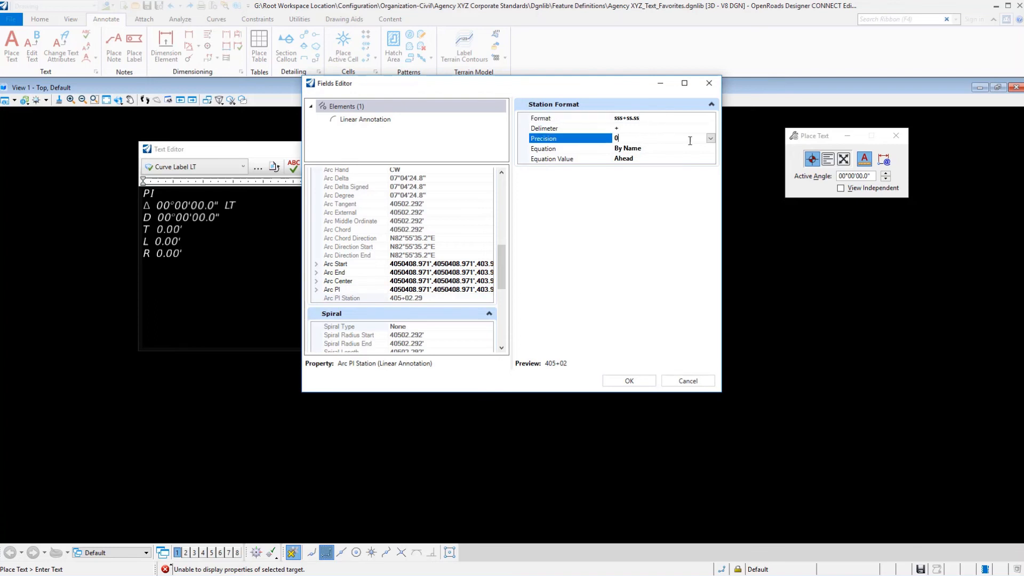
left_click(710, 137)
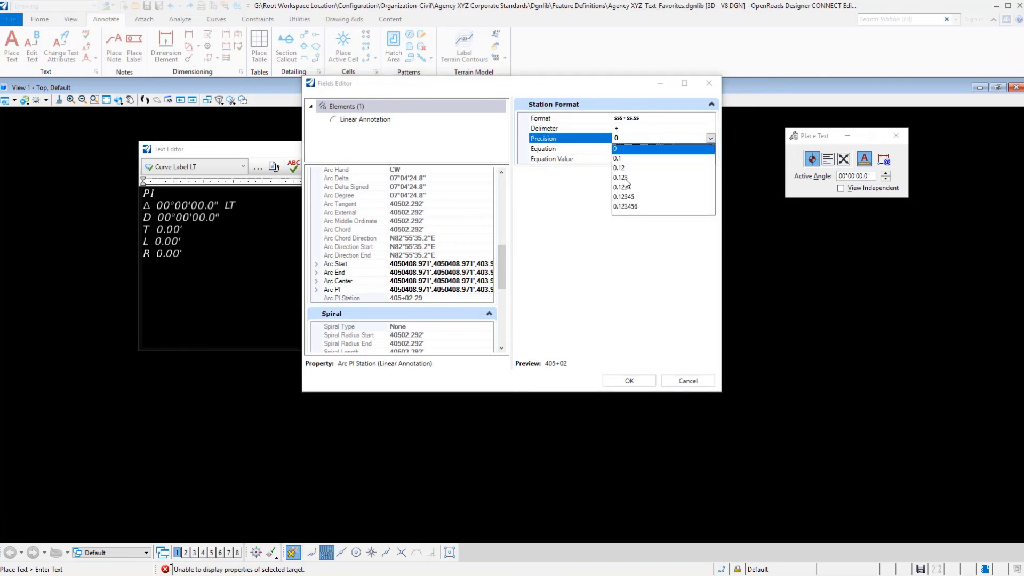
left_click(621, 177)
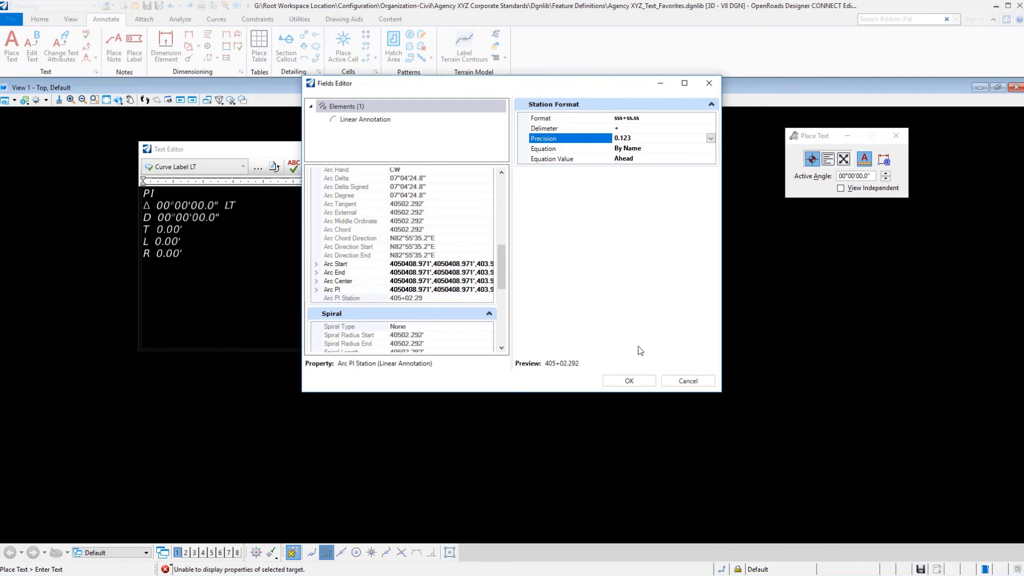
left_click(628, 381)
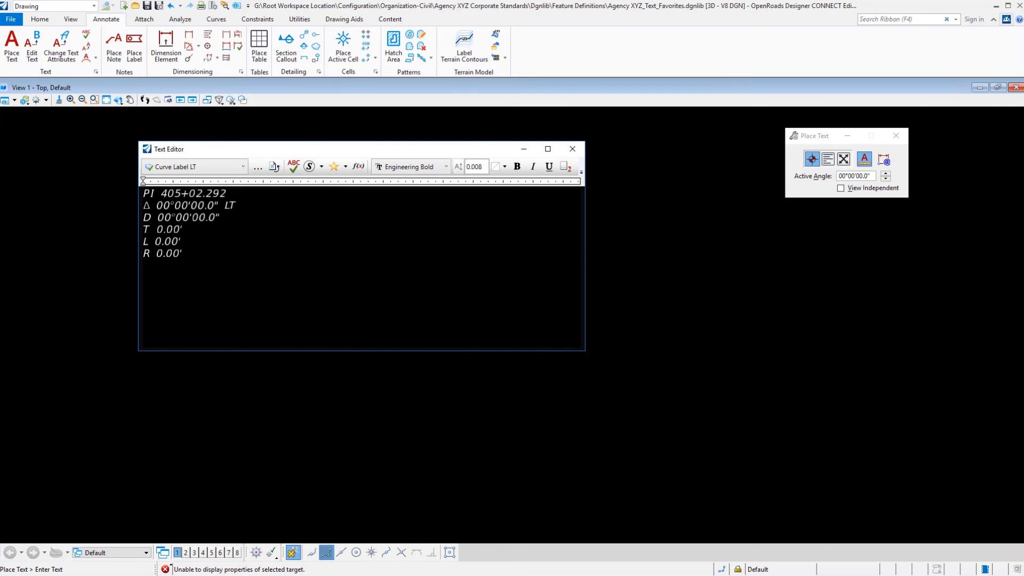
left_click(238, 204)
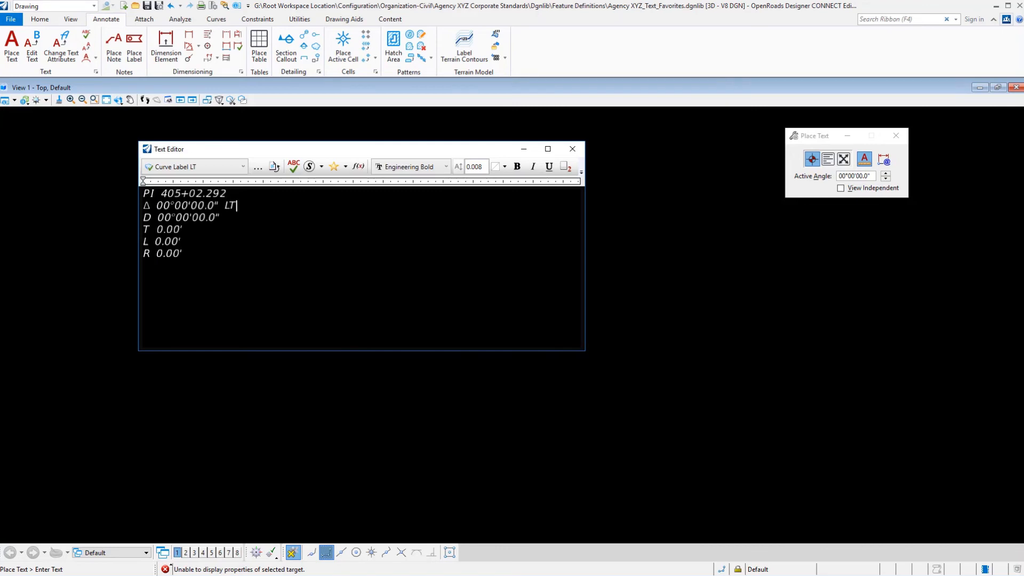
left_click(358, 166)
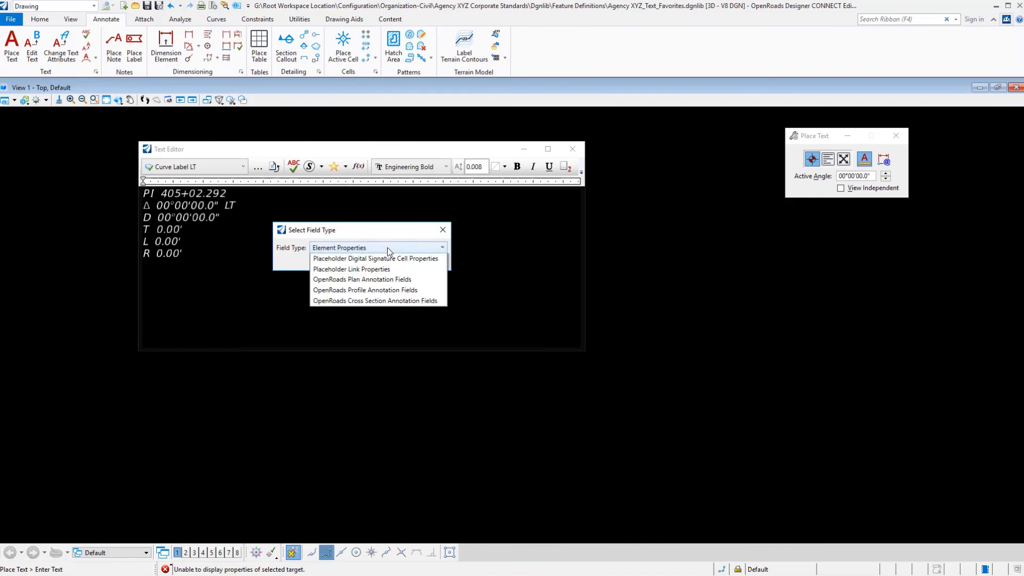
left_click(361, 279)
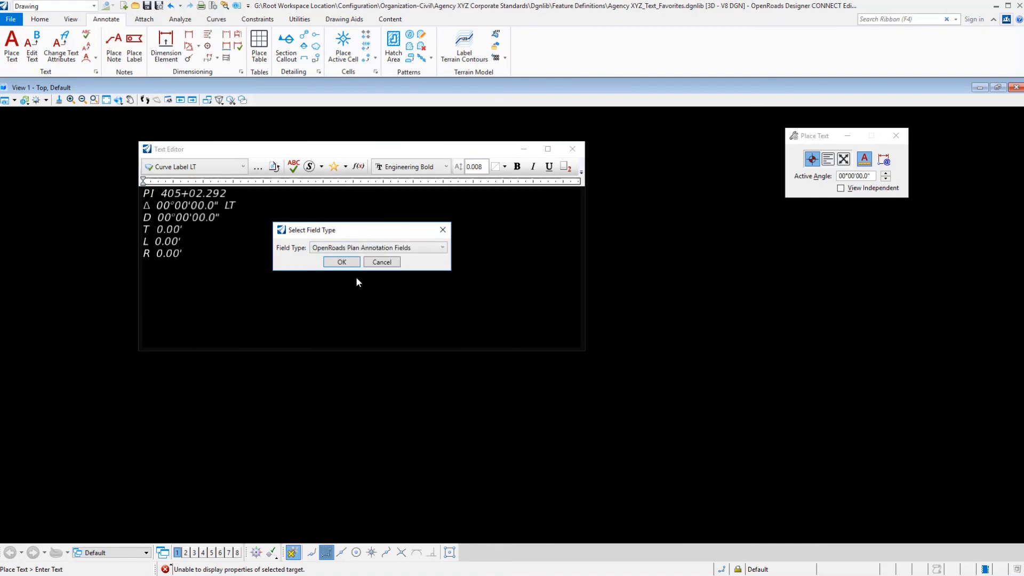
left_click(341, 261)
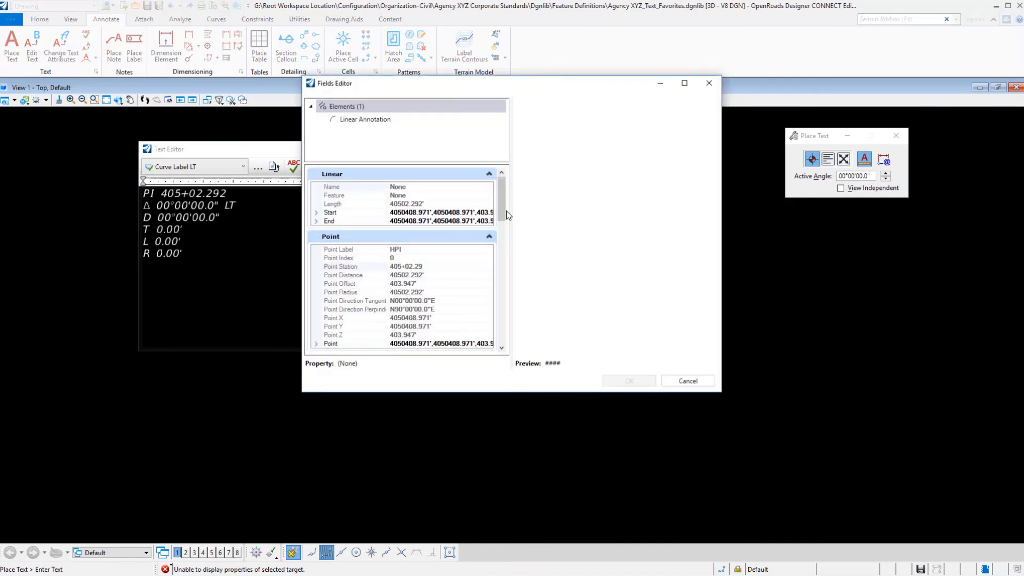
scroll("down", 3)
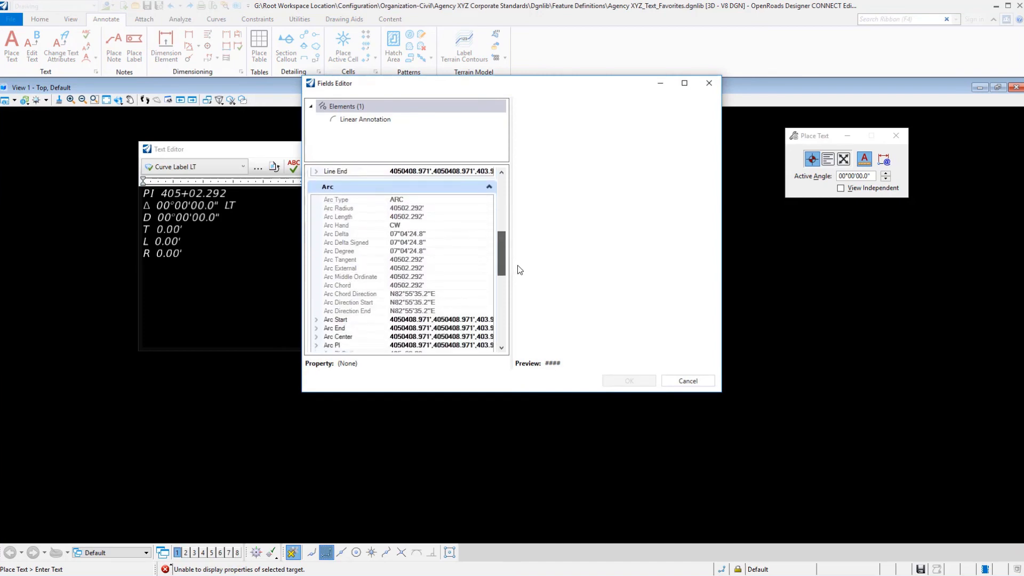
mouse_move(403, 238)
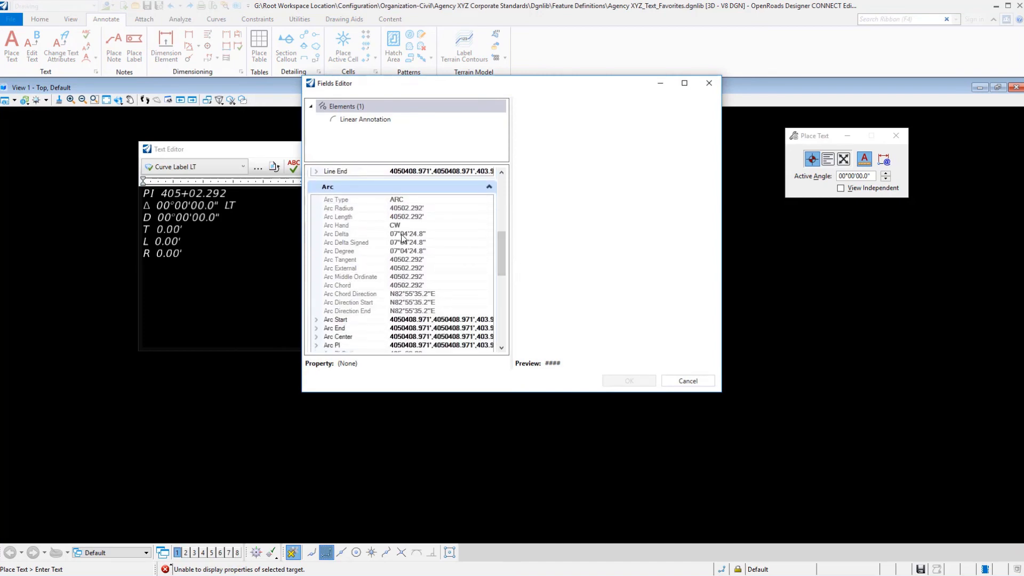
mouse_move(411, 249)
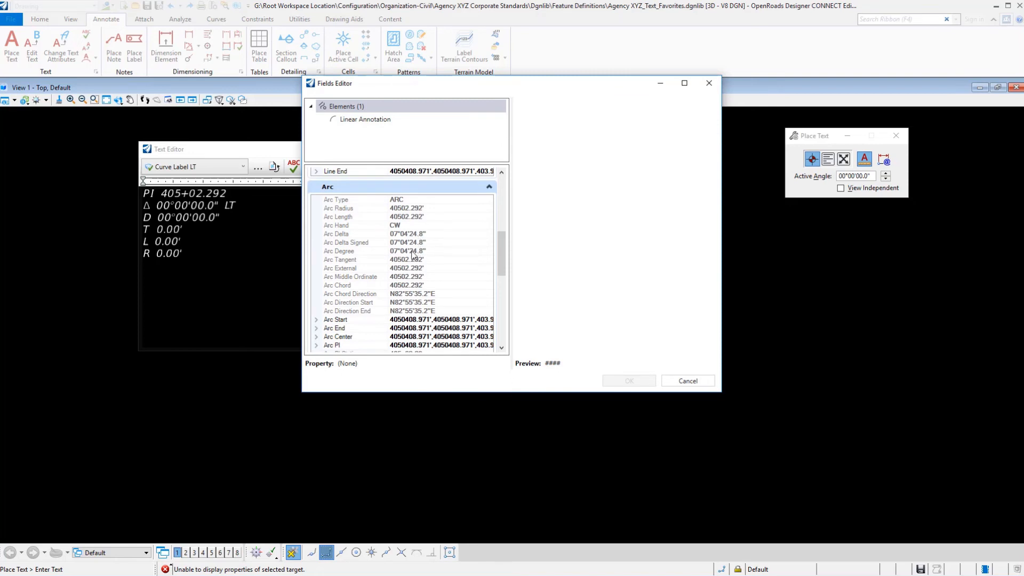
scroll("down", 3)
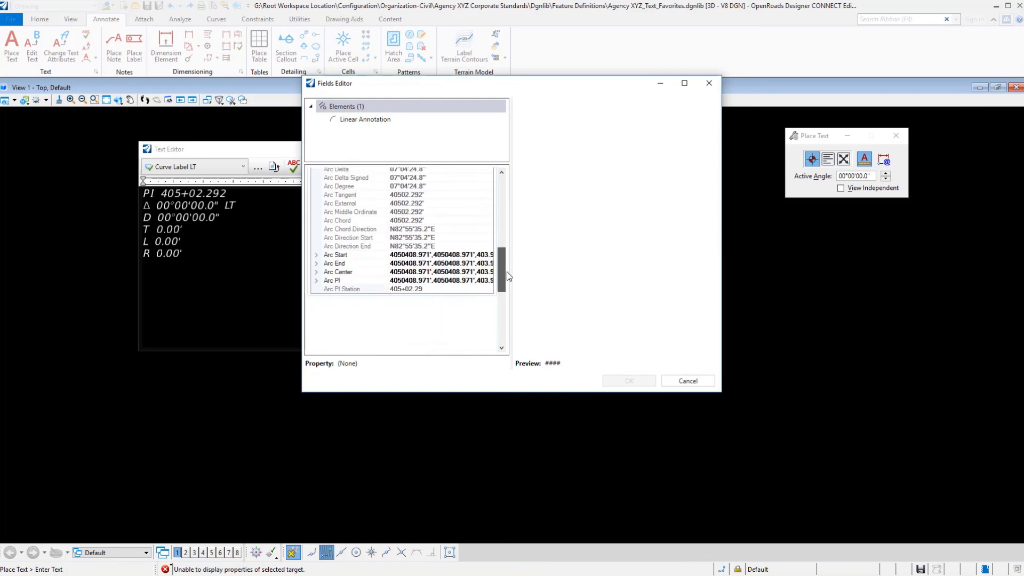
scroll("down", 3)
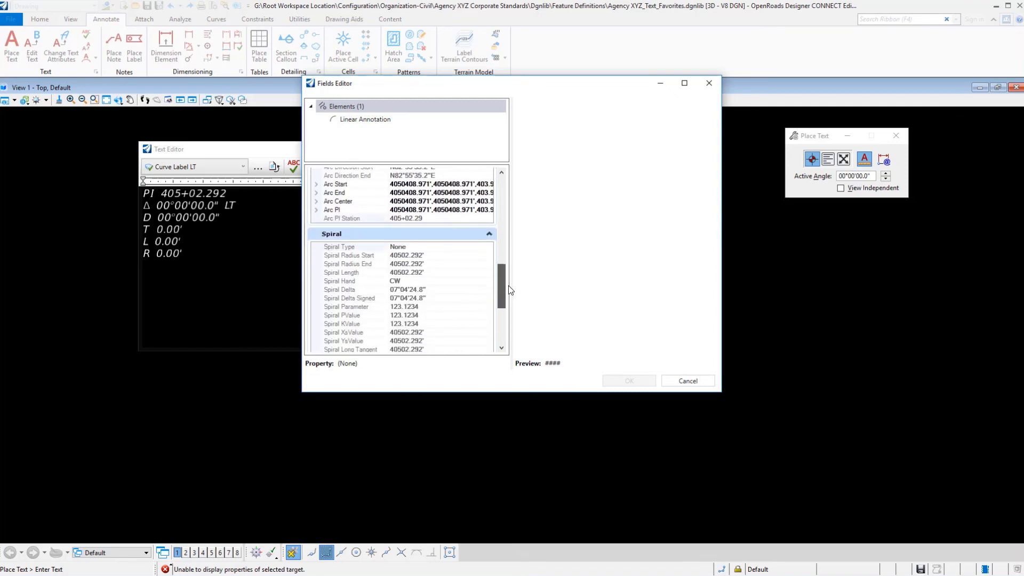
scroll("down", 3)
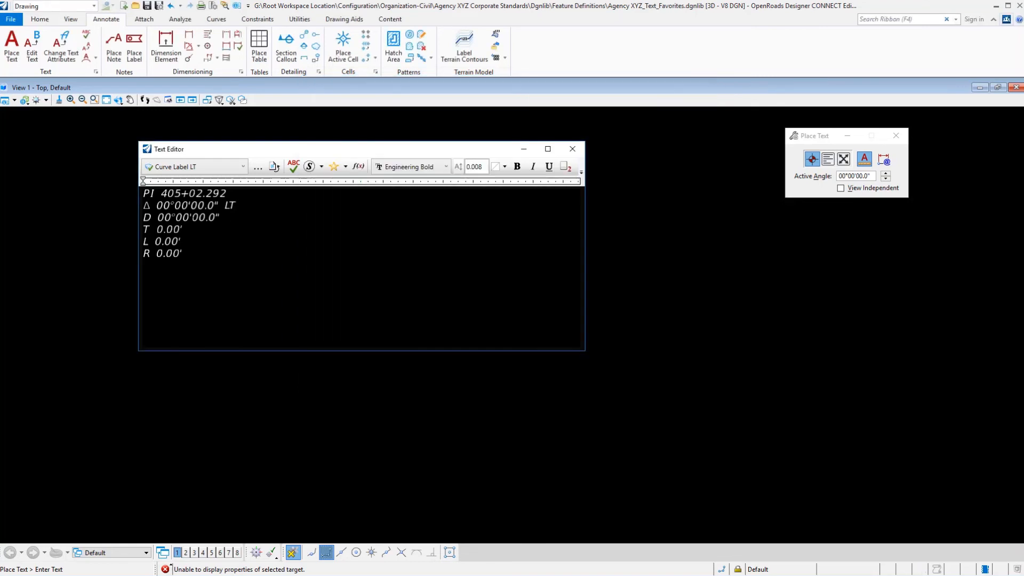
left_click(236, 205)
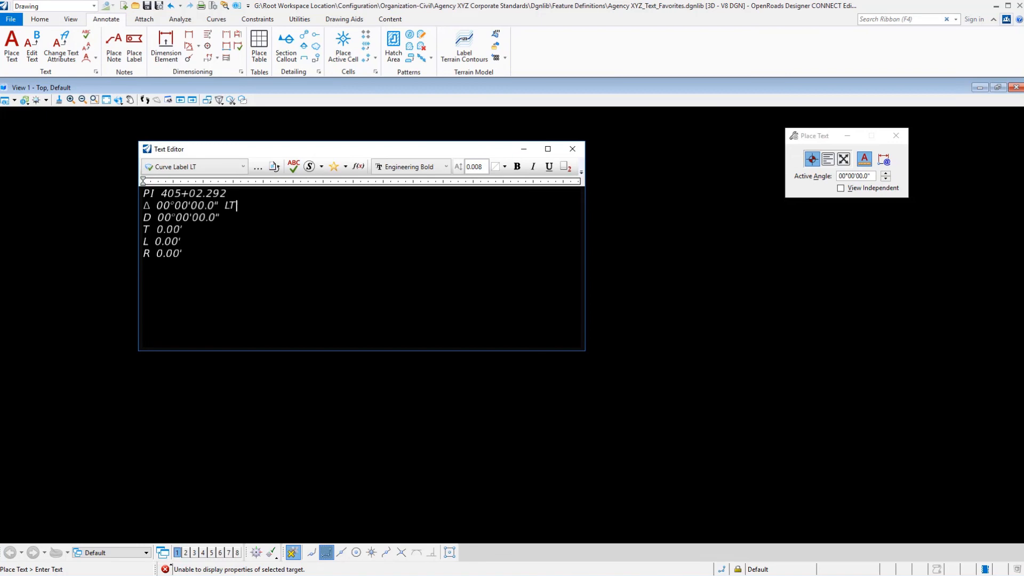
left_click(358, 166)
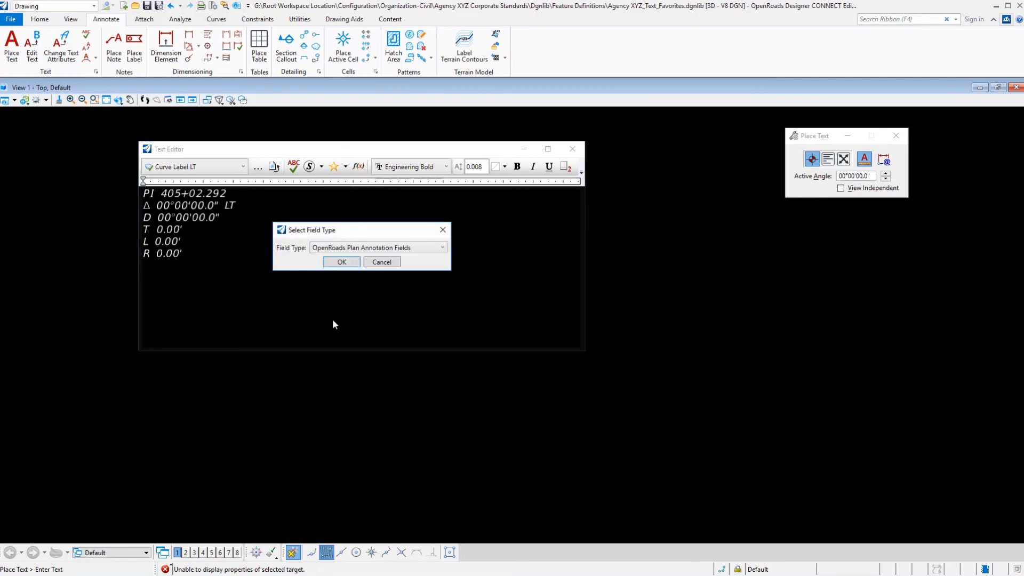
left_click(341, 262)
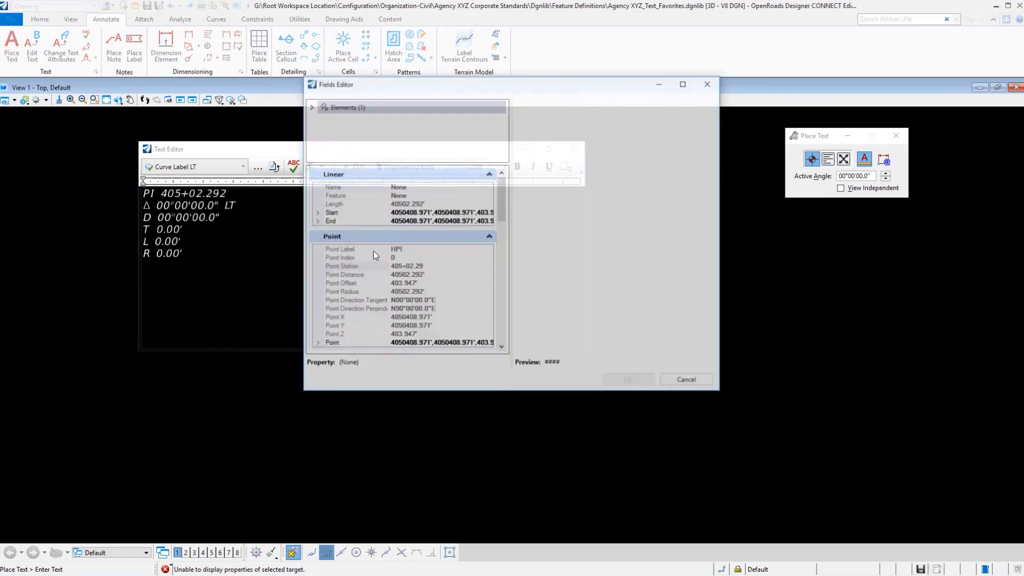
left_click(321, 119)
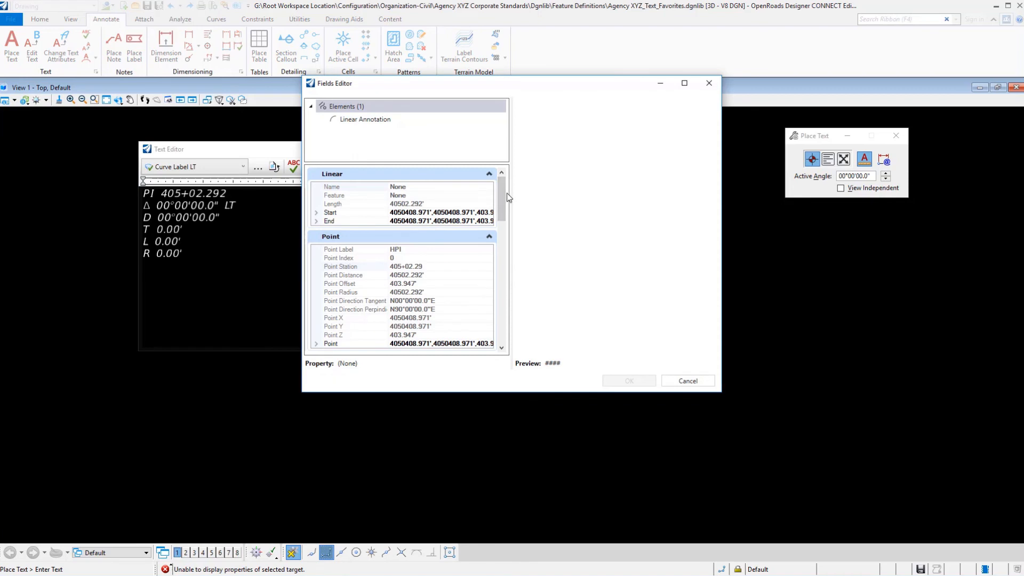
scroll("down", 3)
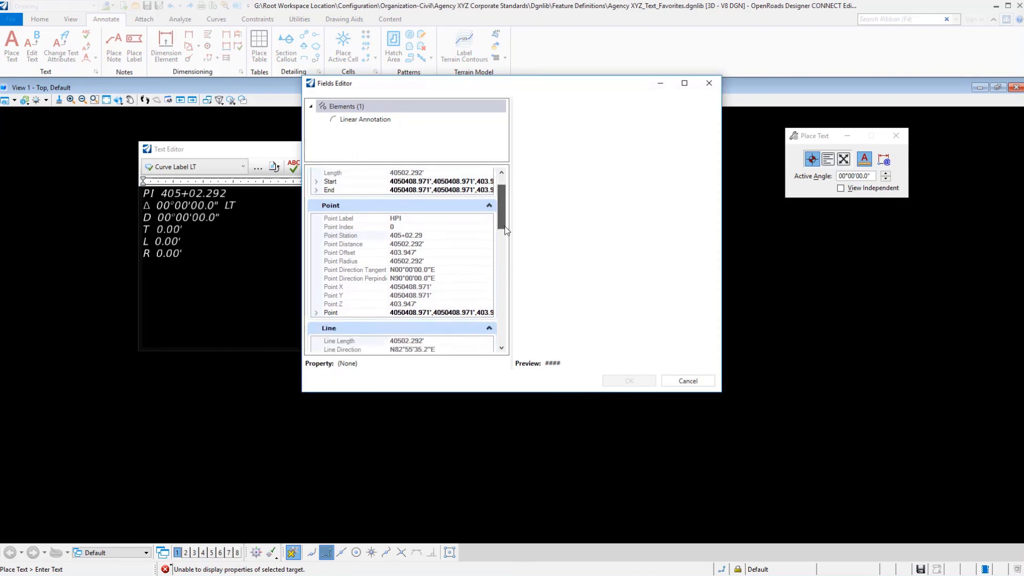
scroll("down", 3)
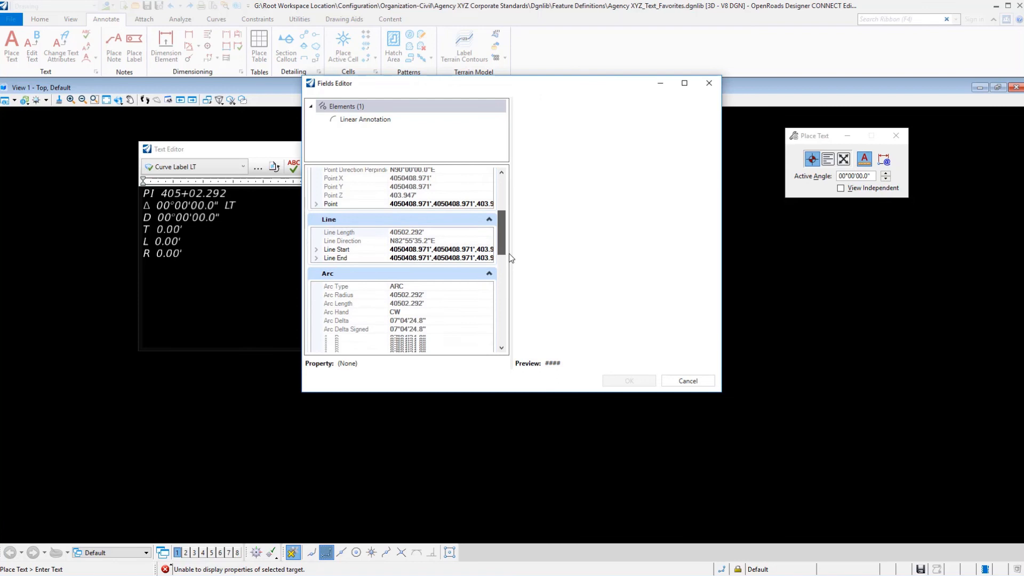
scroll("down", 3)
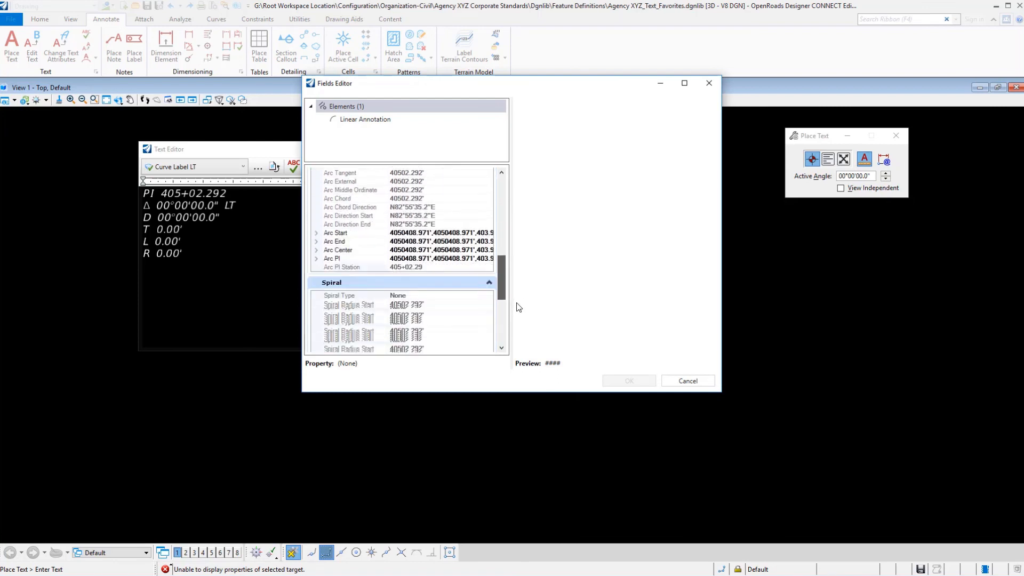
scroll("down", 3)
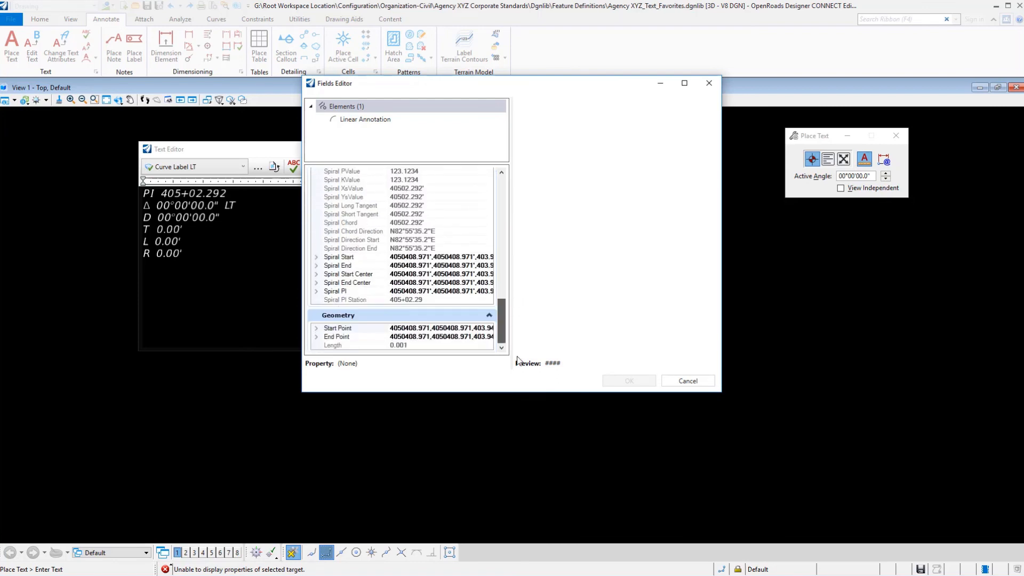
scroll("up", 3)
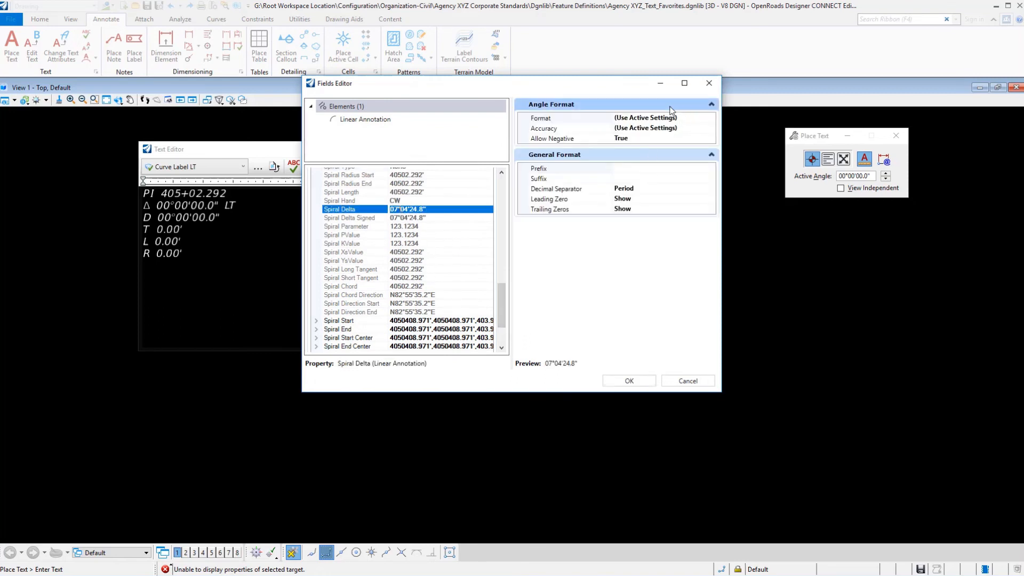
mouse_move(620, 404)
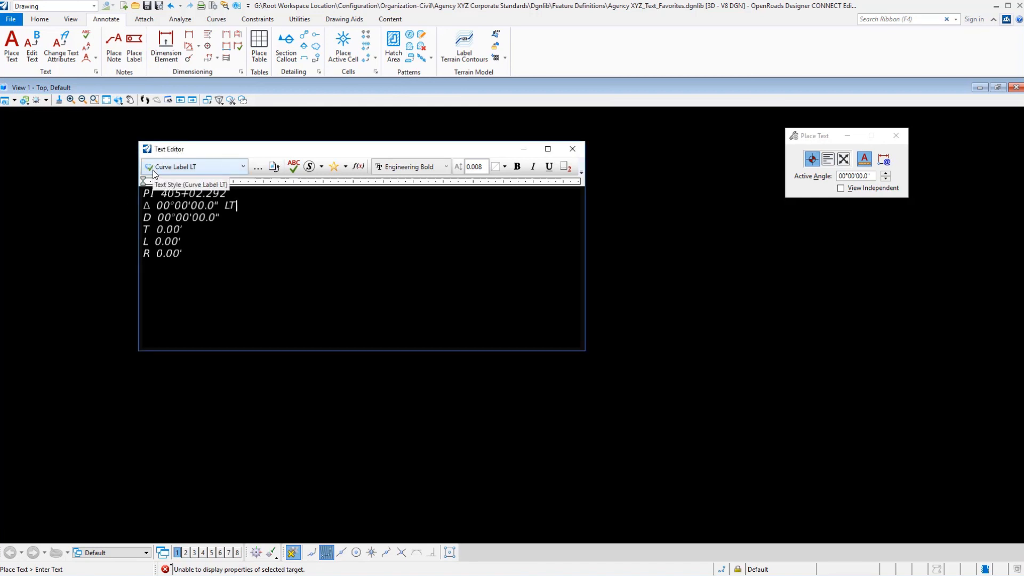
mouse_move(236, 171)
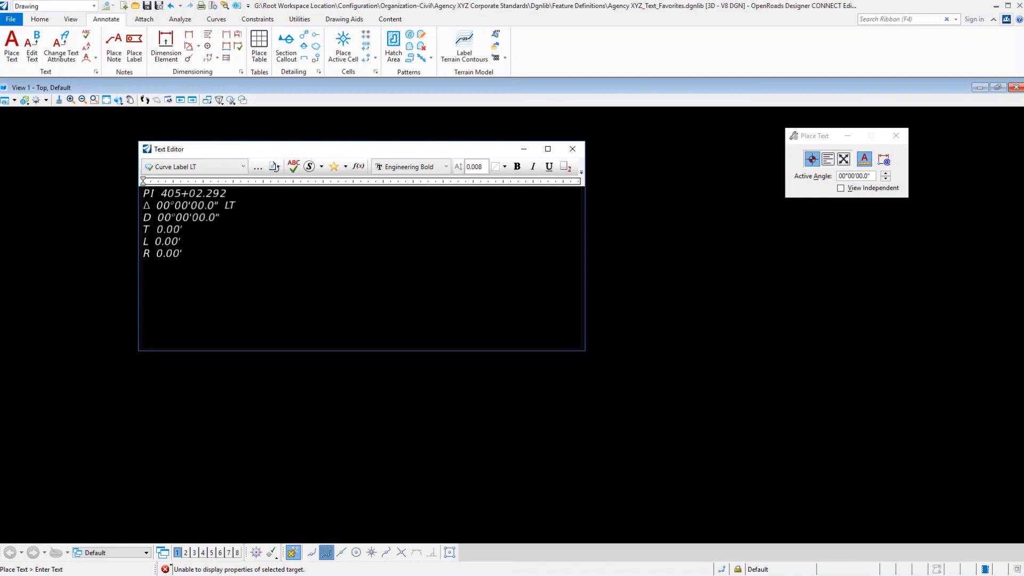
mouse_move(336, 166)
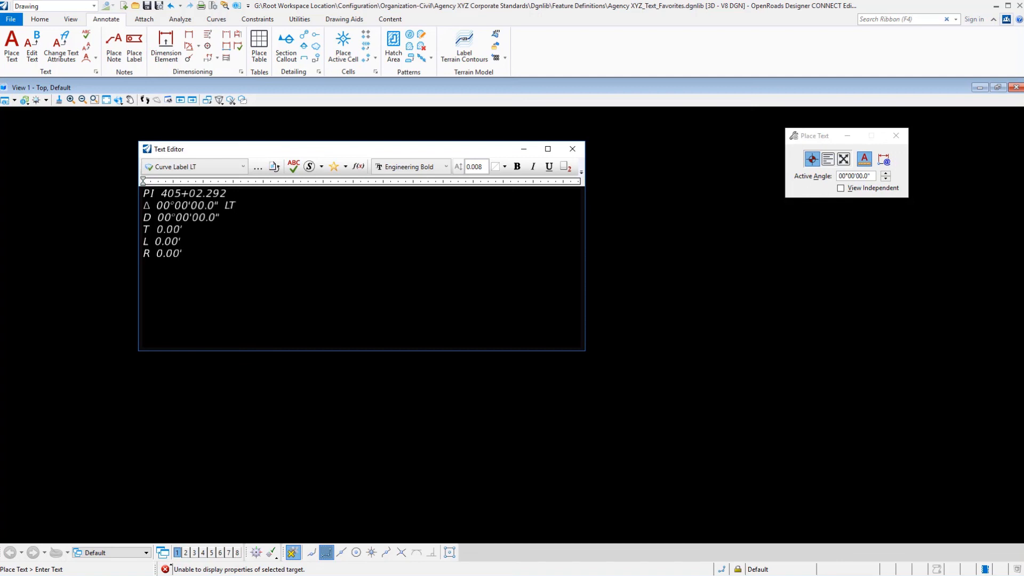
Step: Show the Text Favorites list from the Text Editor's star dropdown
left_click(345, 167)
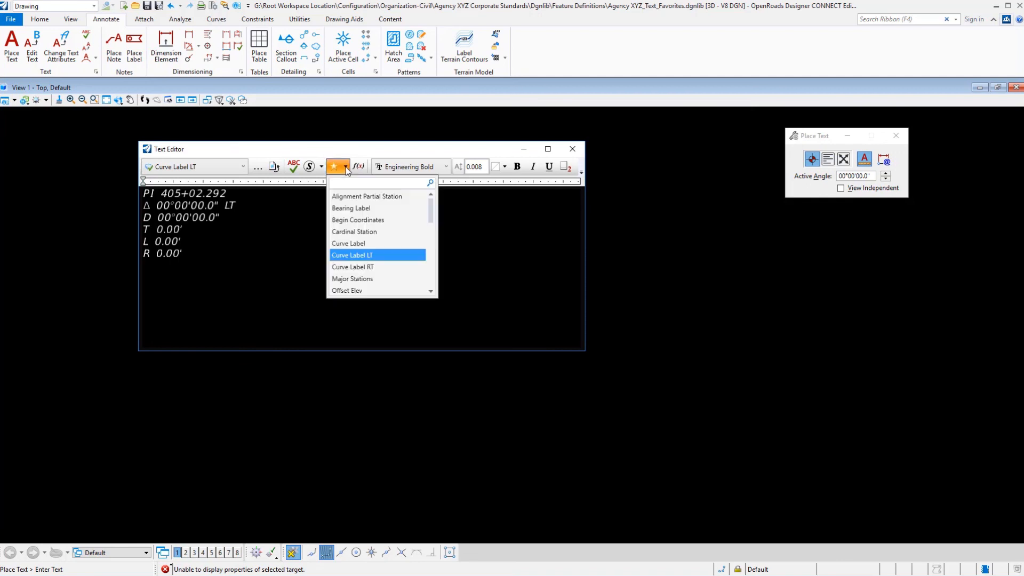
mouse_move(355, 234)
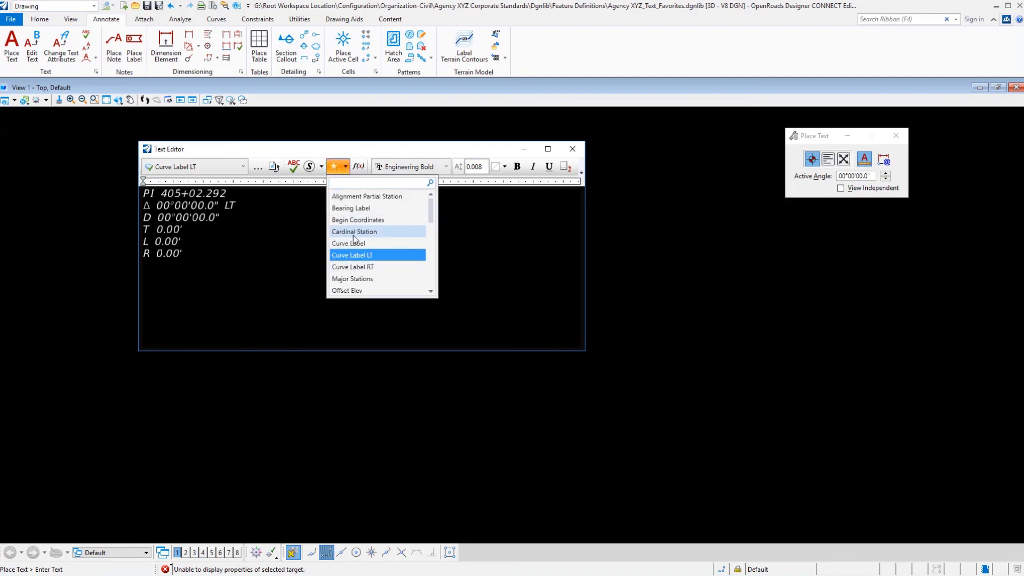